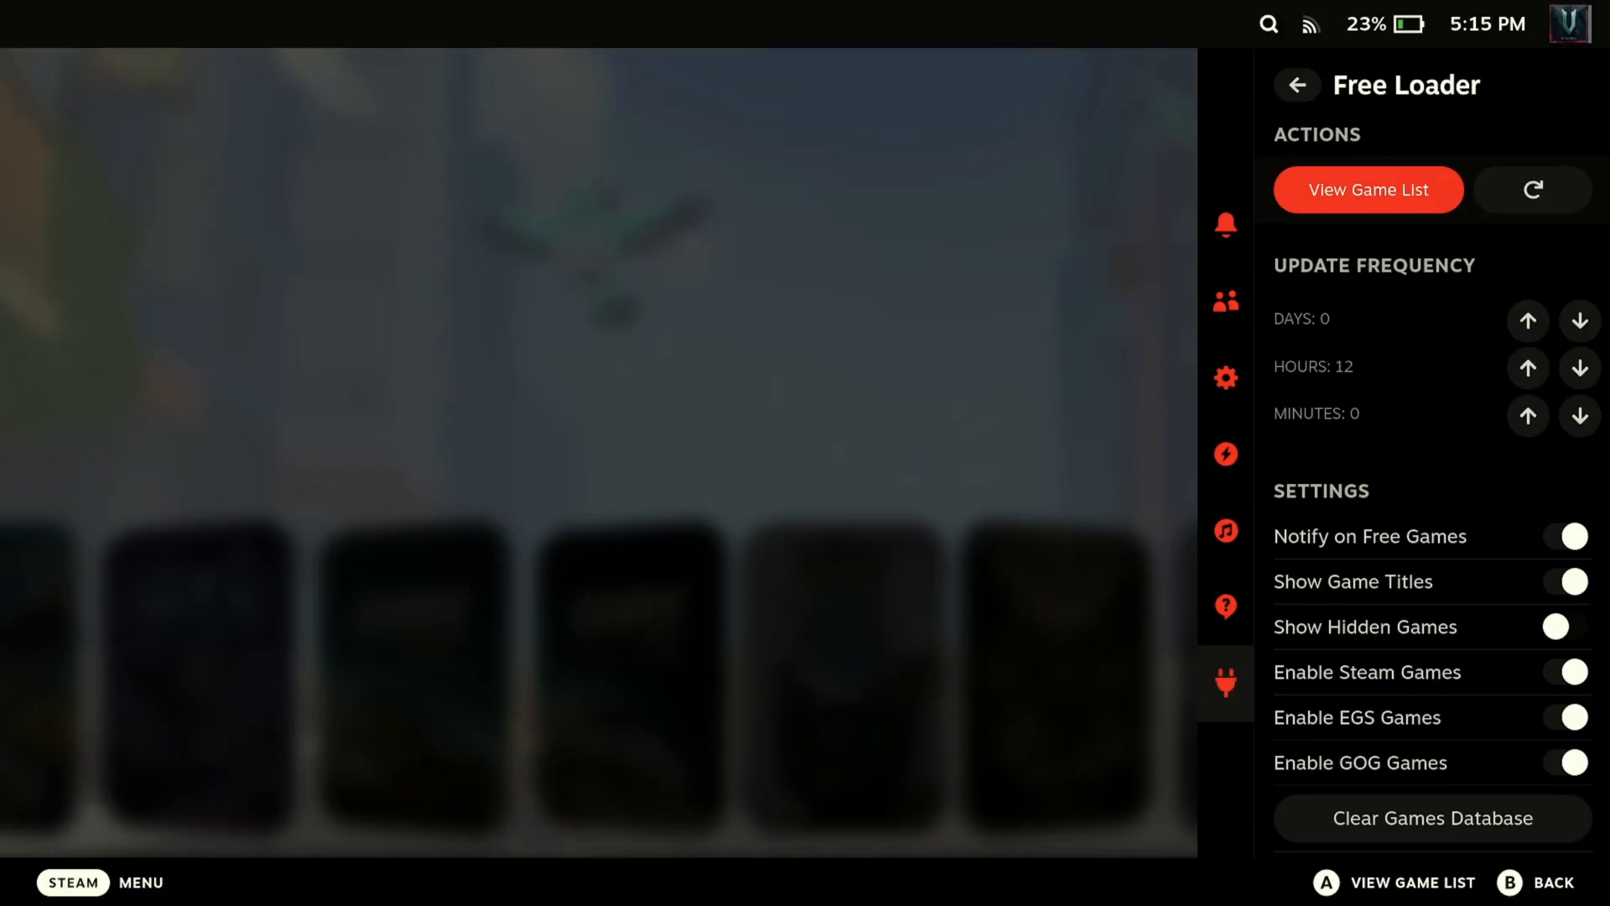
Browse the Decky Store plugin list from Animation Changer down to Free Loader
left_click(1297, 86)
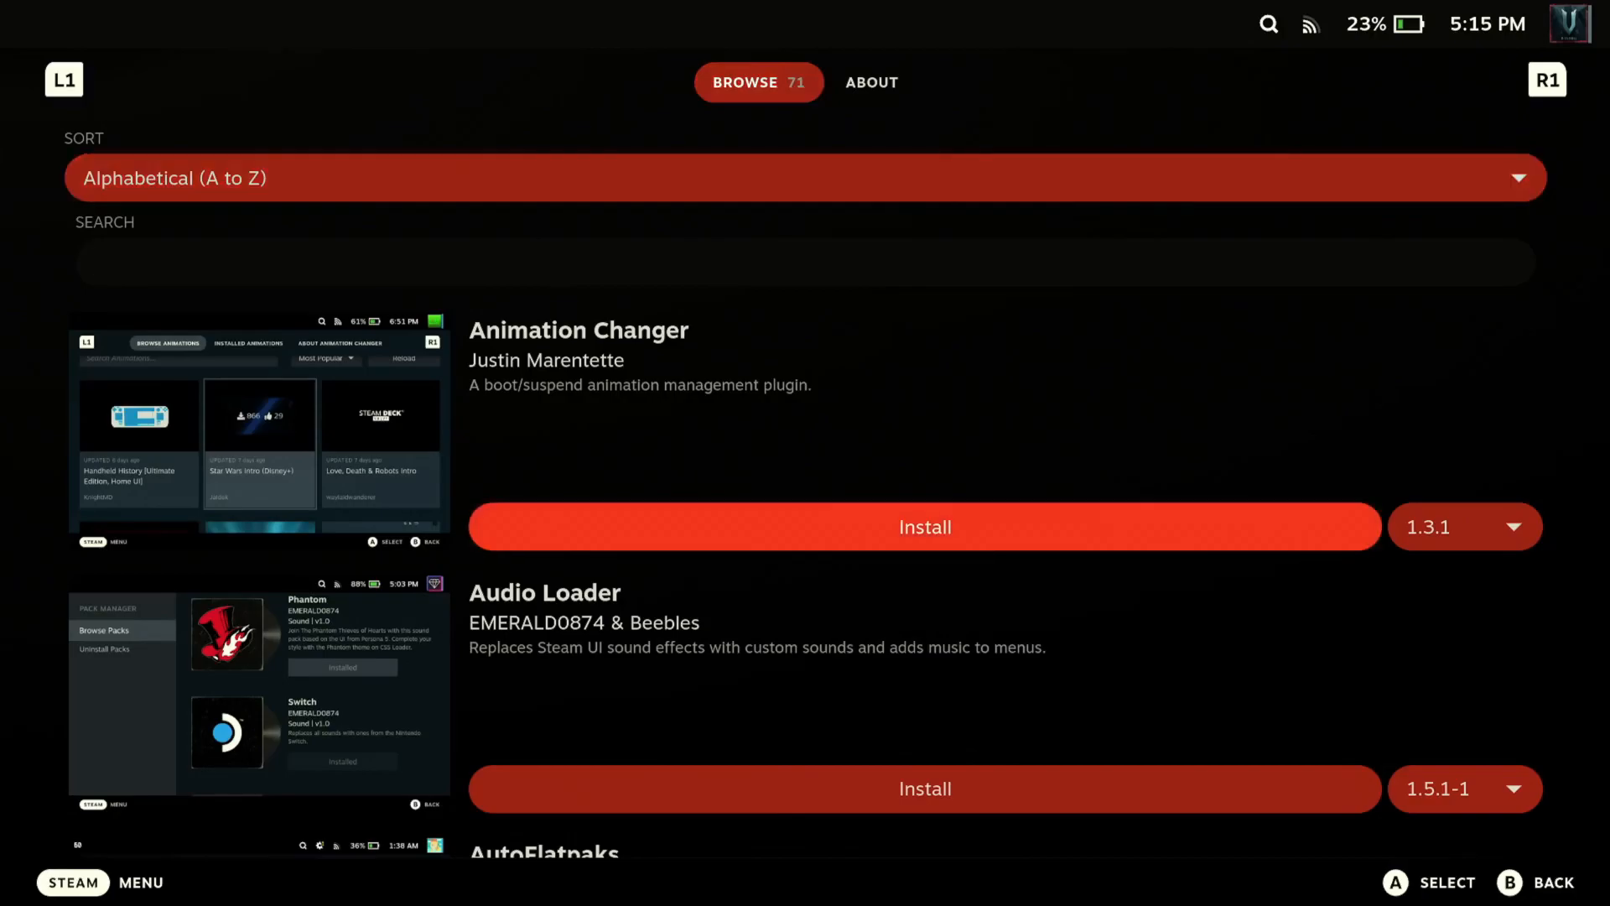
scroll("down", 3)
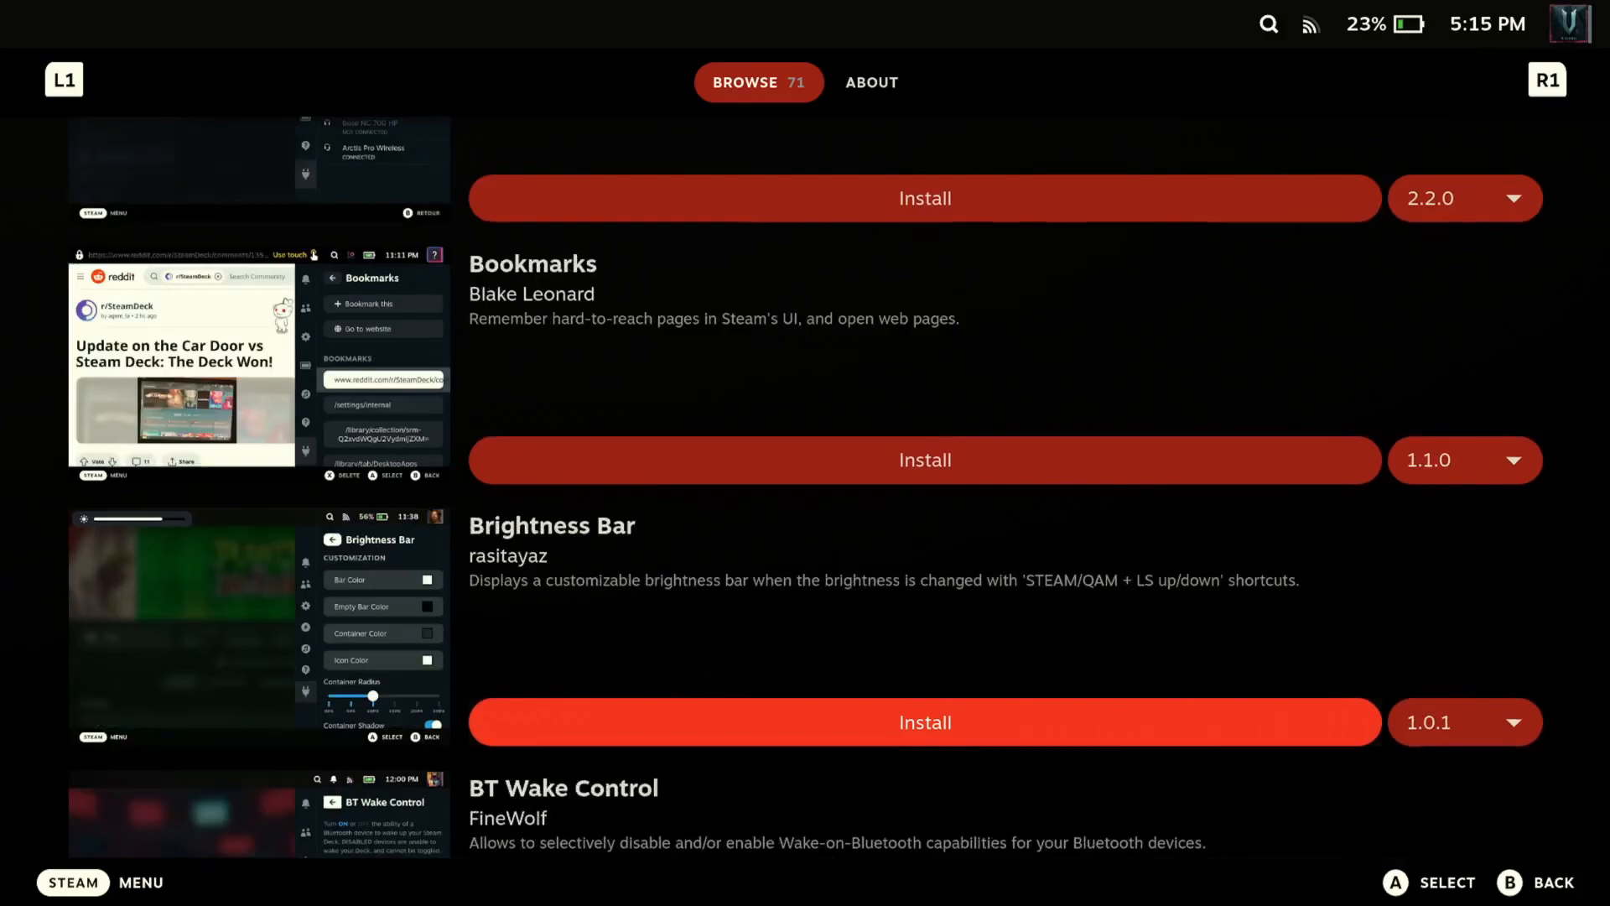
scroll("down", 3)
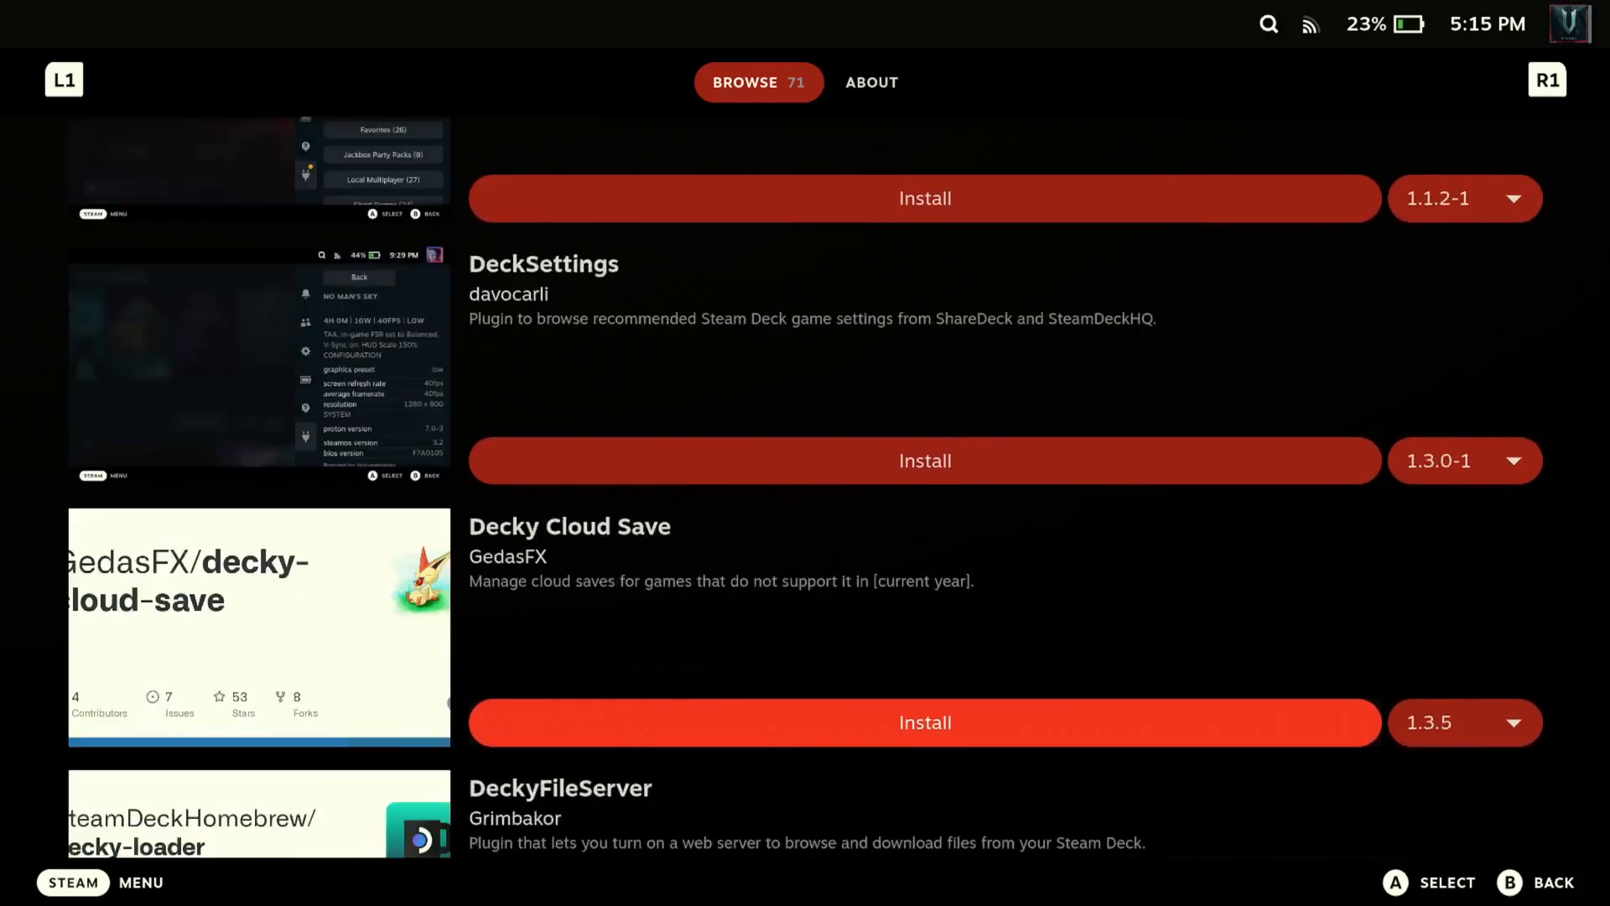
scroll("down", 3)
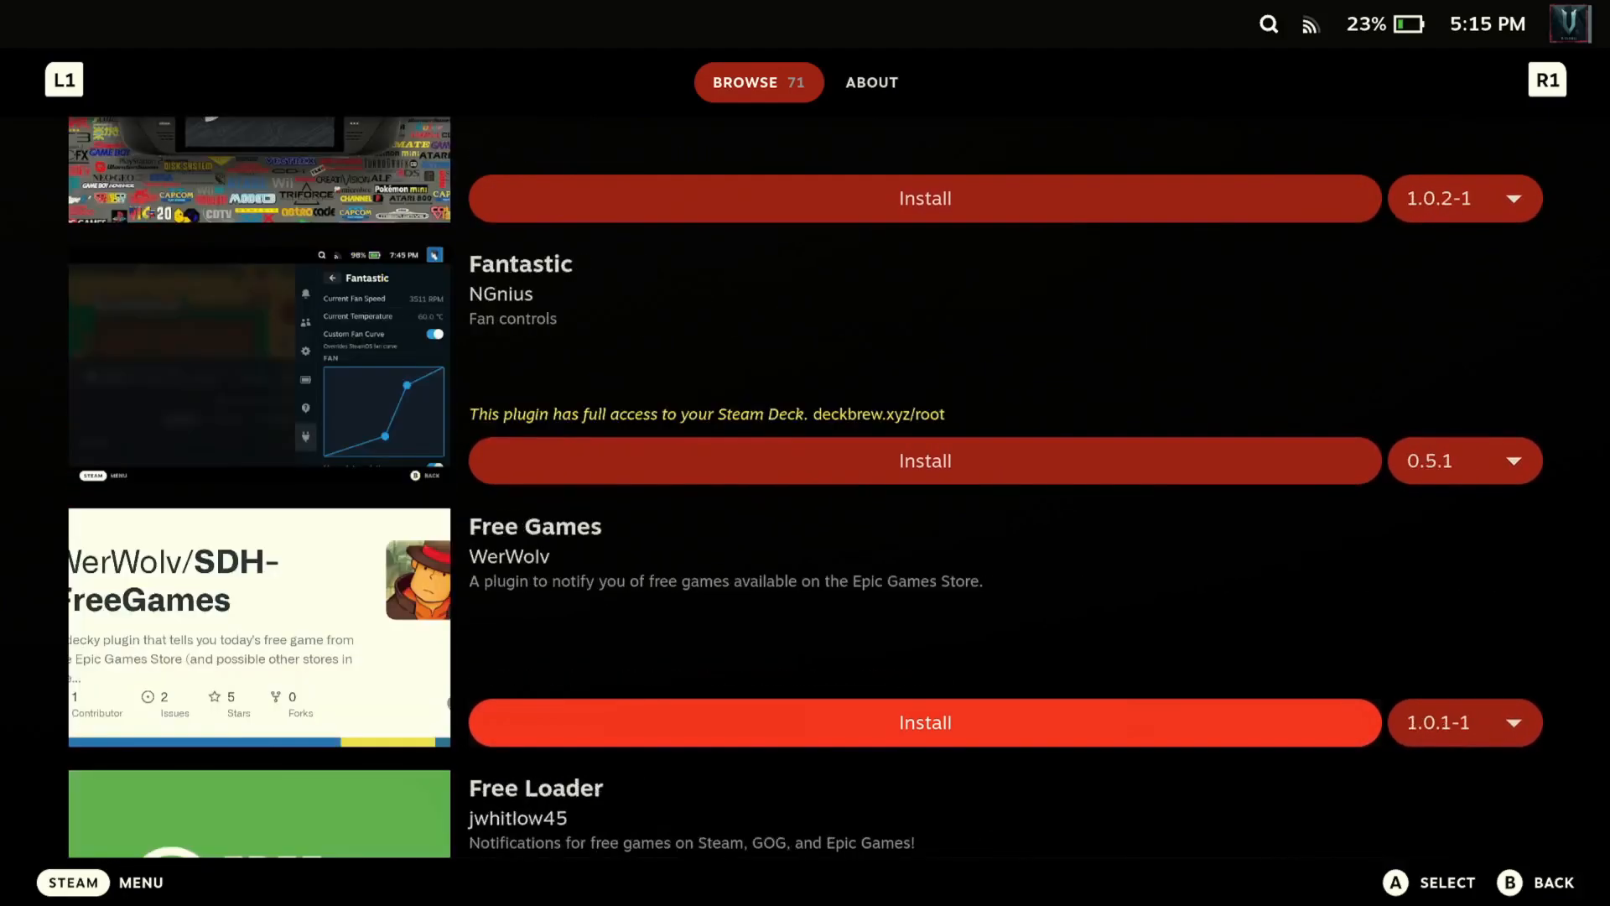
scroll("down", 3)
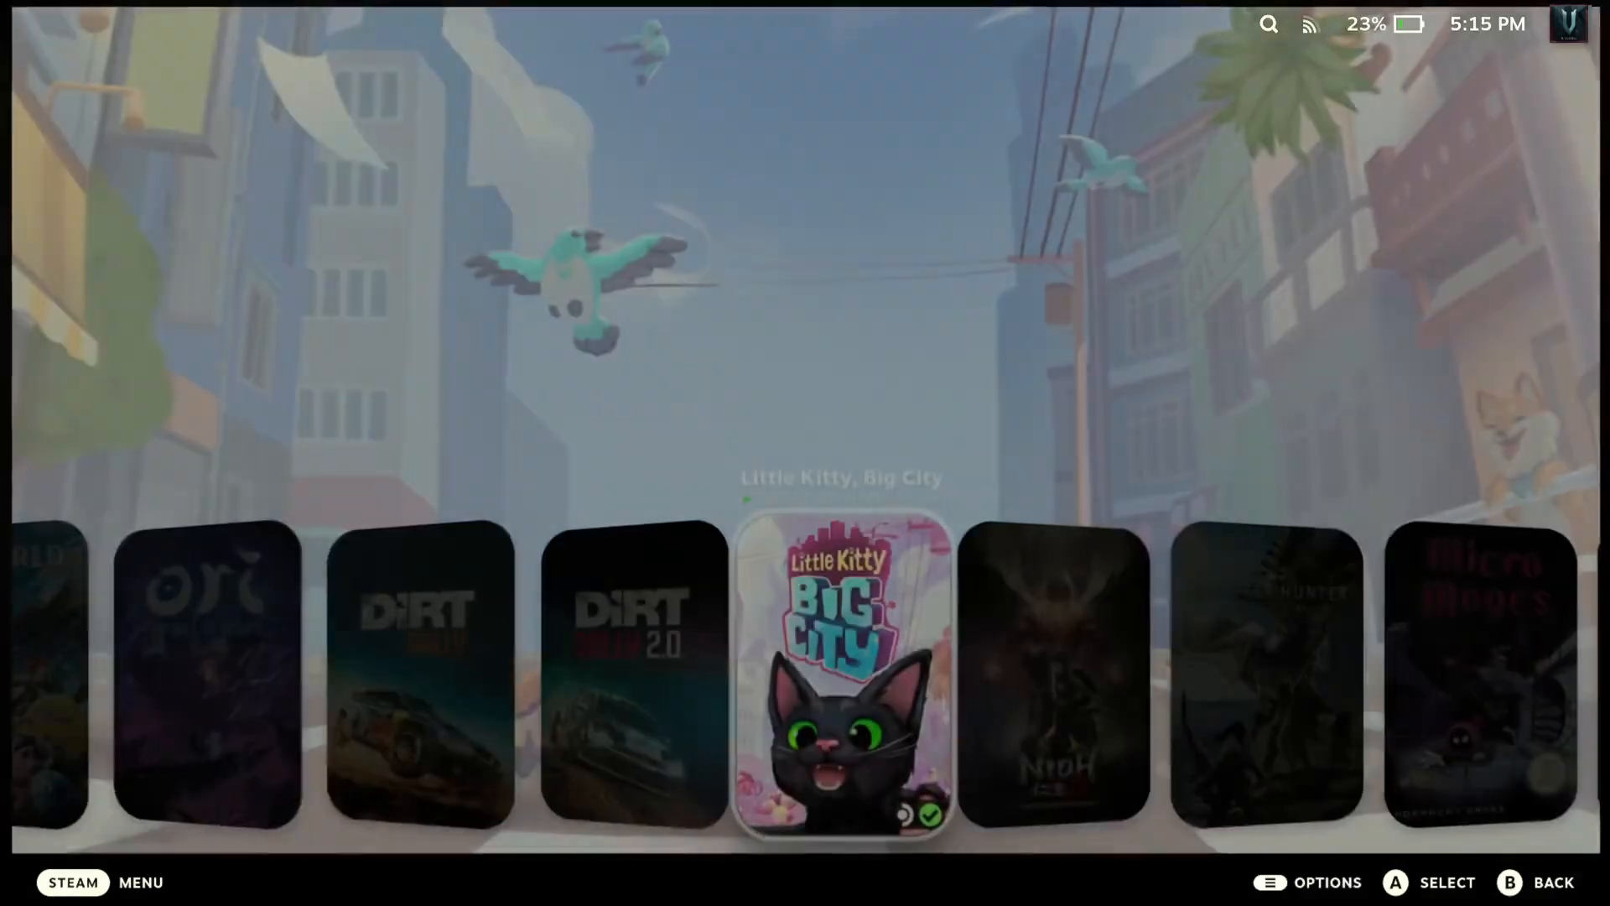
Refresh Free Loader for new free games, finding none, and show its game list
left_click(1224, 682)
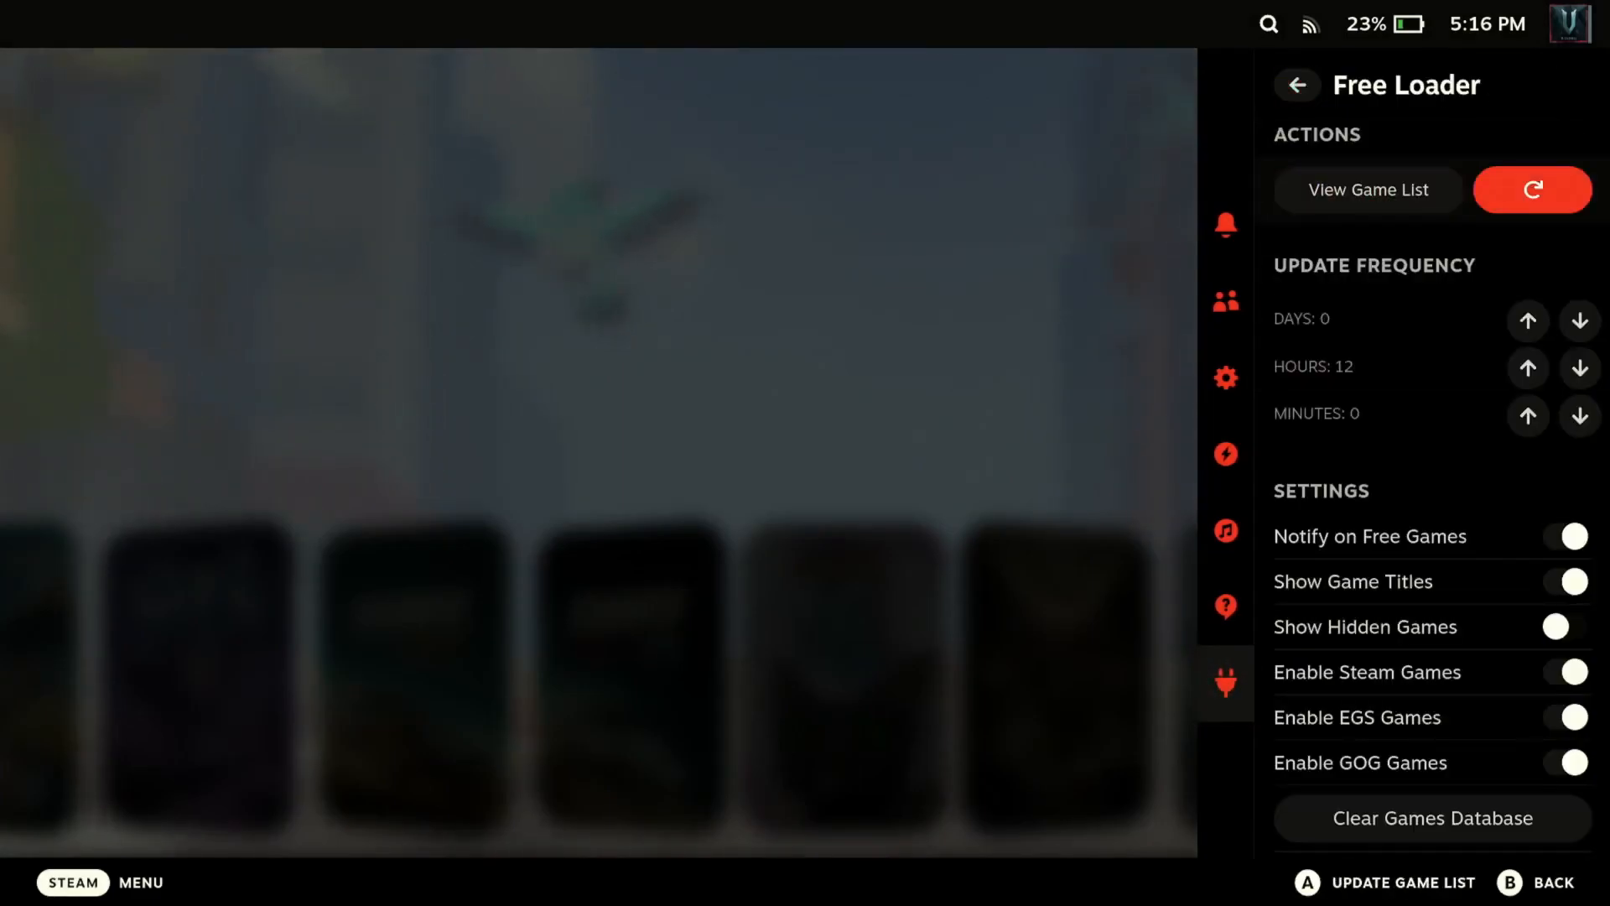
mouse_move(1367, 189)
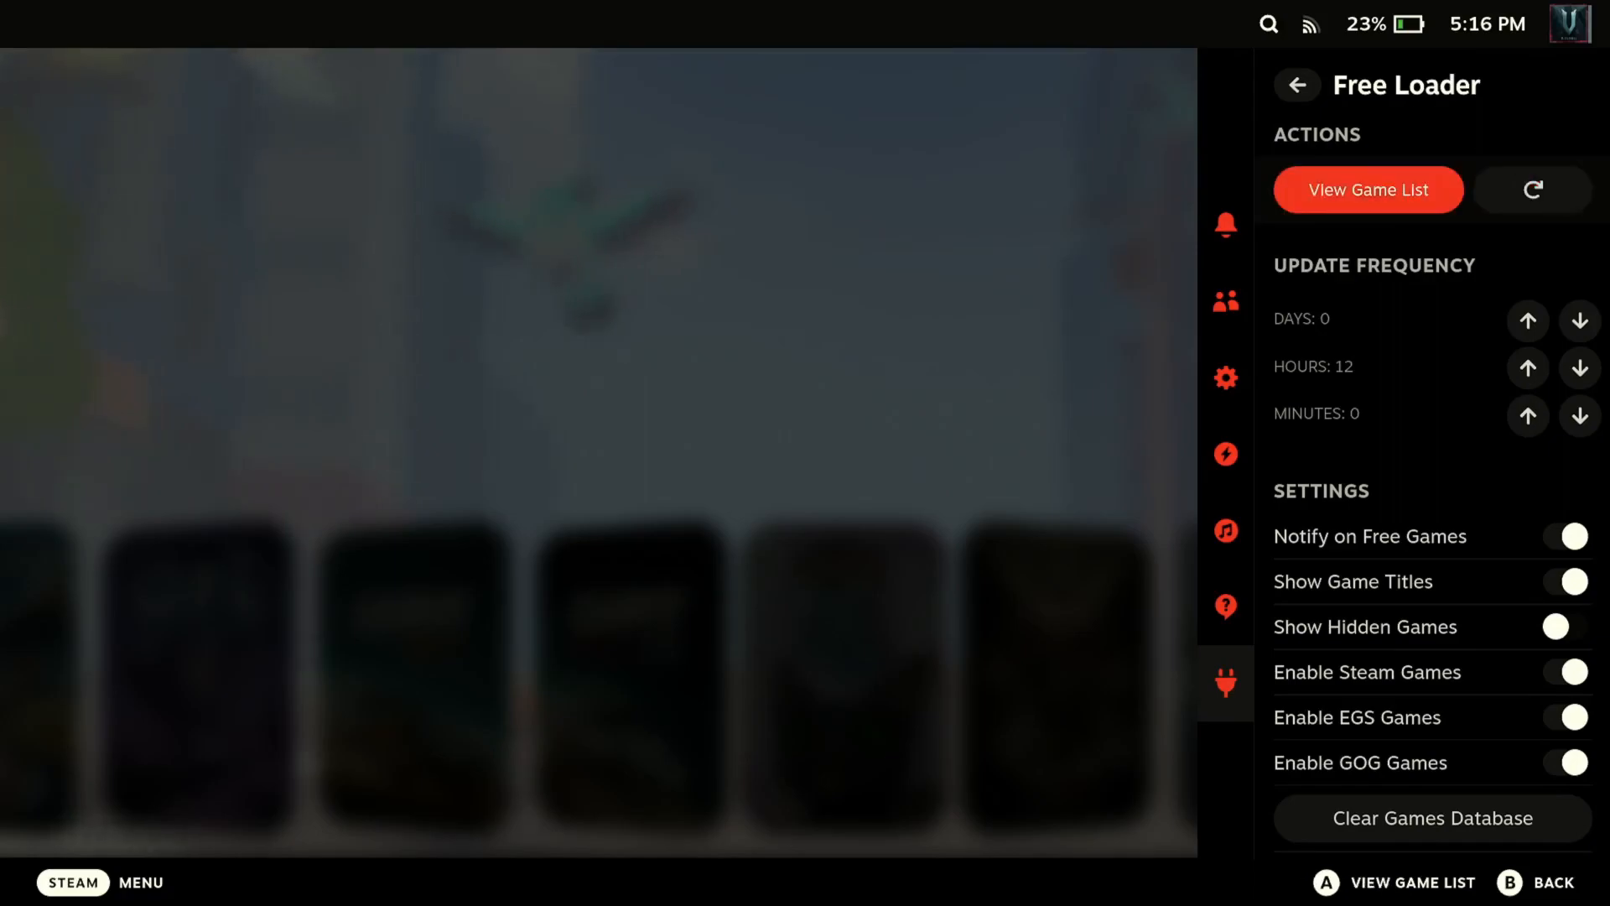
left_click(1532, 190)
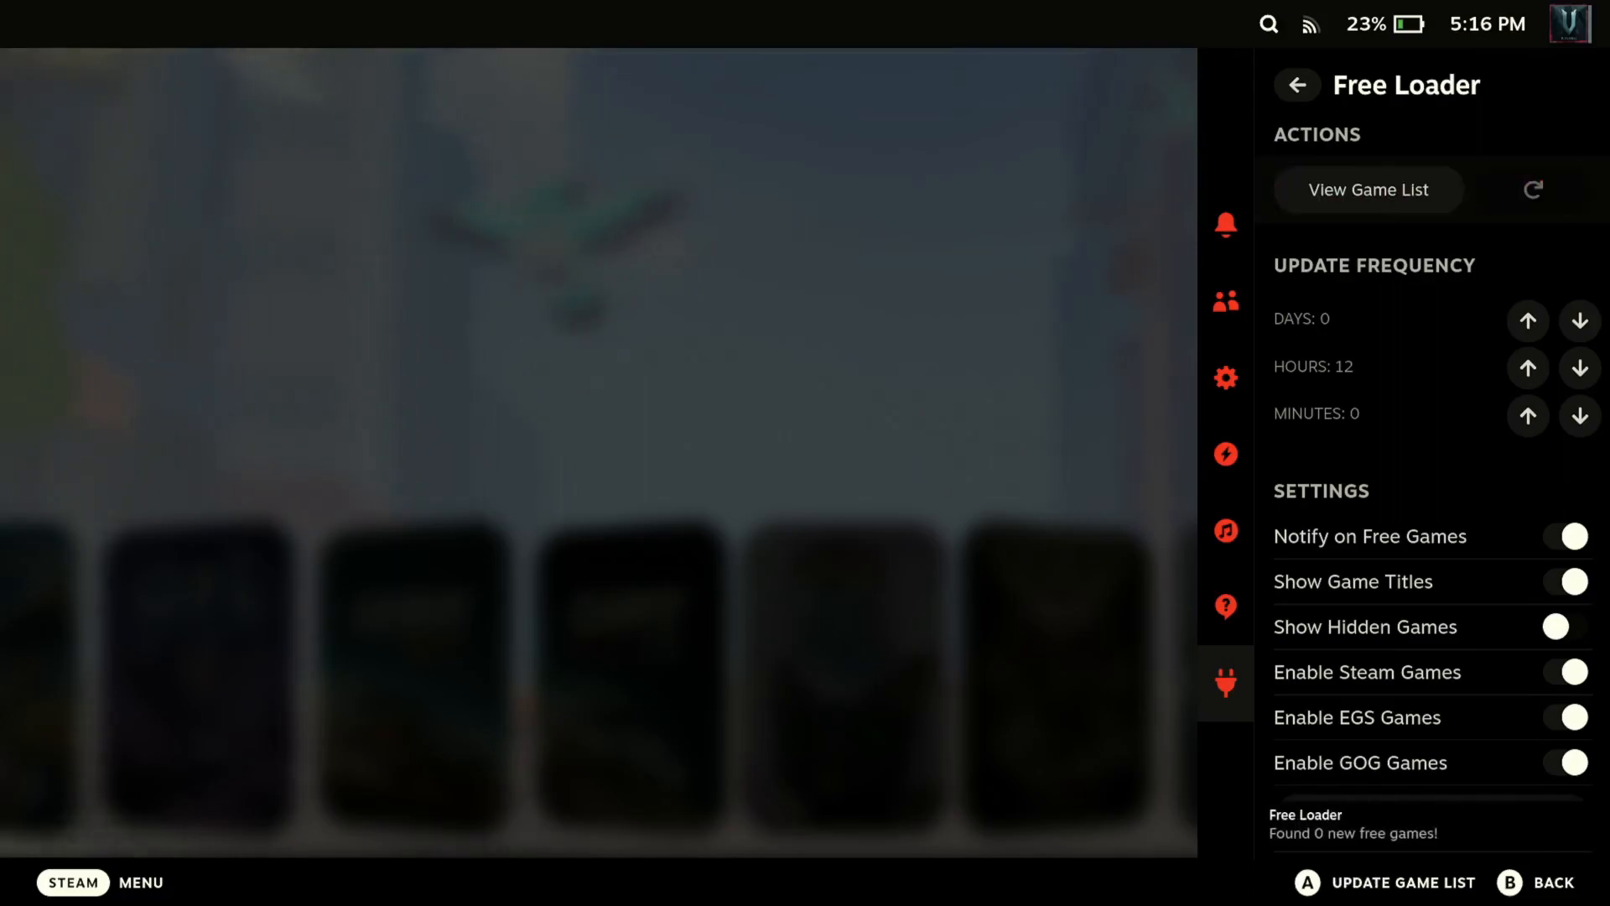
left_click(1526, 321)
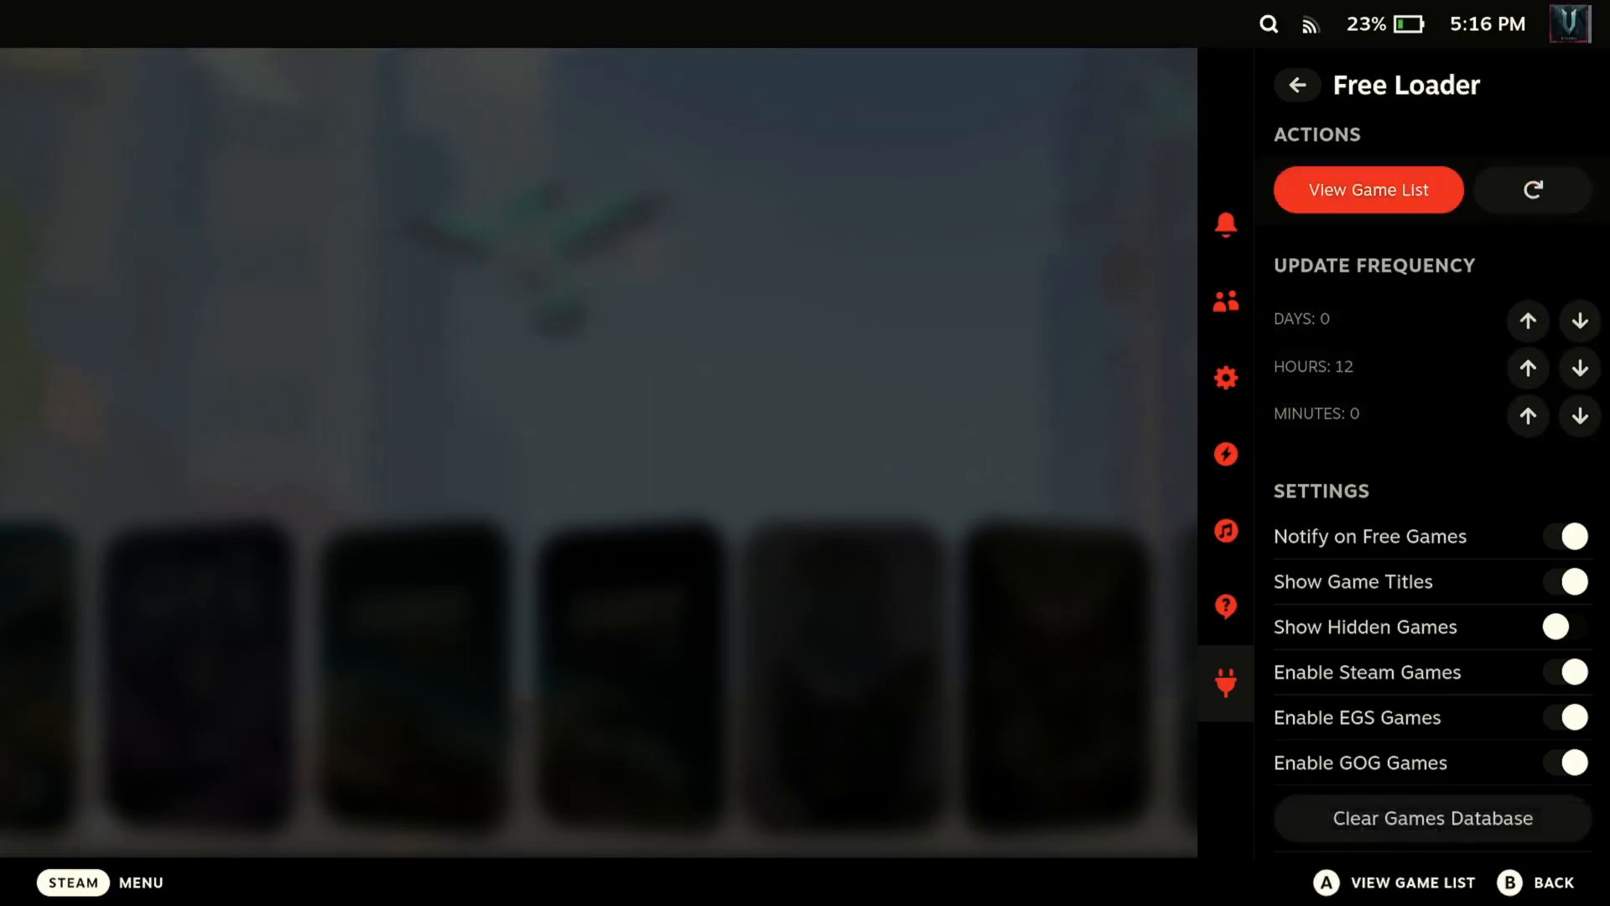
left_click(1369, 189)
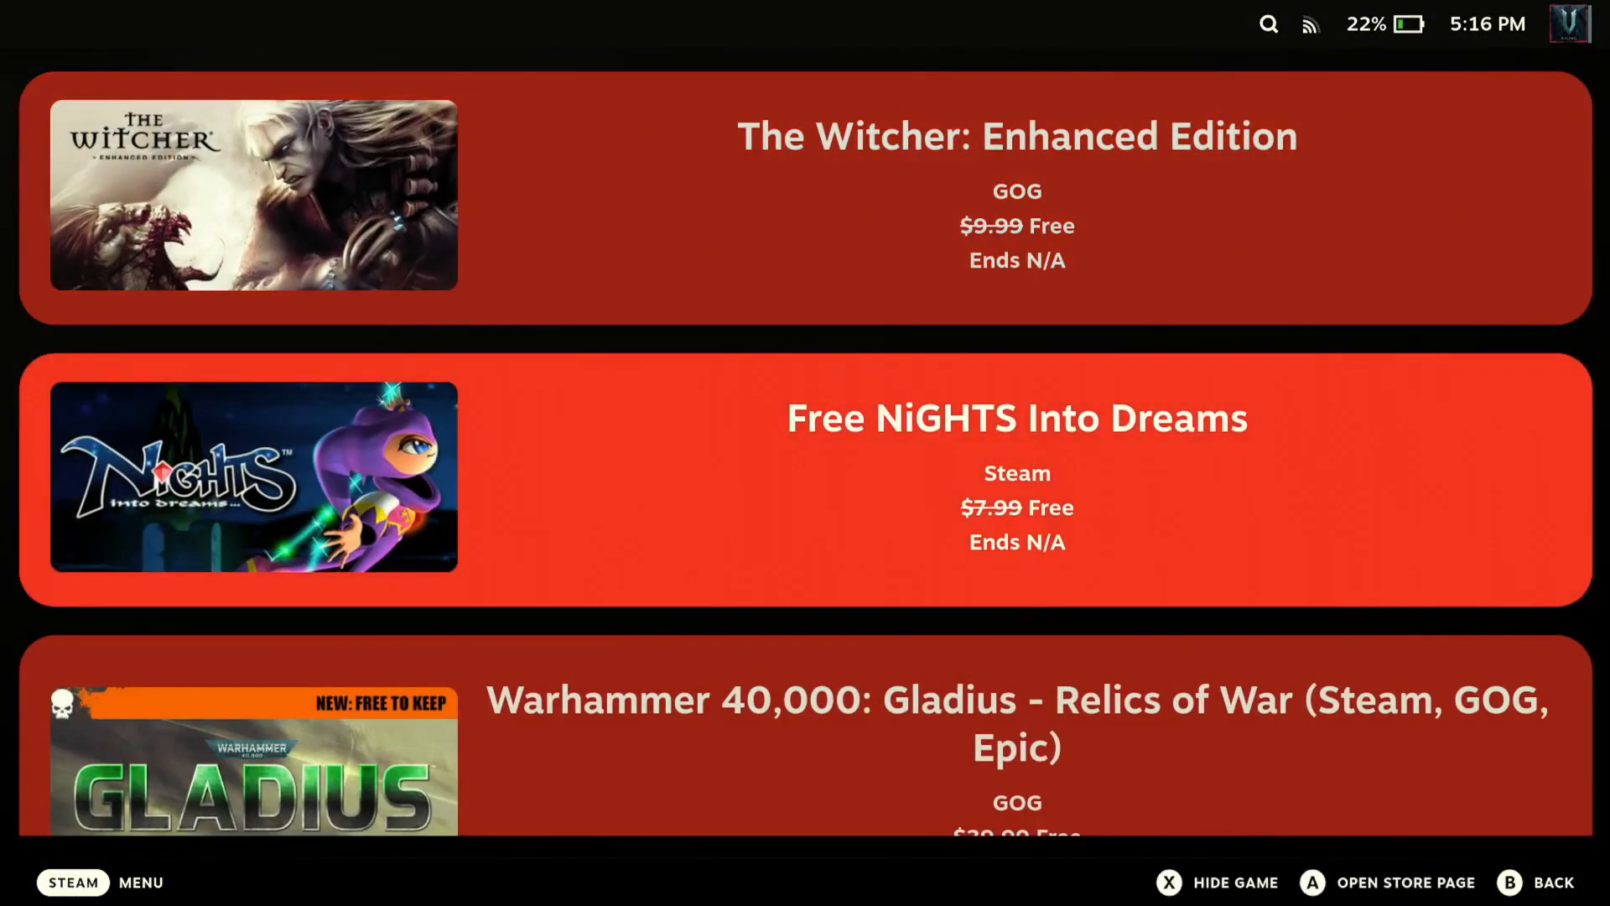
Scroll the free games list past Gladius and Machinika: Museum to What The Fog Steam Key
scroll("down", 3)
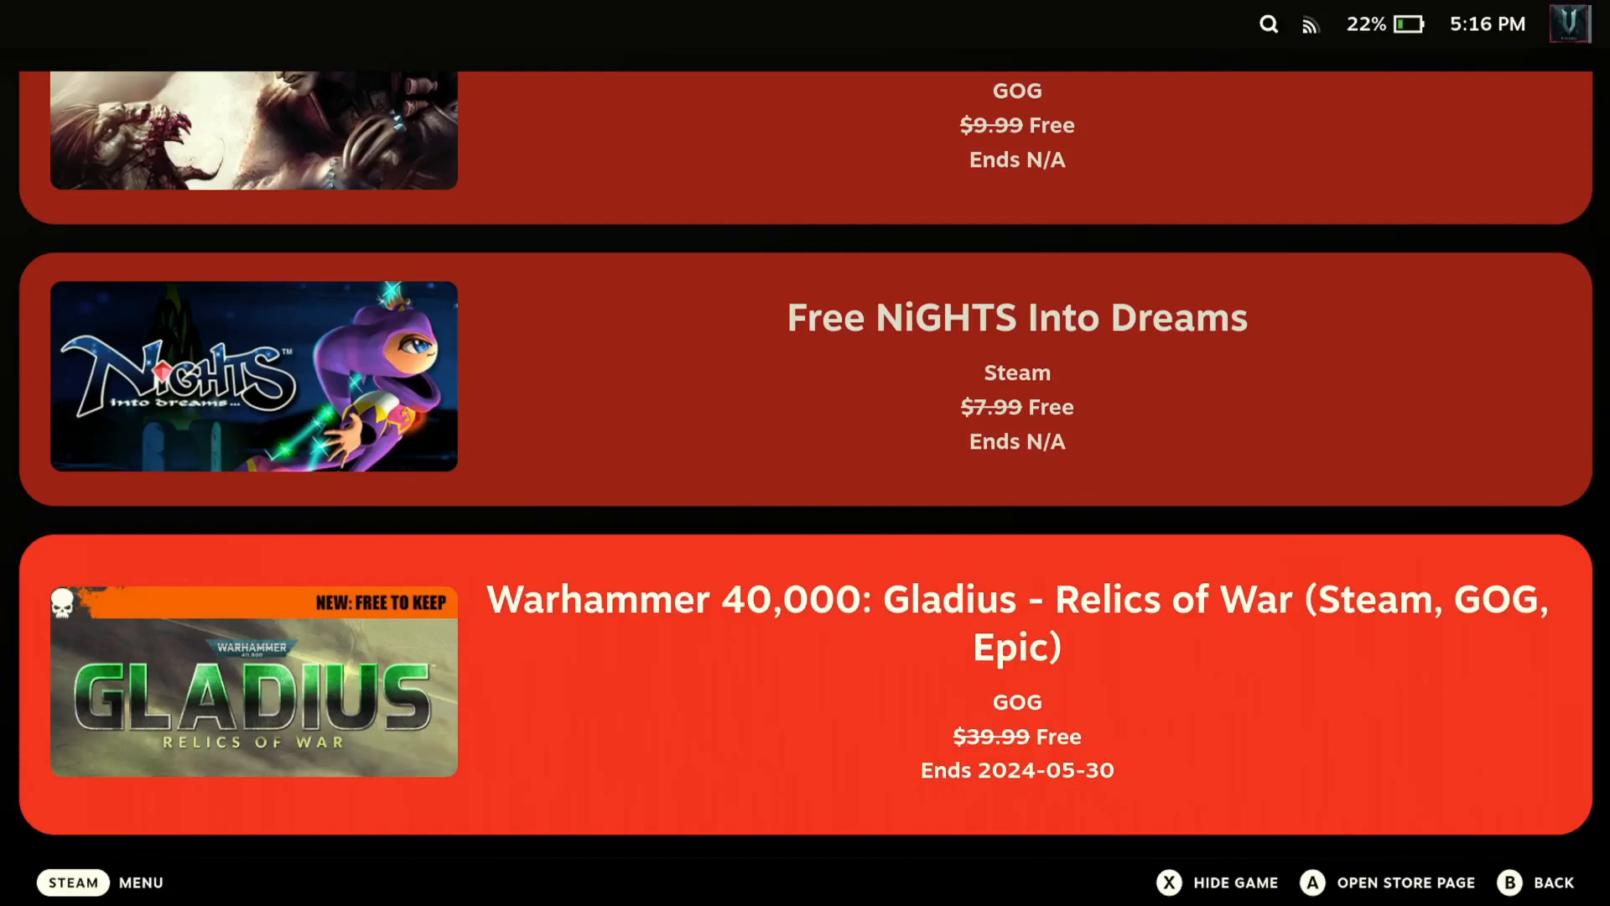
scroll("down", 3)
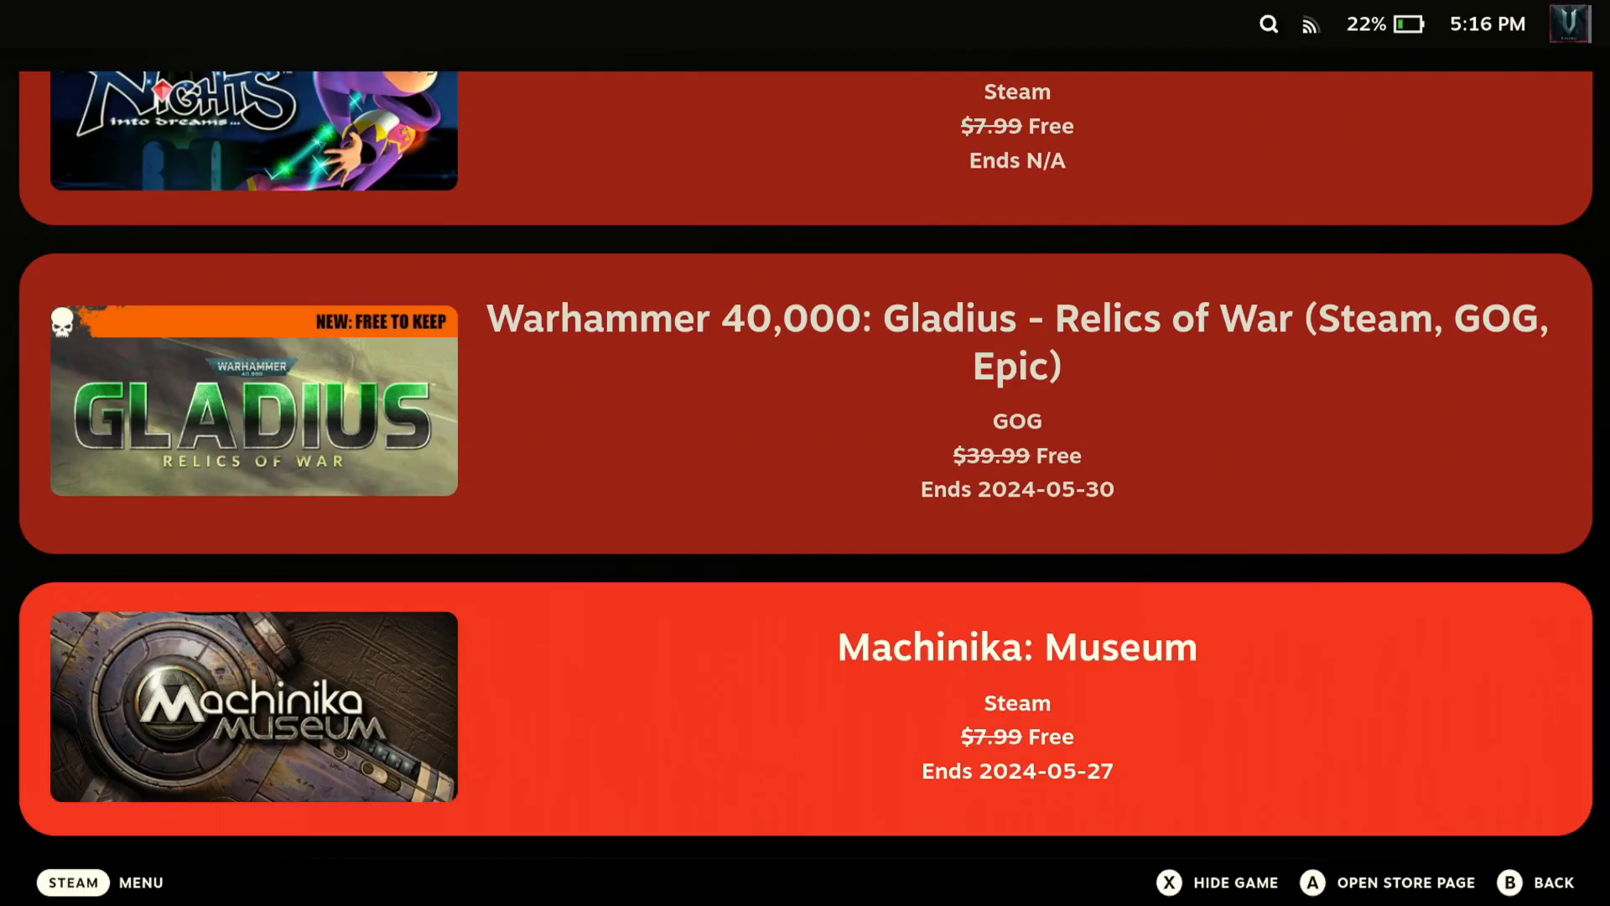
scroll("down", 3)
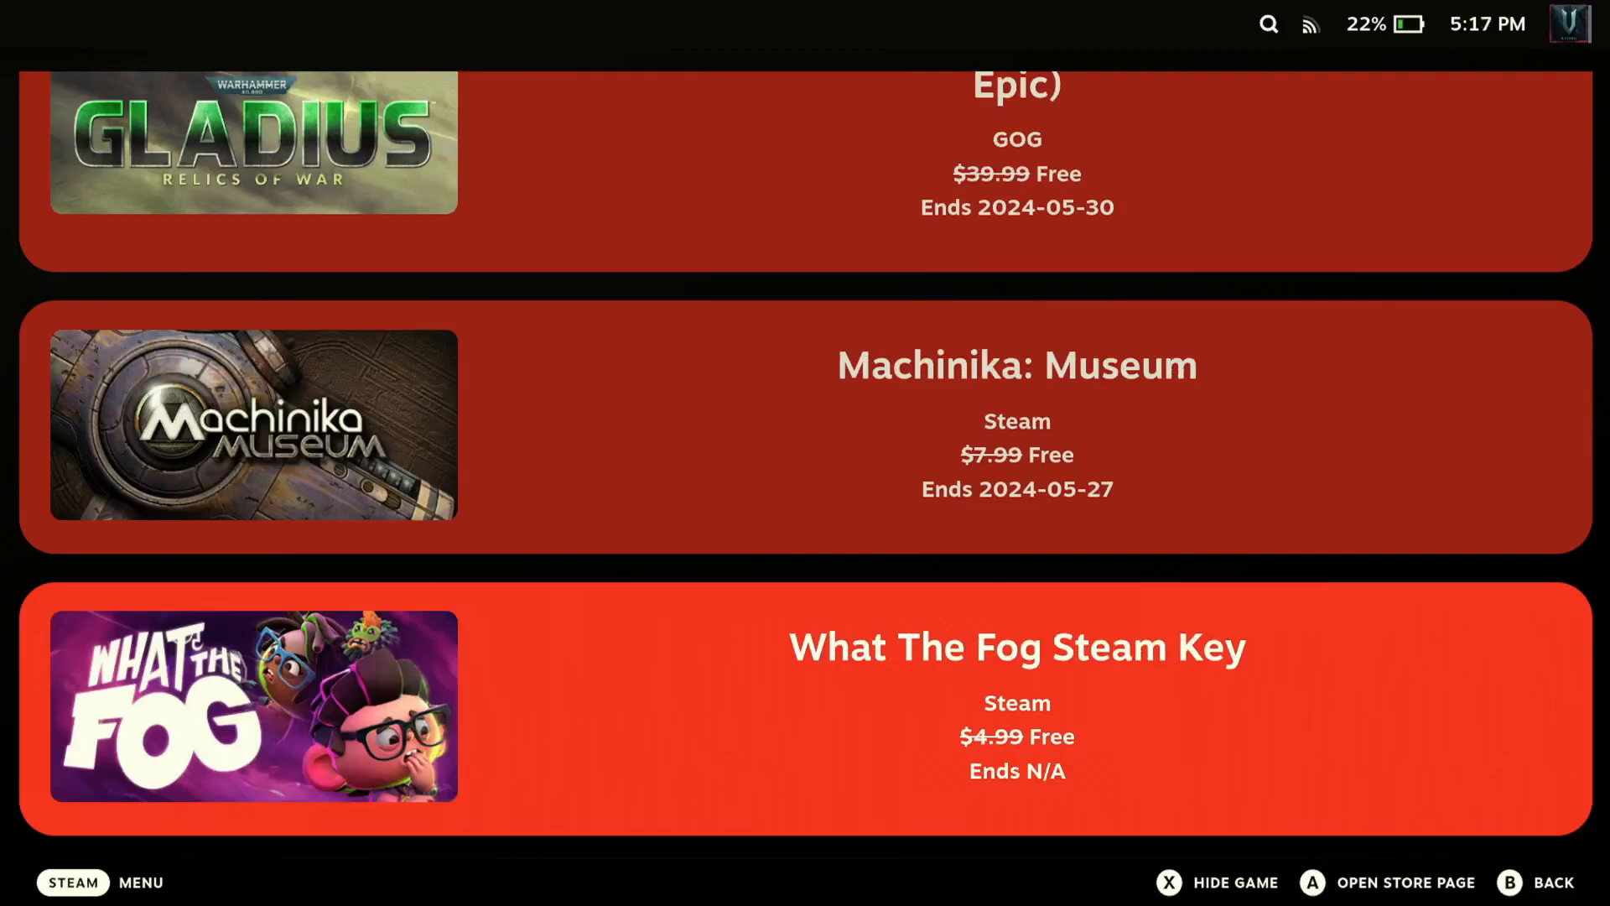
scroll("down", 3)
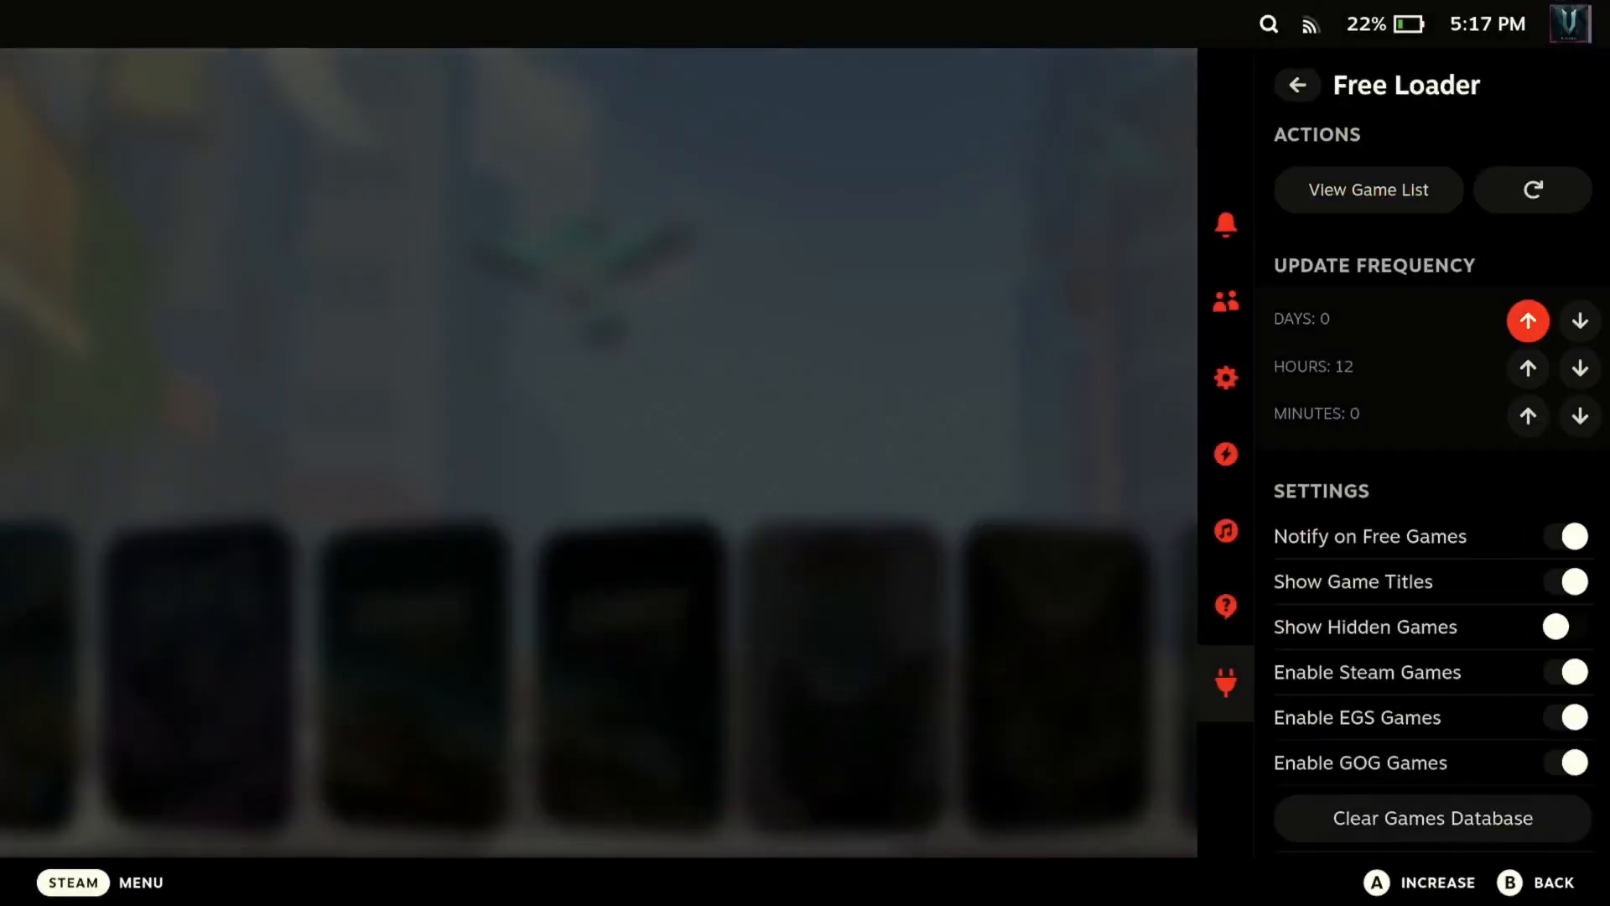
Return to the installed plugins and bring up the Animation Changer panel
left_click(1297, 85)
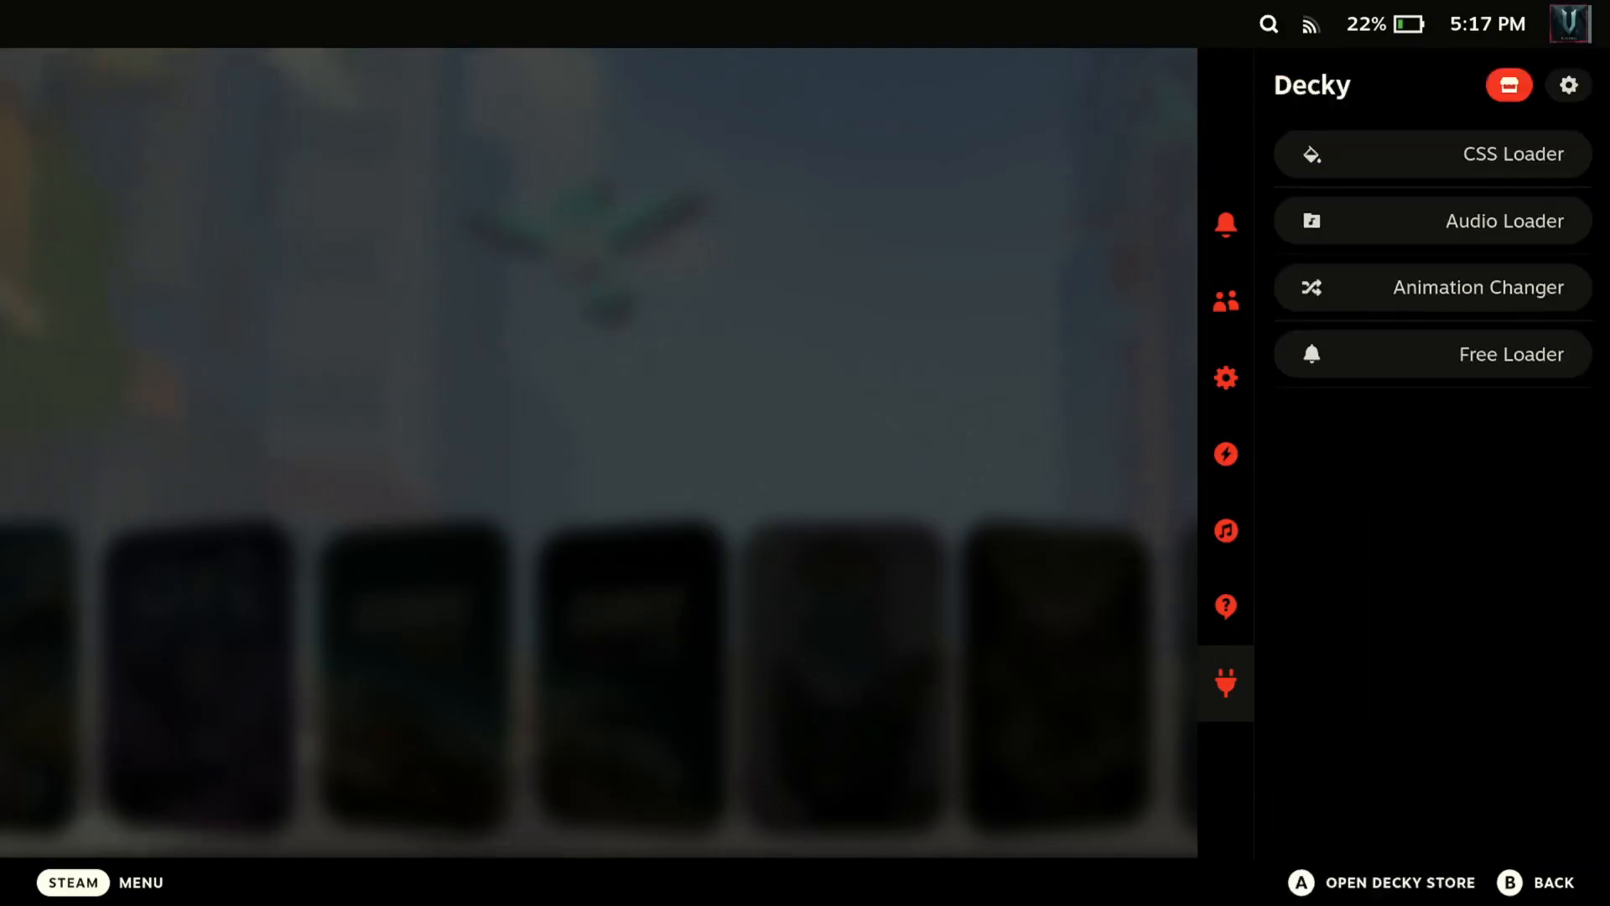
left_click(1480, 287)
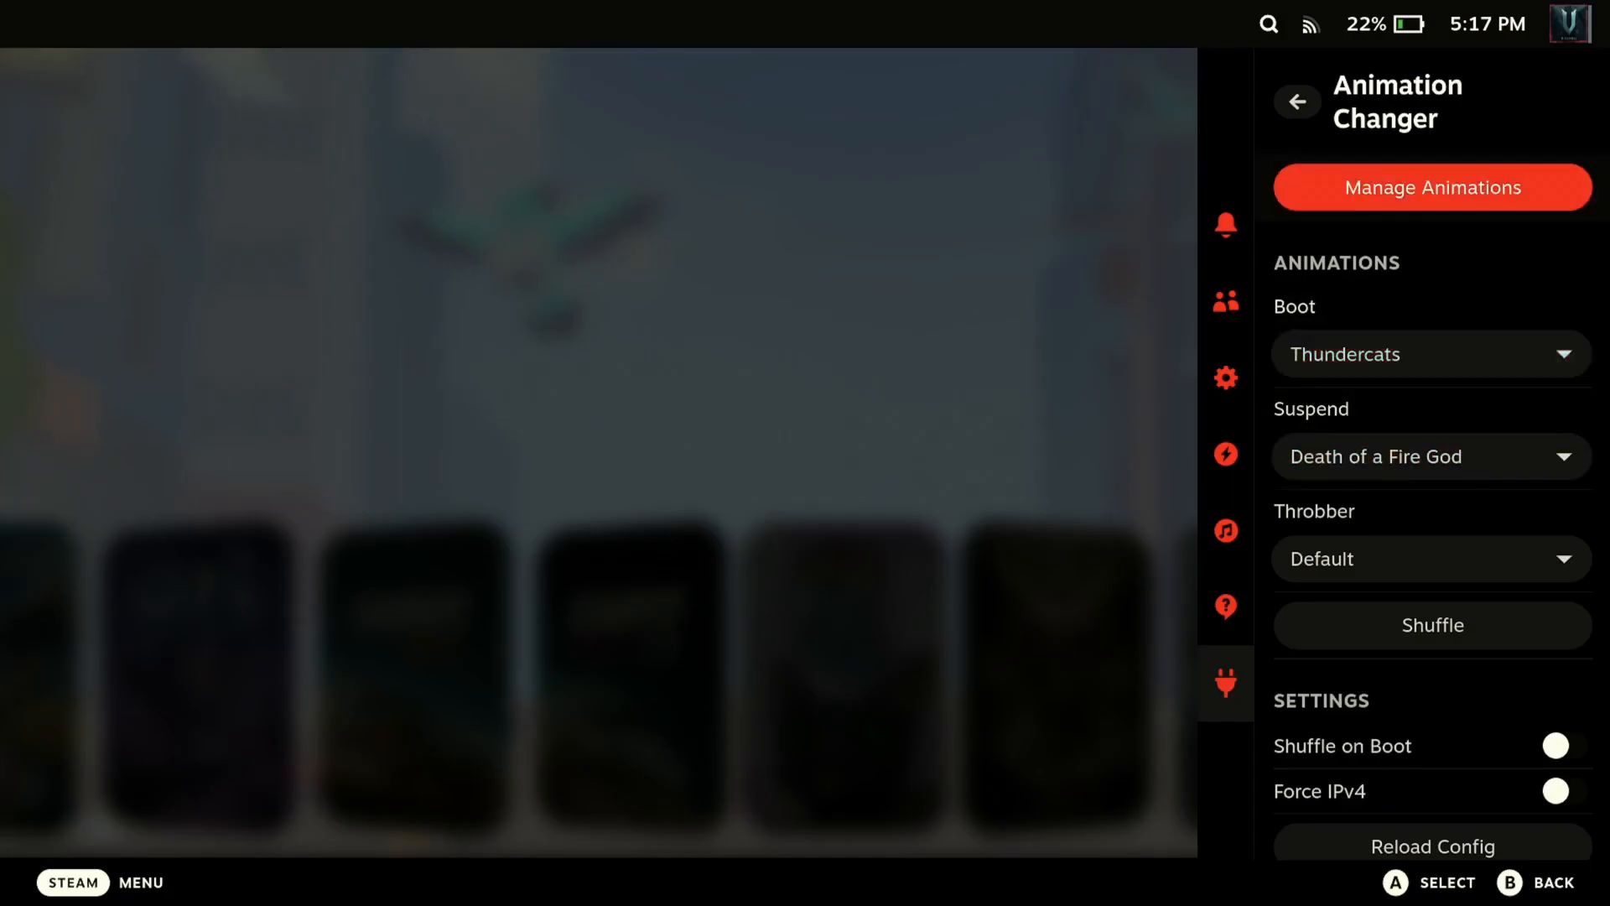
Download the Hellraiser boot animation from the animation browser, making 18 installed
left_click(1431, 186)
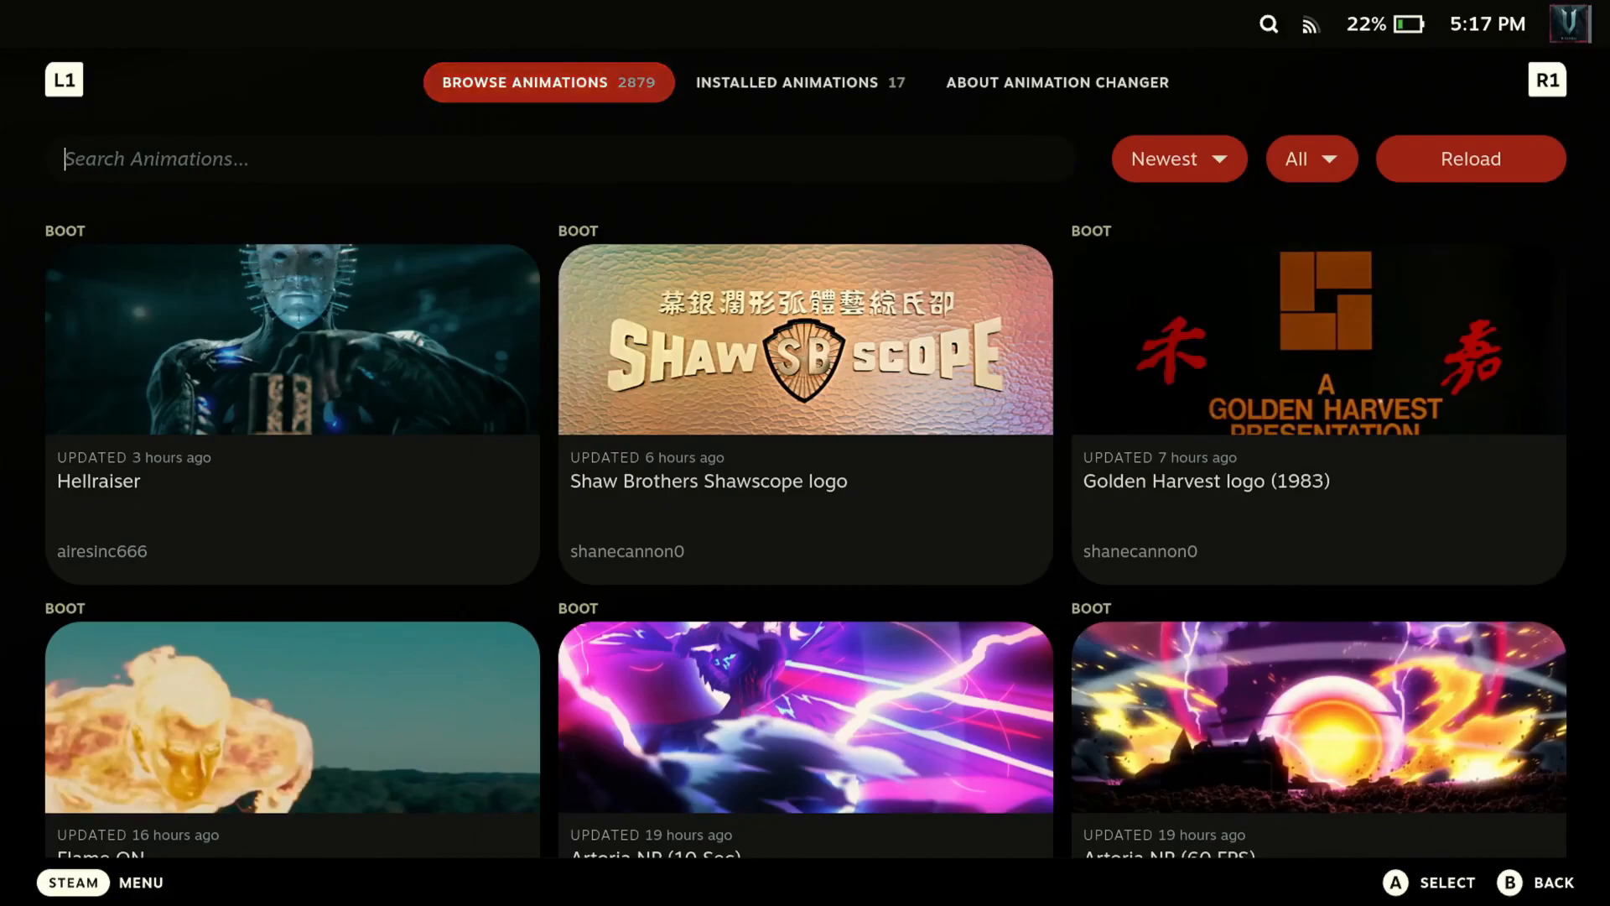
scroll("down", 3)
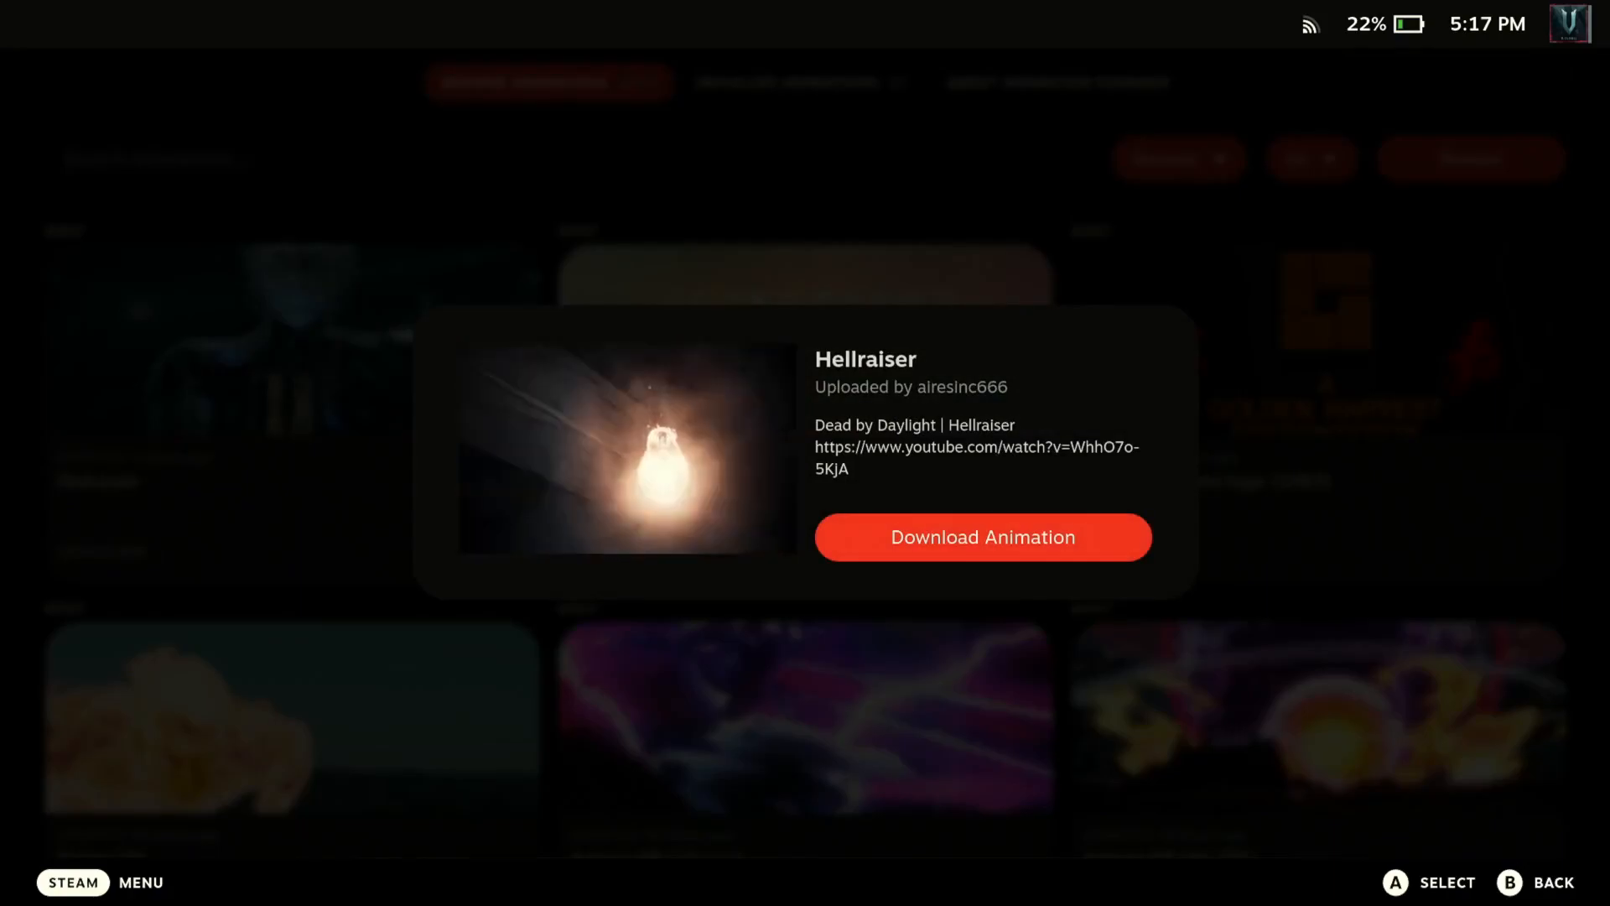
left_click(982, 537)
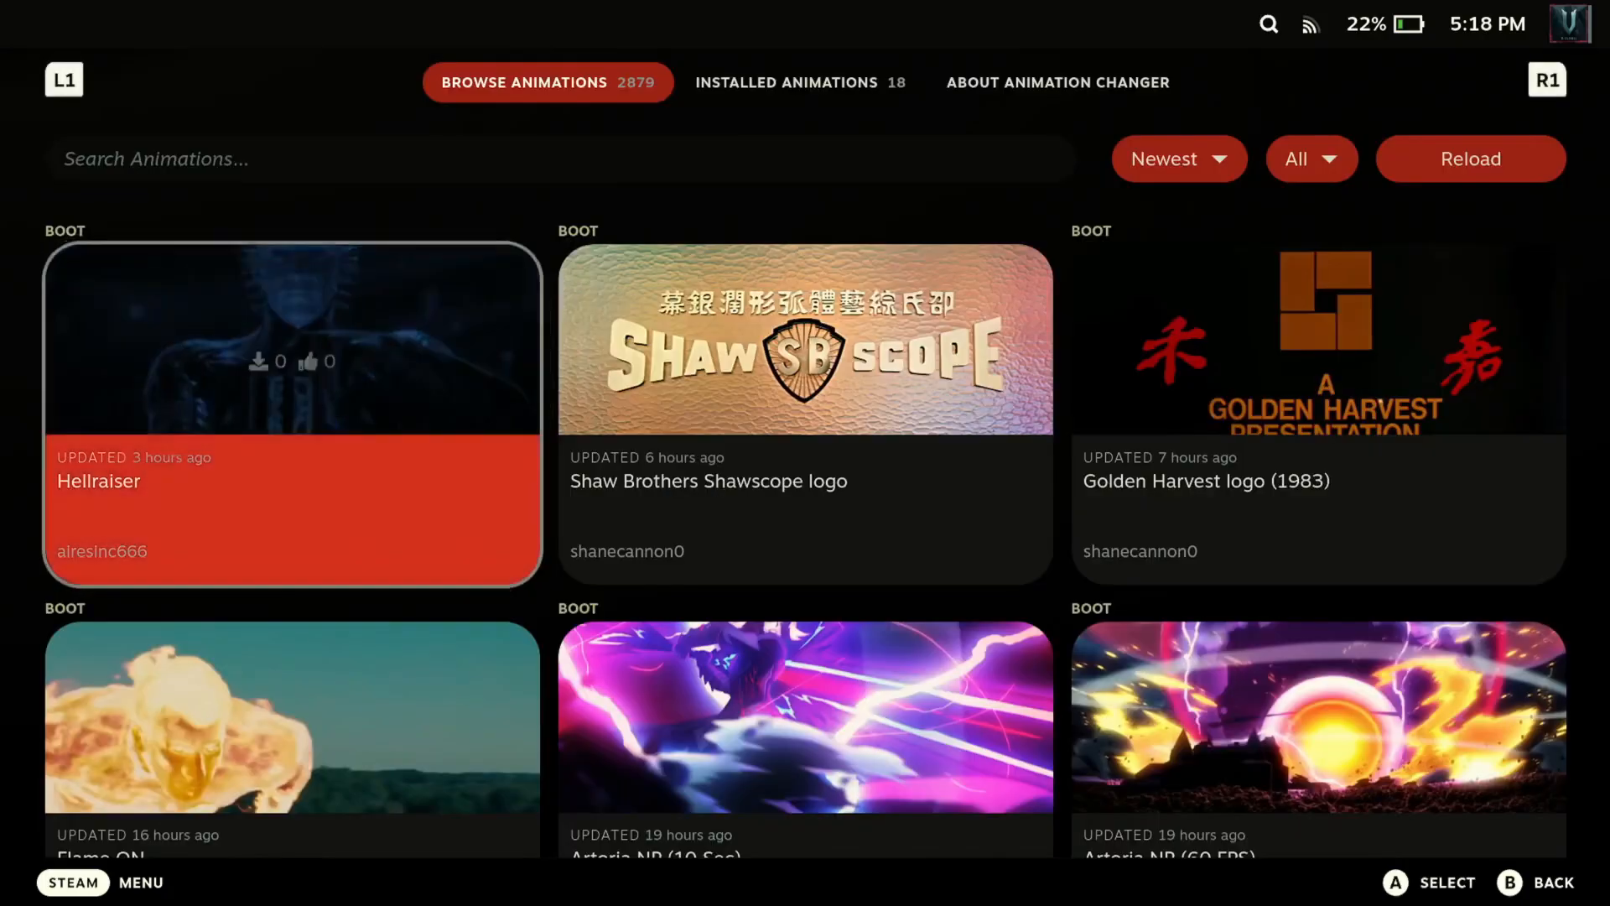
Scroll the Browse Animations grid past A Deck to the Past, Virtual Boy and Venom Intro to Epic Mickey 2
scroll("down", 3)
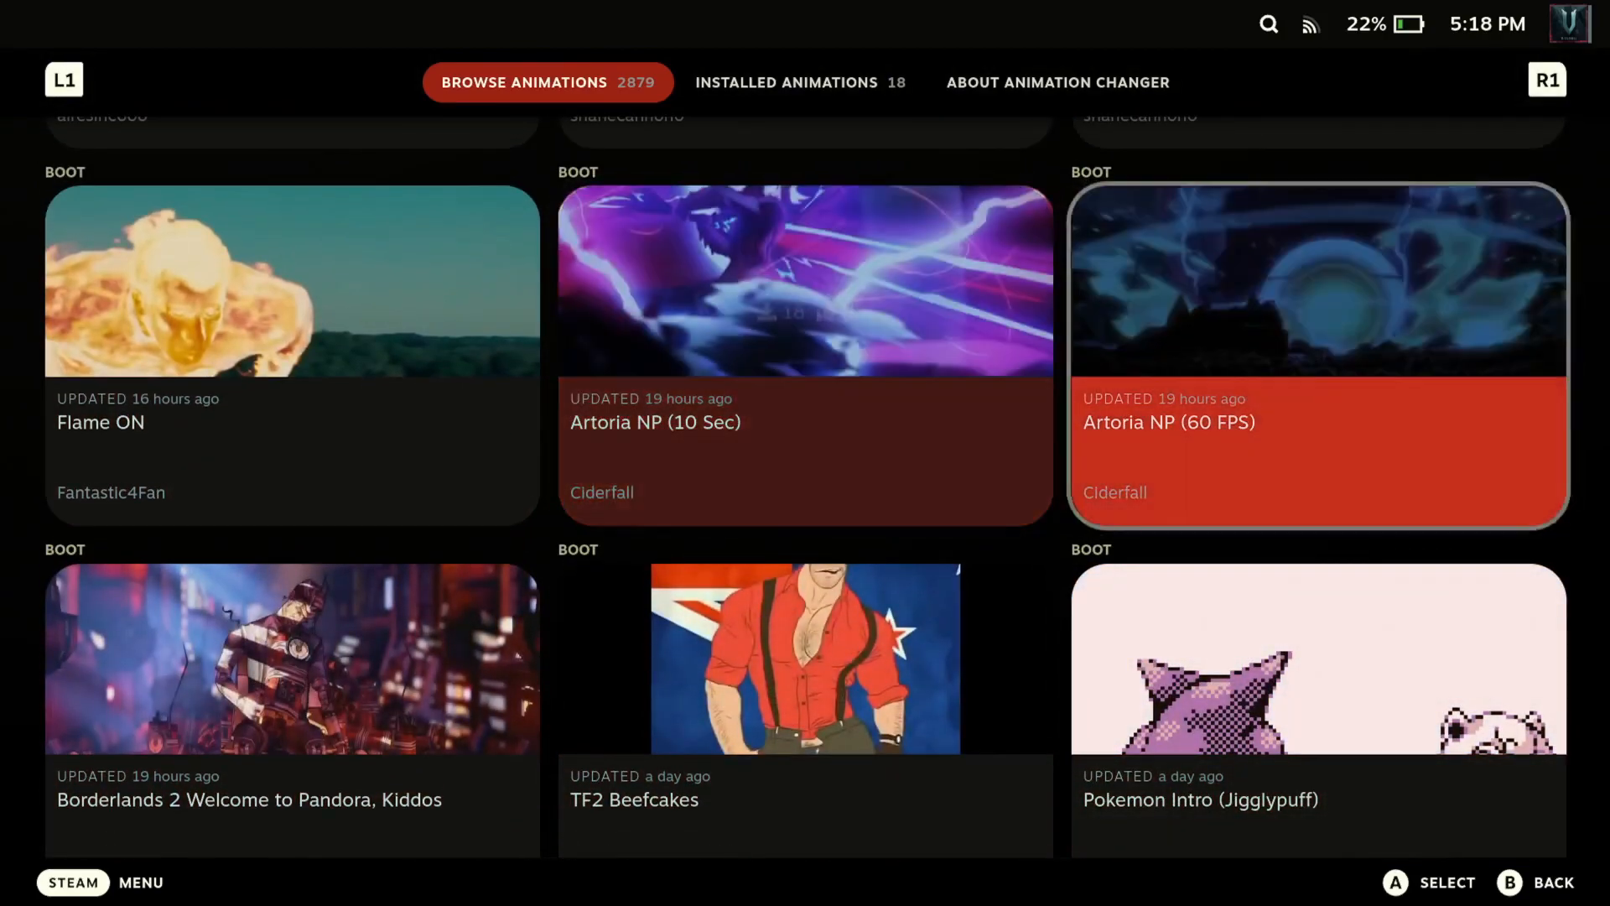
scroll("down", 3)
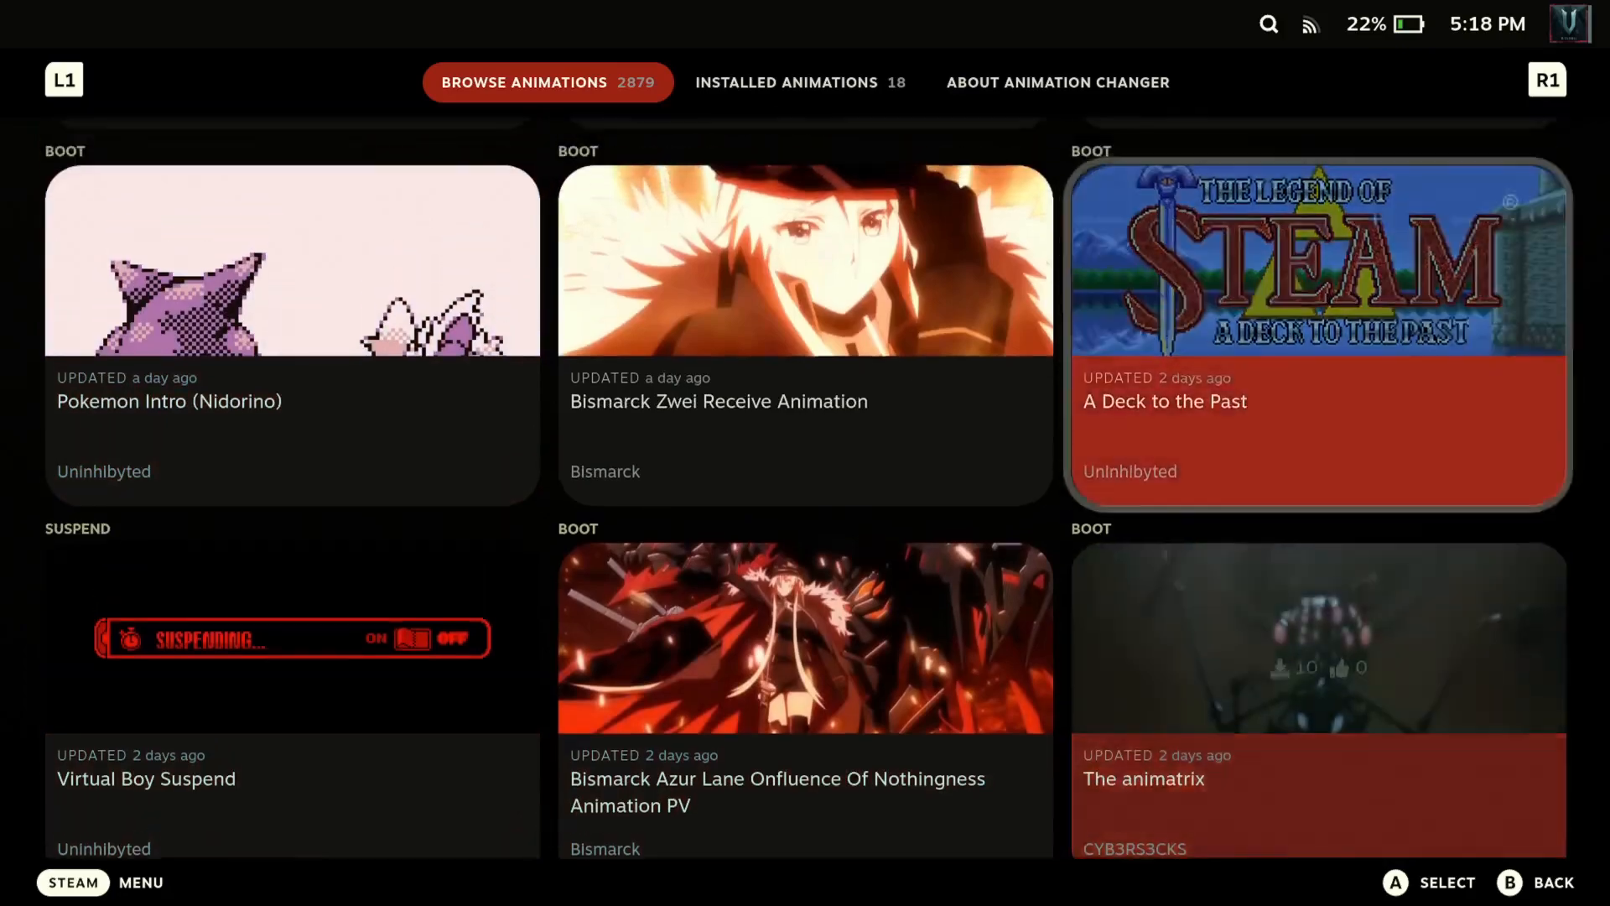
left_click(1315, 332)
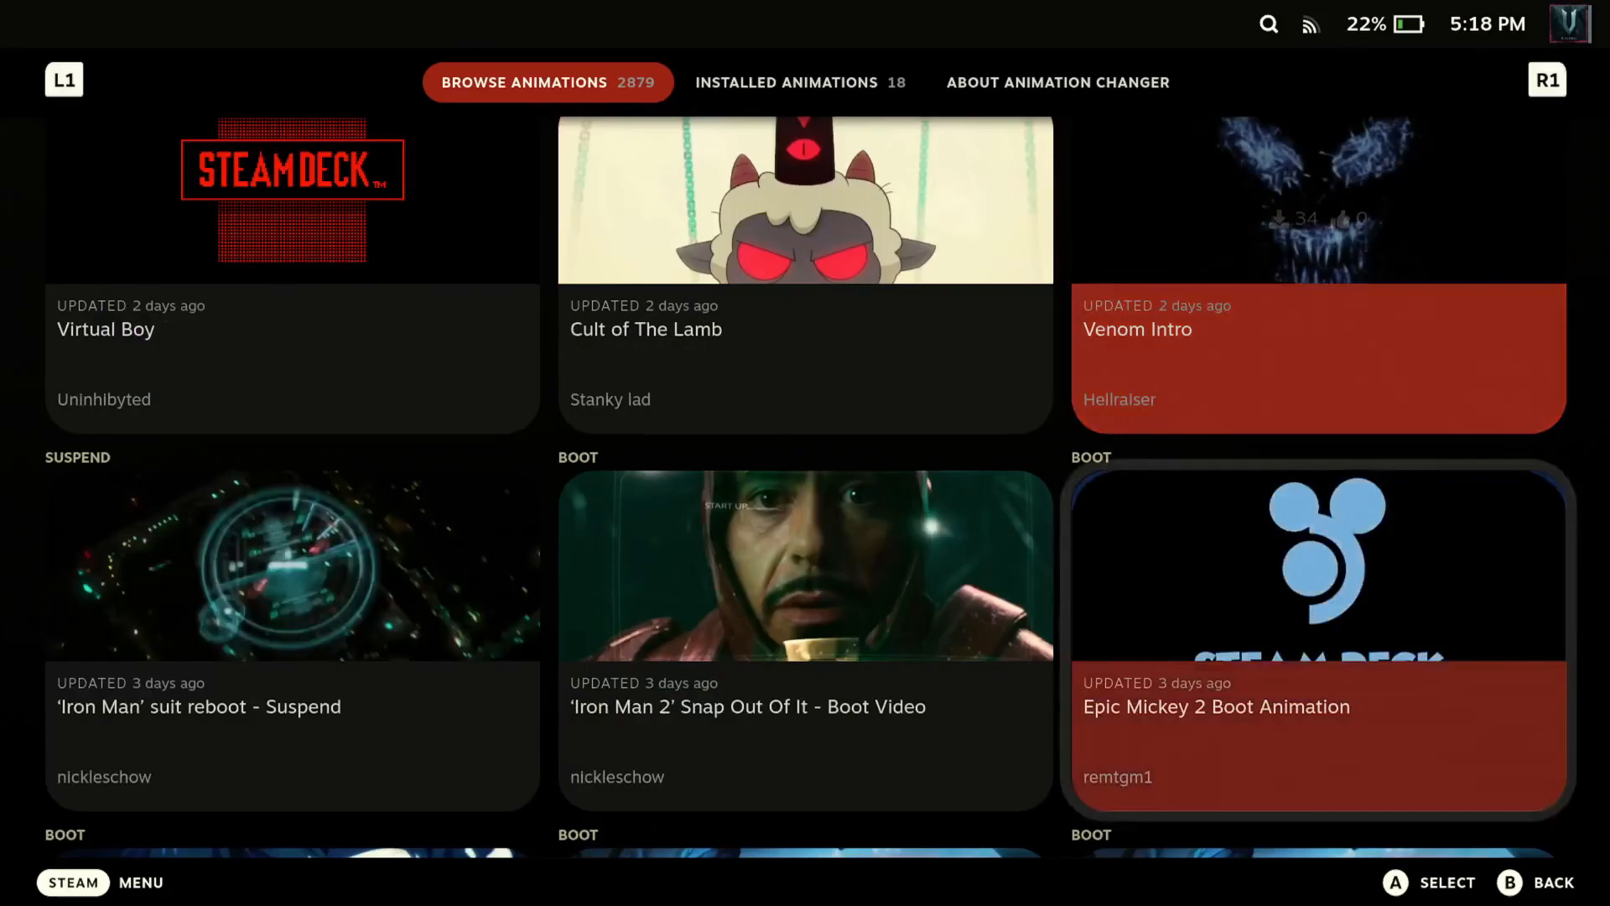
scroll("down", 3)
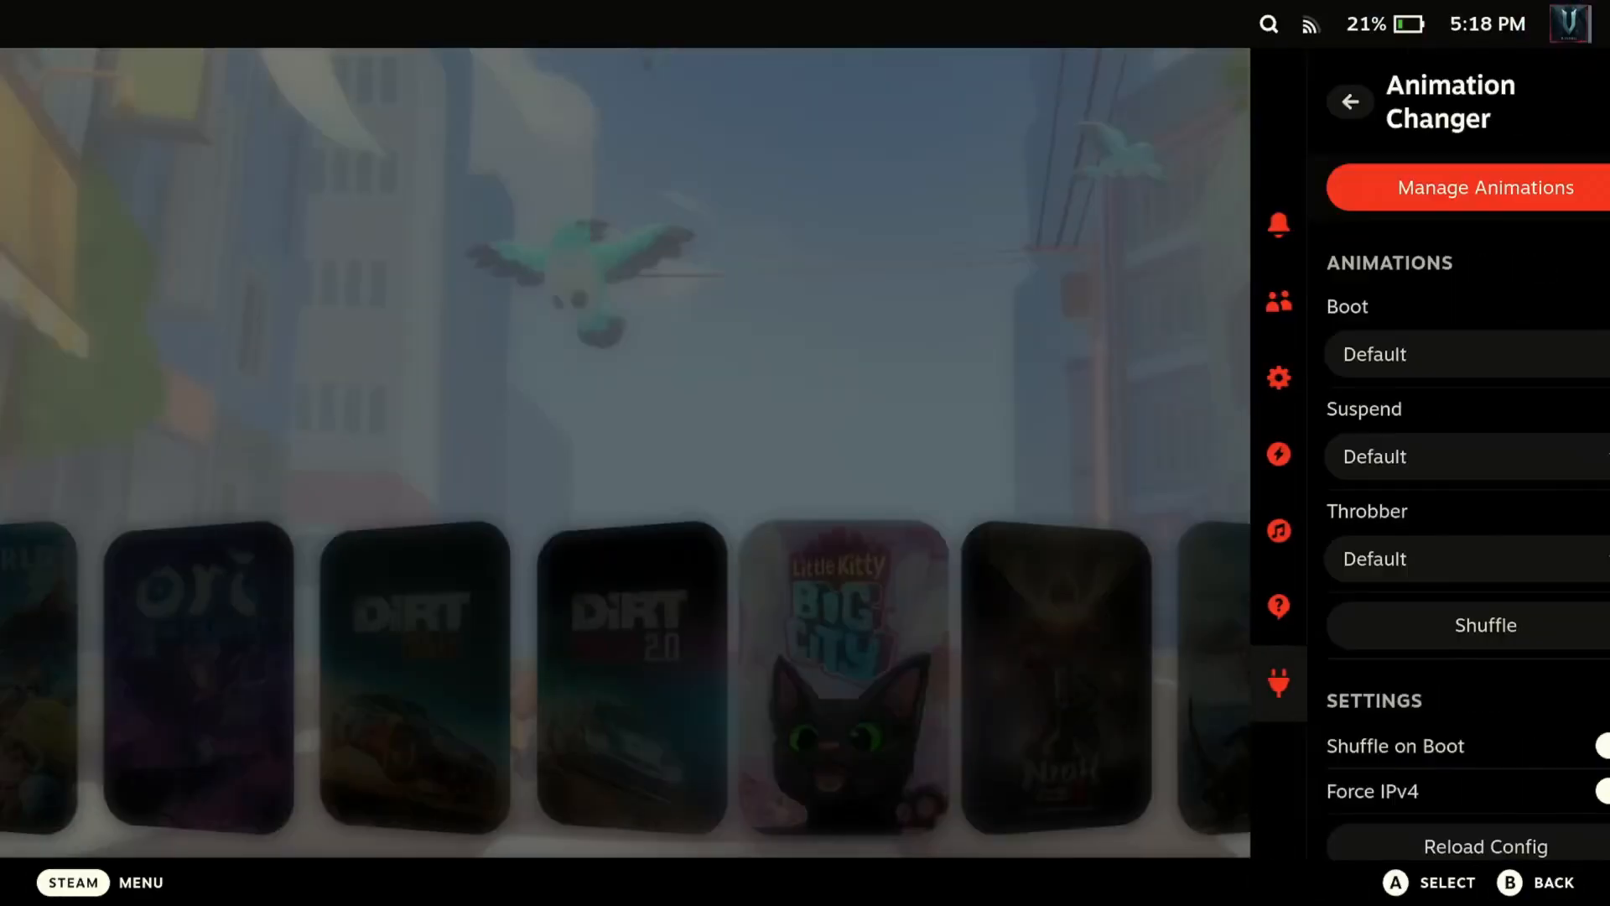
Filter the animation browser to suspend animations only, sorted by newest
left_click(1485, 186)
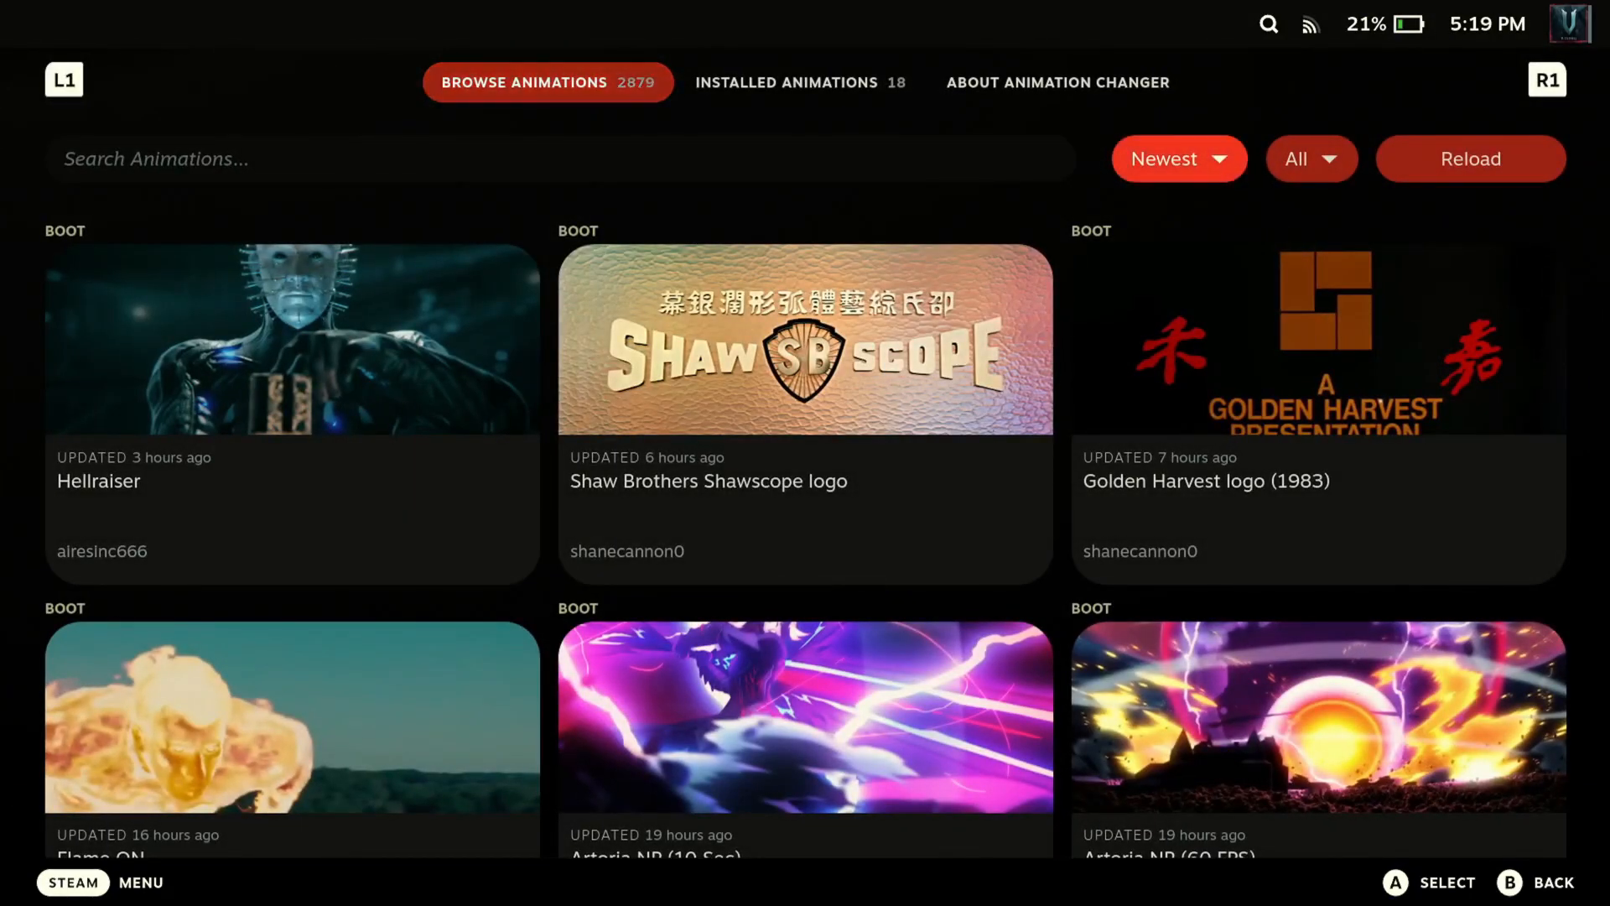
left_click(1177, 158)
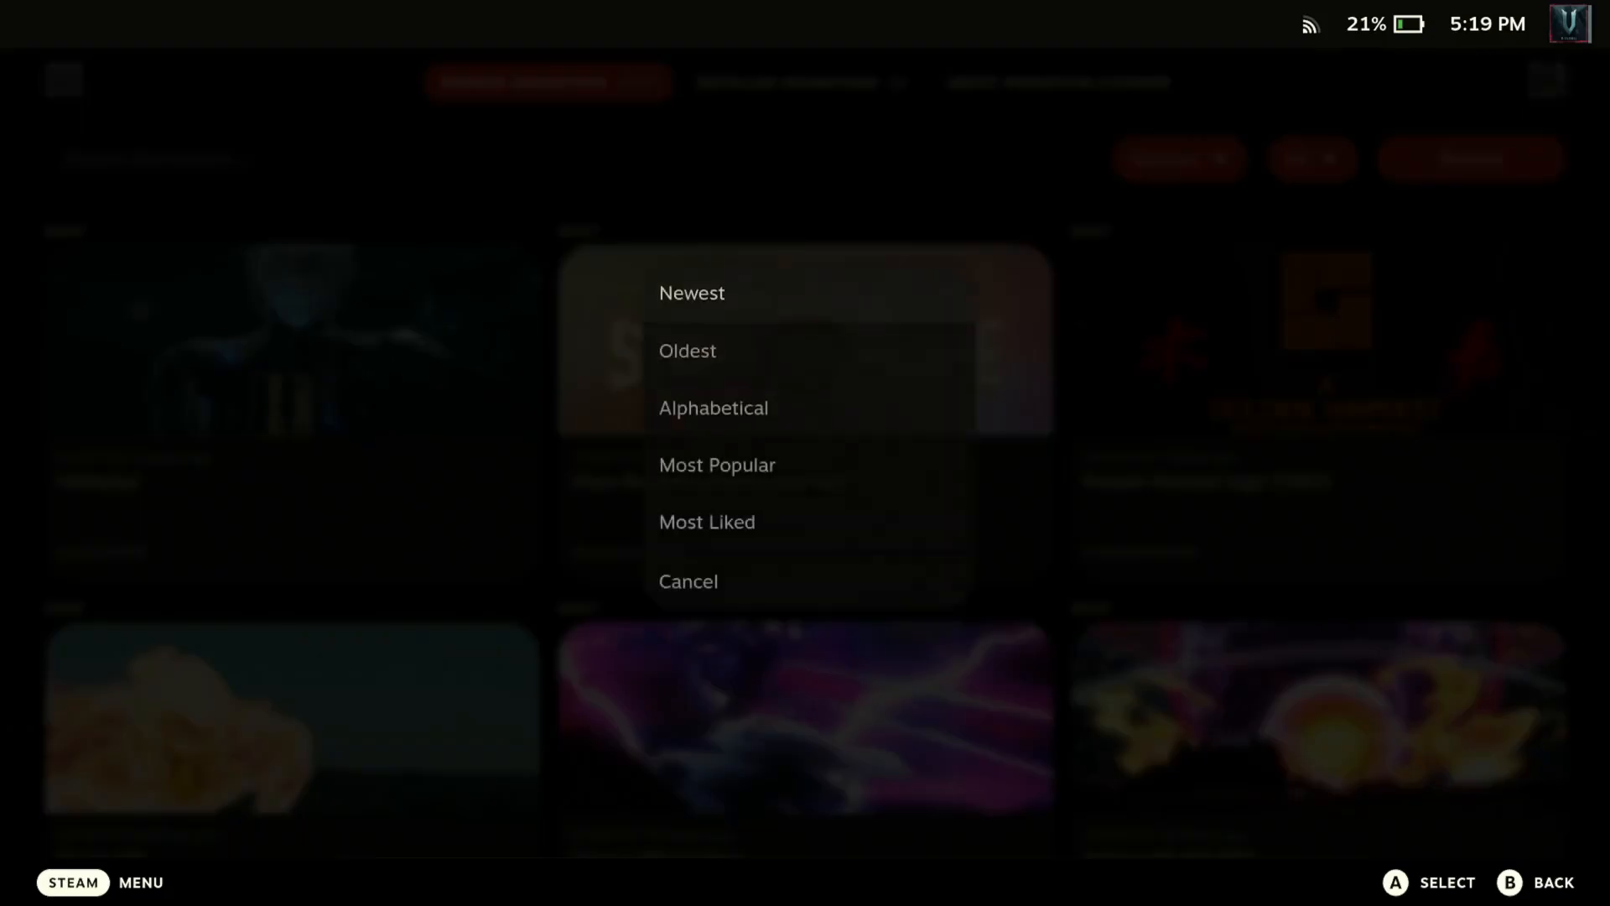
left_click(691, 292)
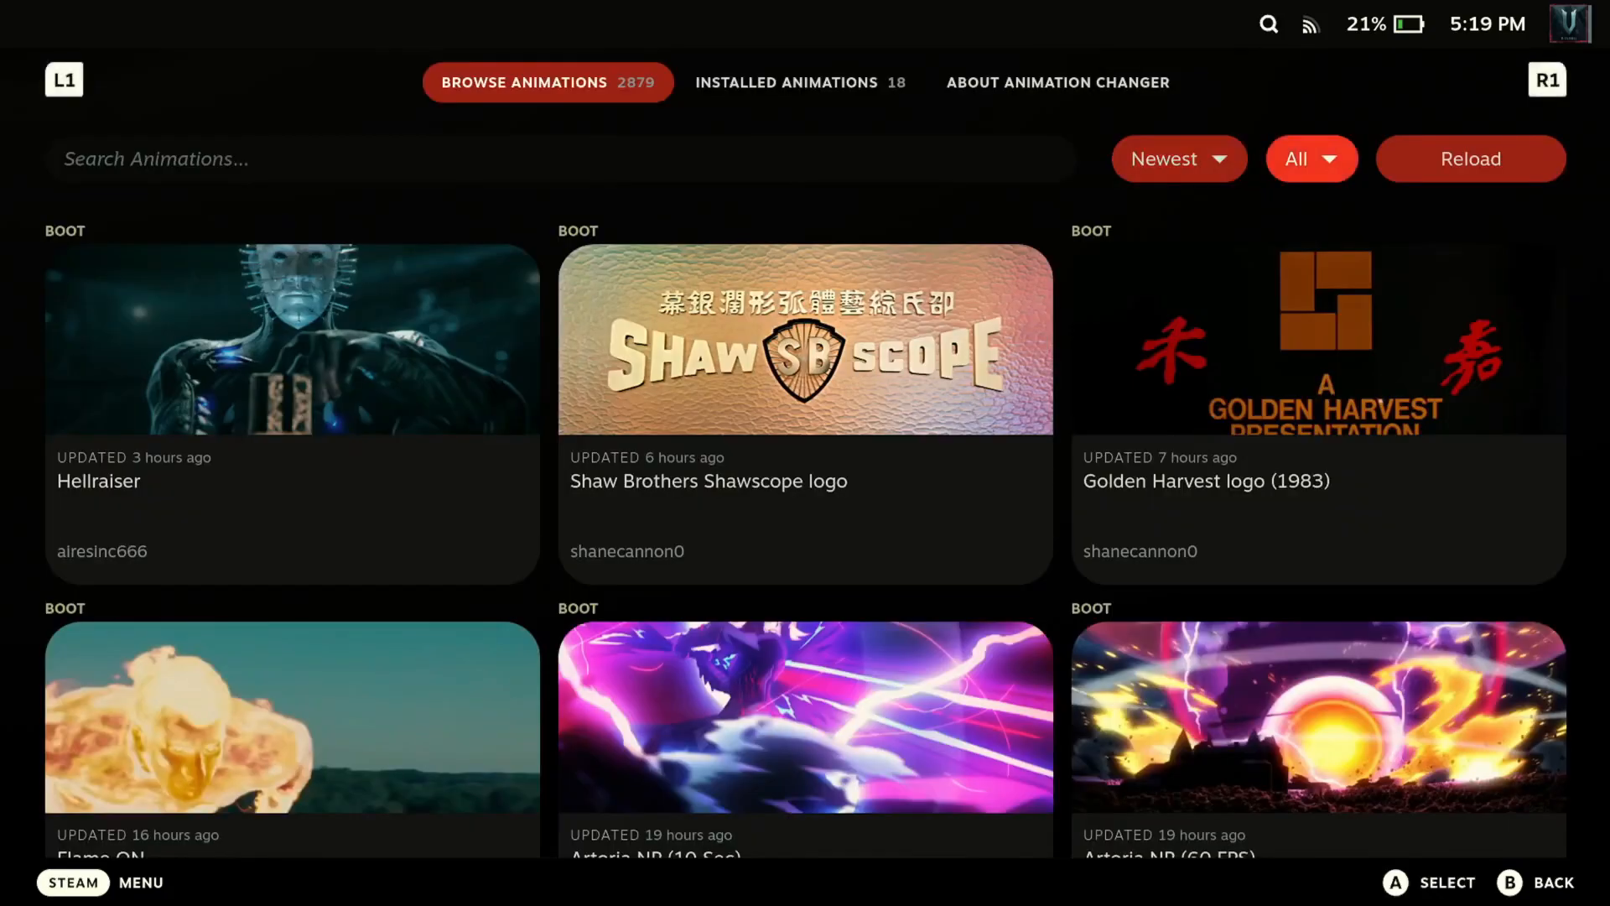
left_click(1312, 158)
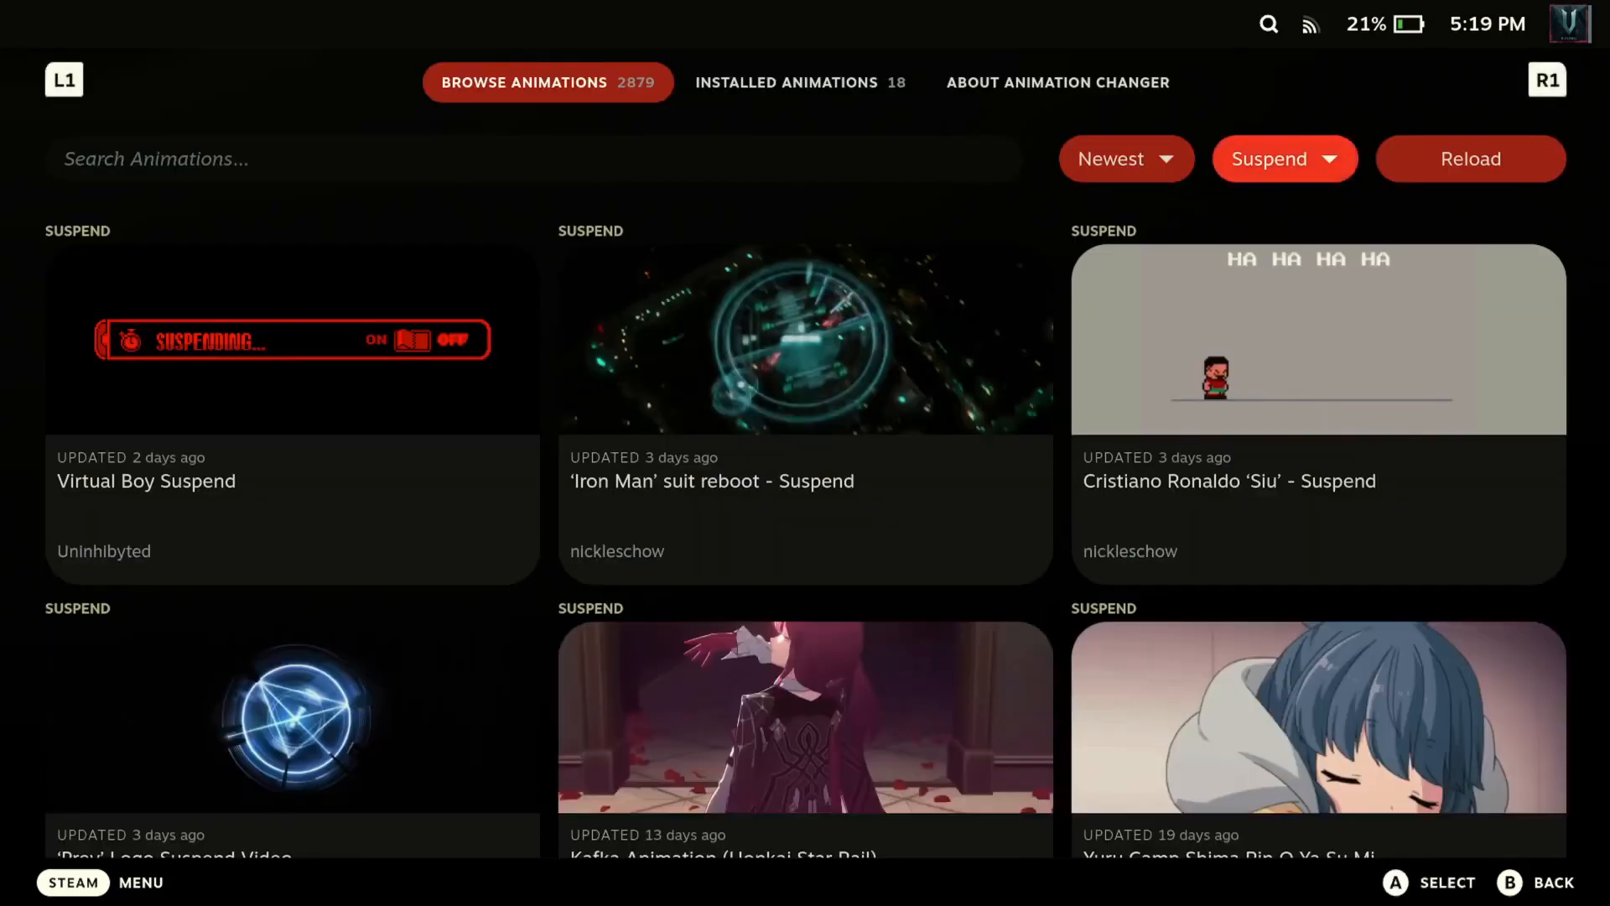
Scroll the suspend catalogue down past Bad to The Bone and Armitage III Visor to Colonel Mustang
scroll("down", 3)
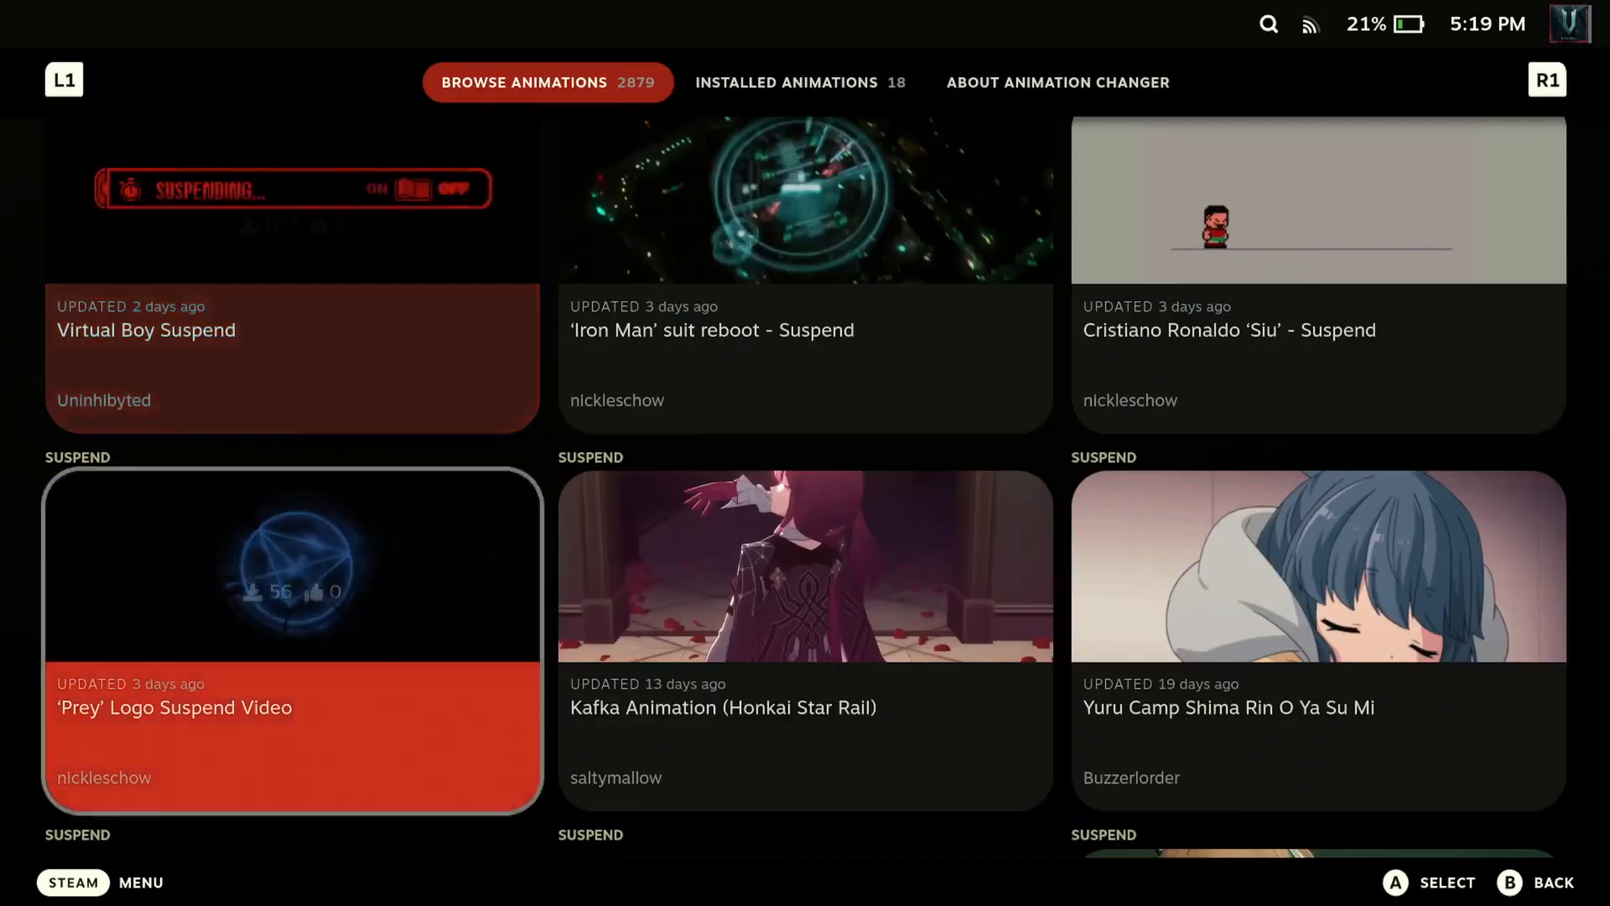
scroll("down", 3)
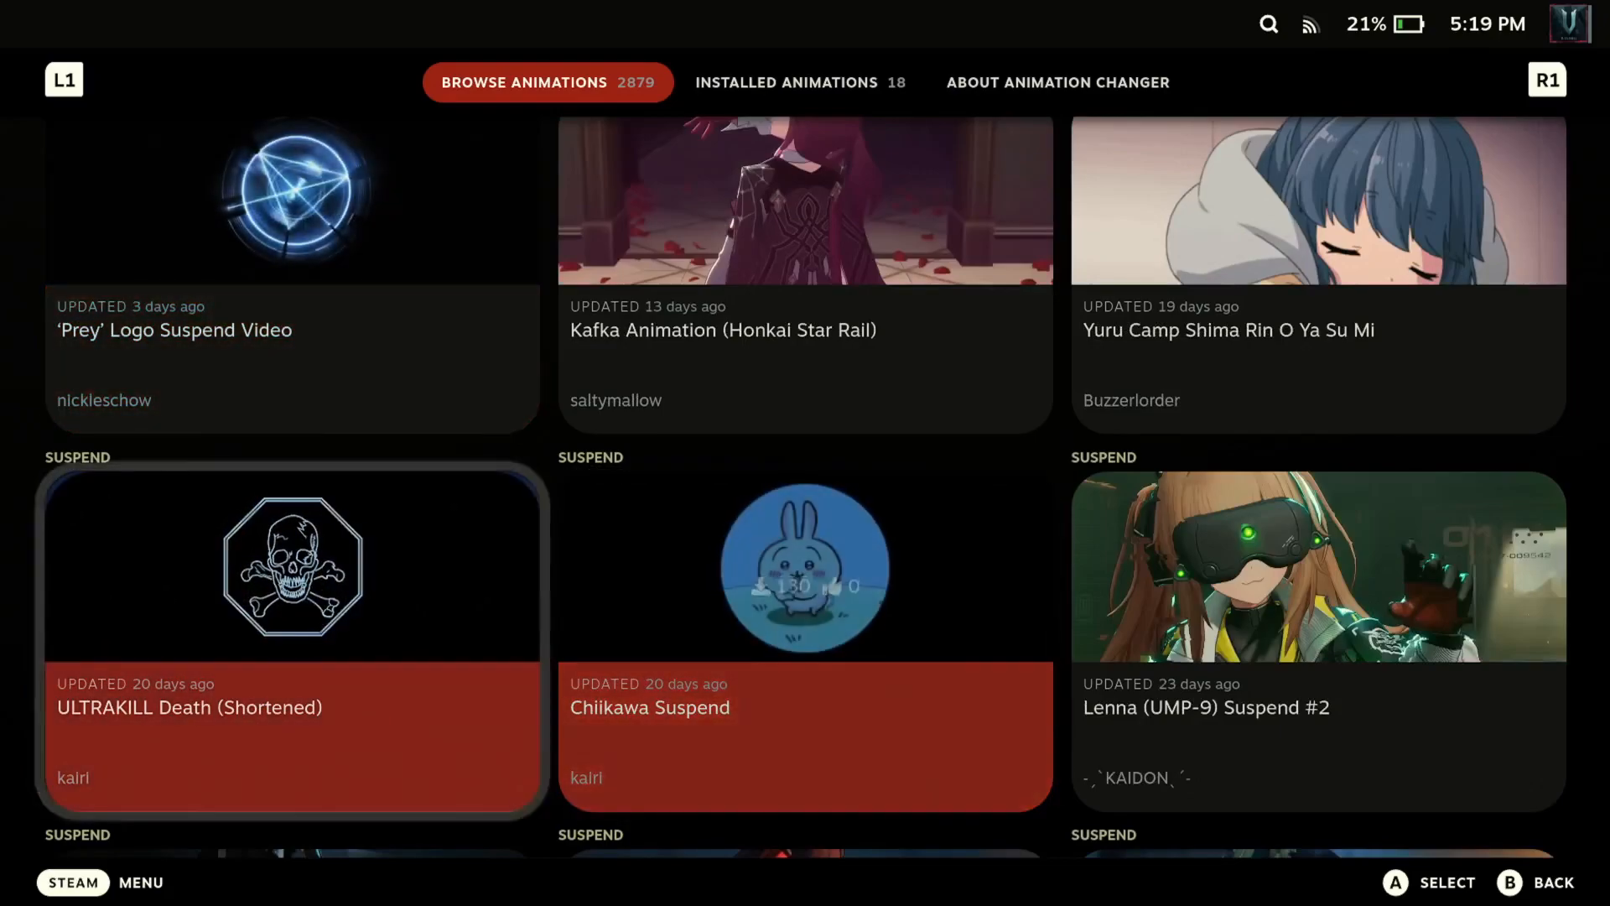
scroll("down", 3)
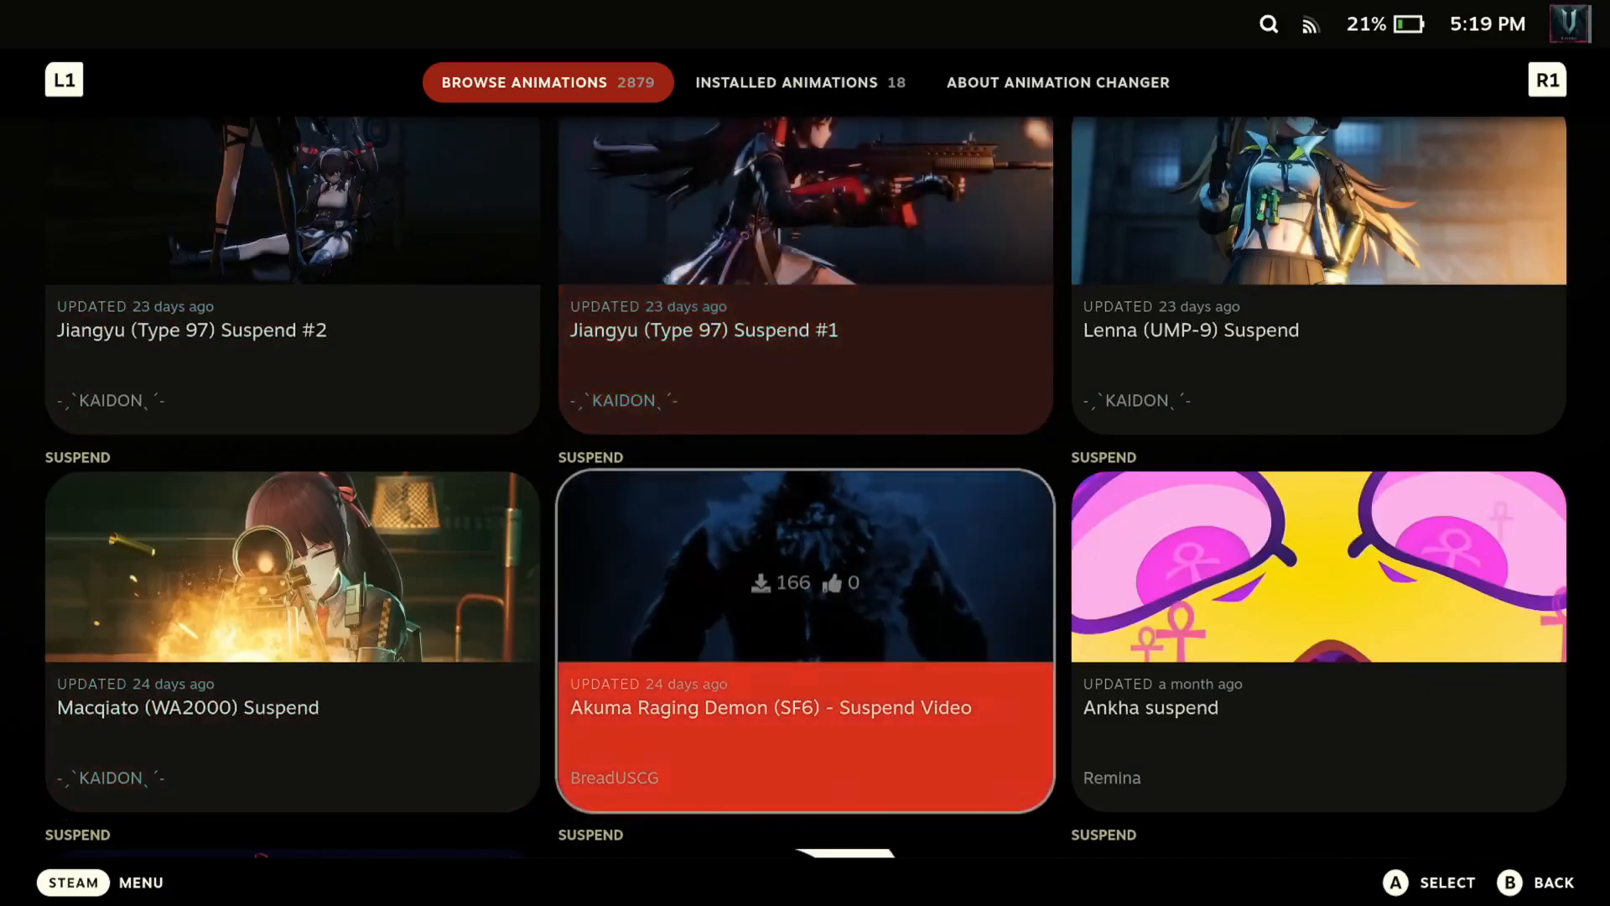
scroll("down", 3)
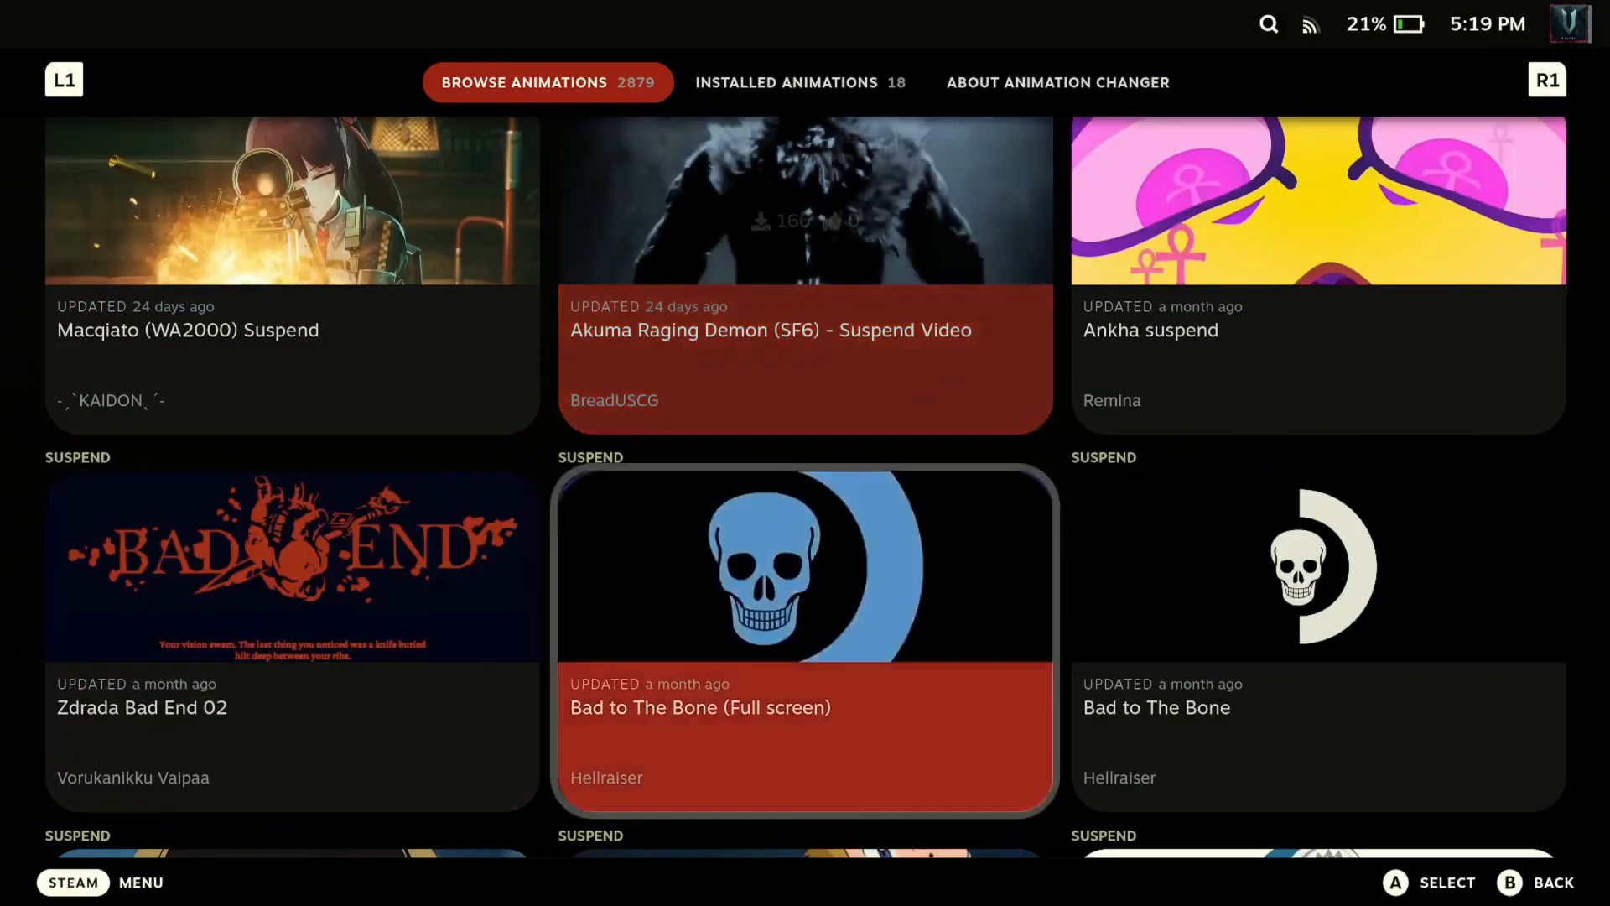
scroll("down", 3)
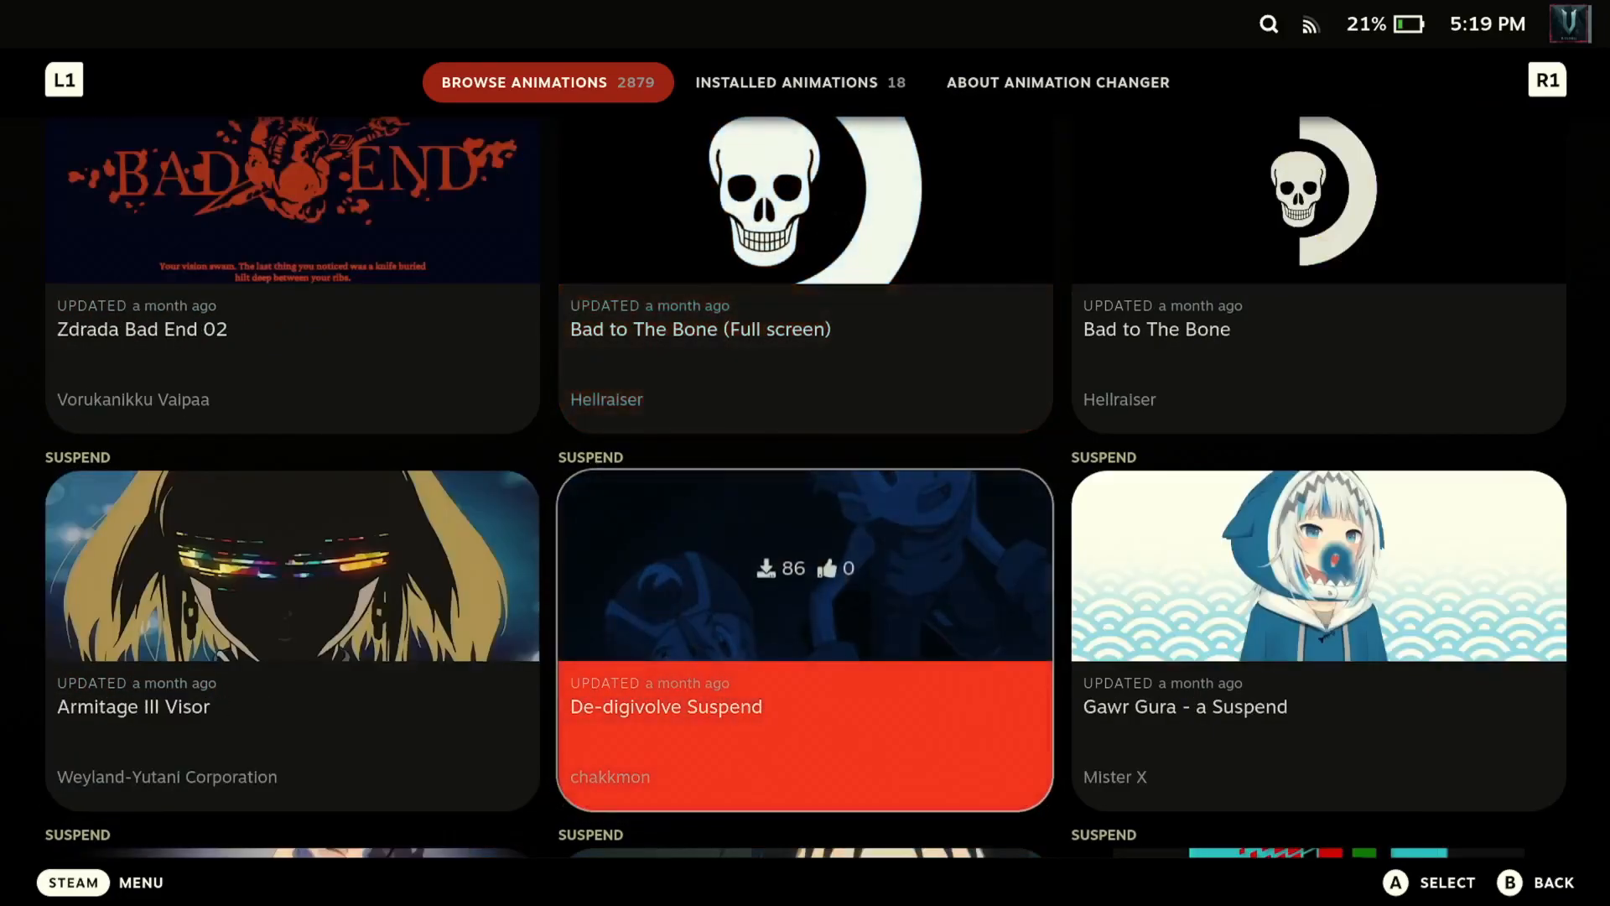
scroll("down", 3)
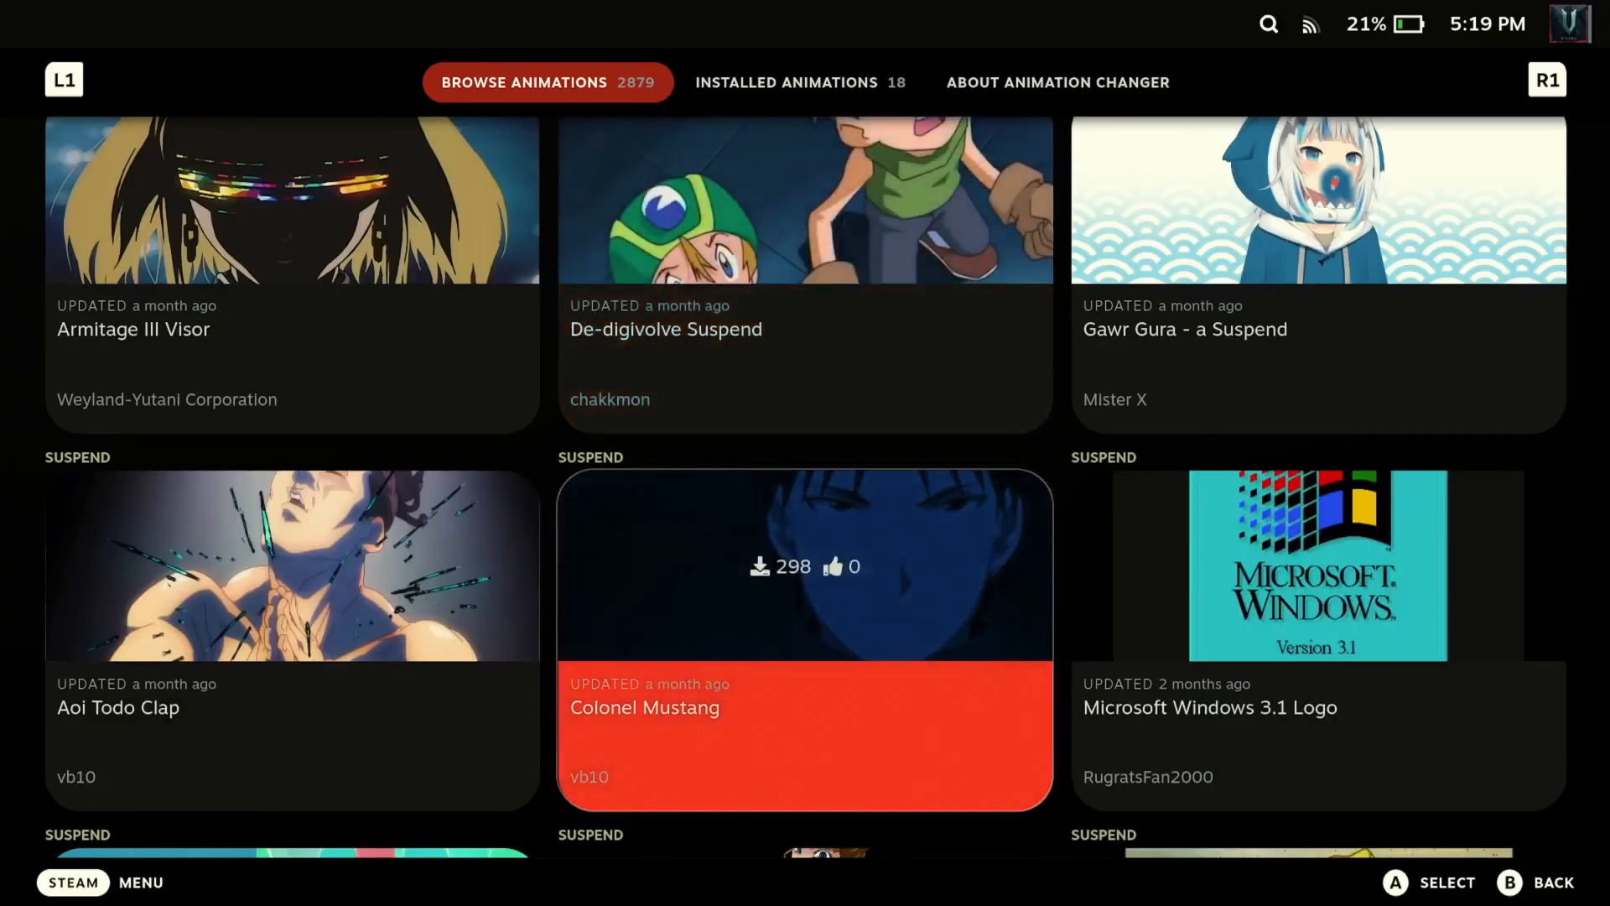
scroll("up", 3)
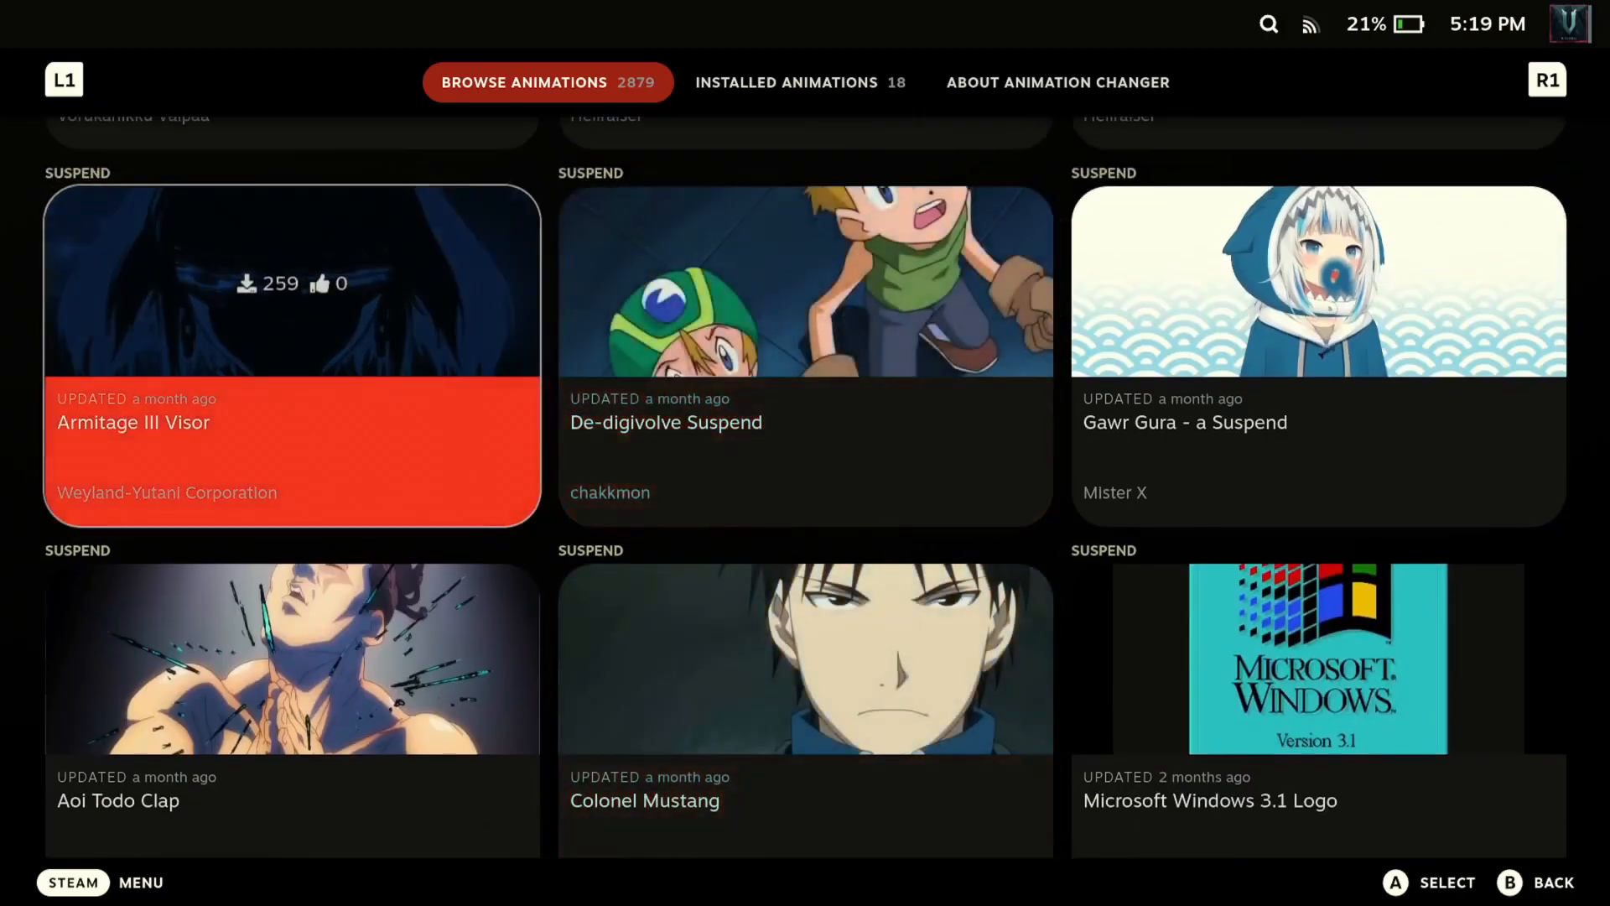
Play the Colonel Mustang suspend preview, then dismiss it and back out home
left_click(290, 352)
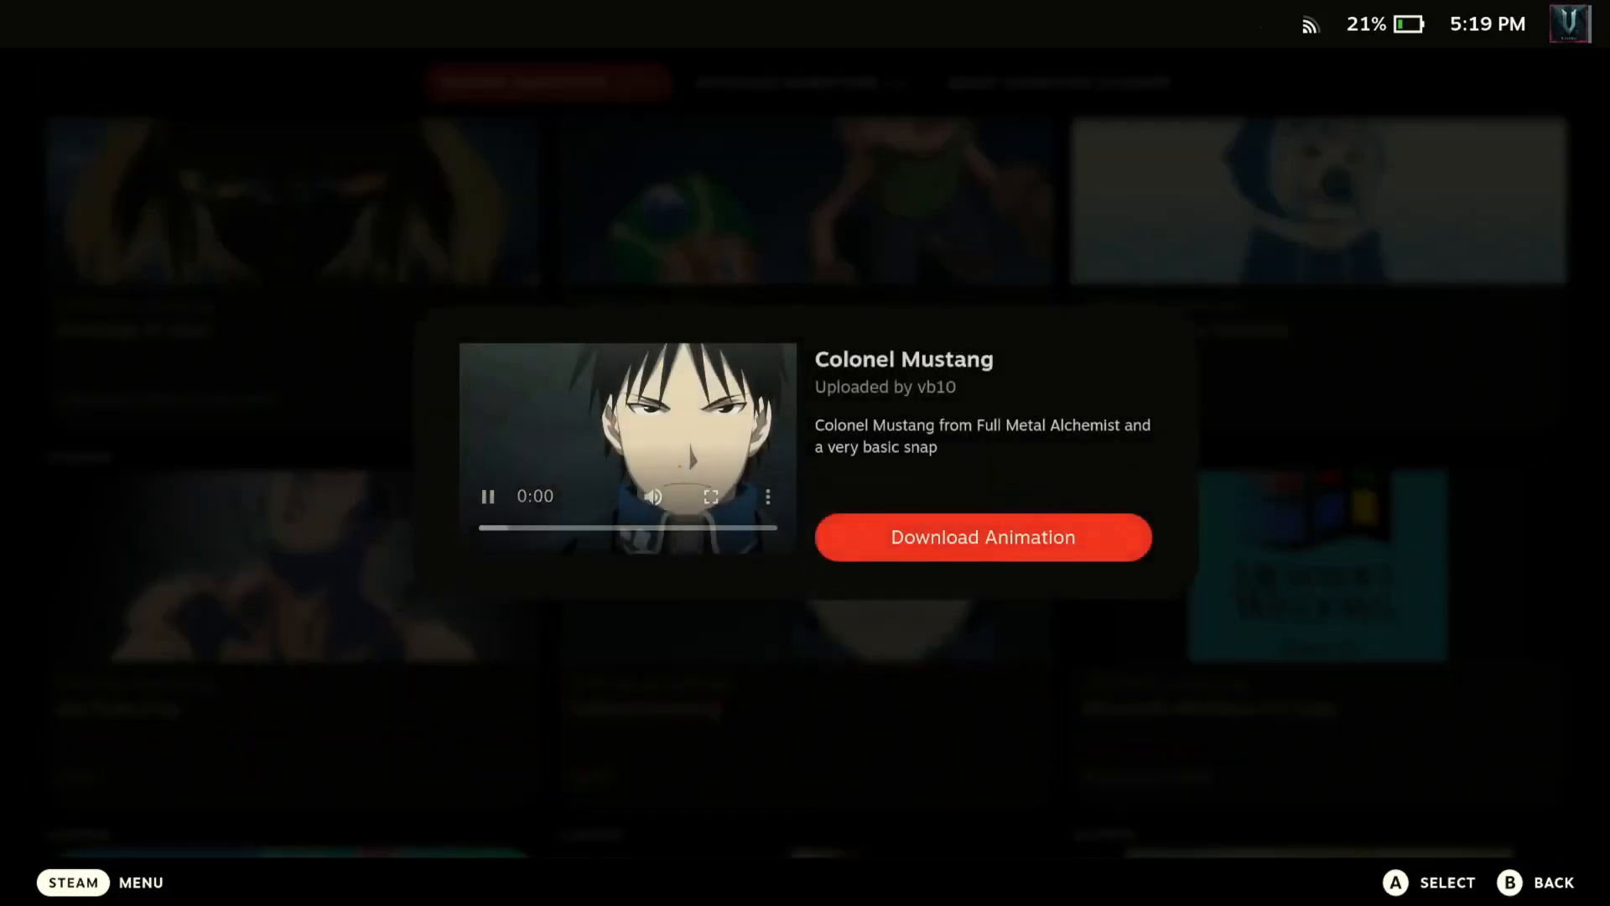
left_click(488, 497)
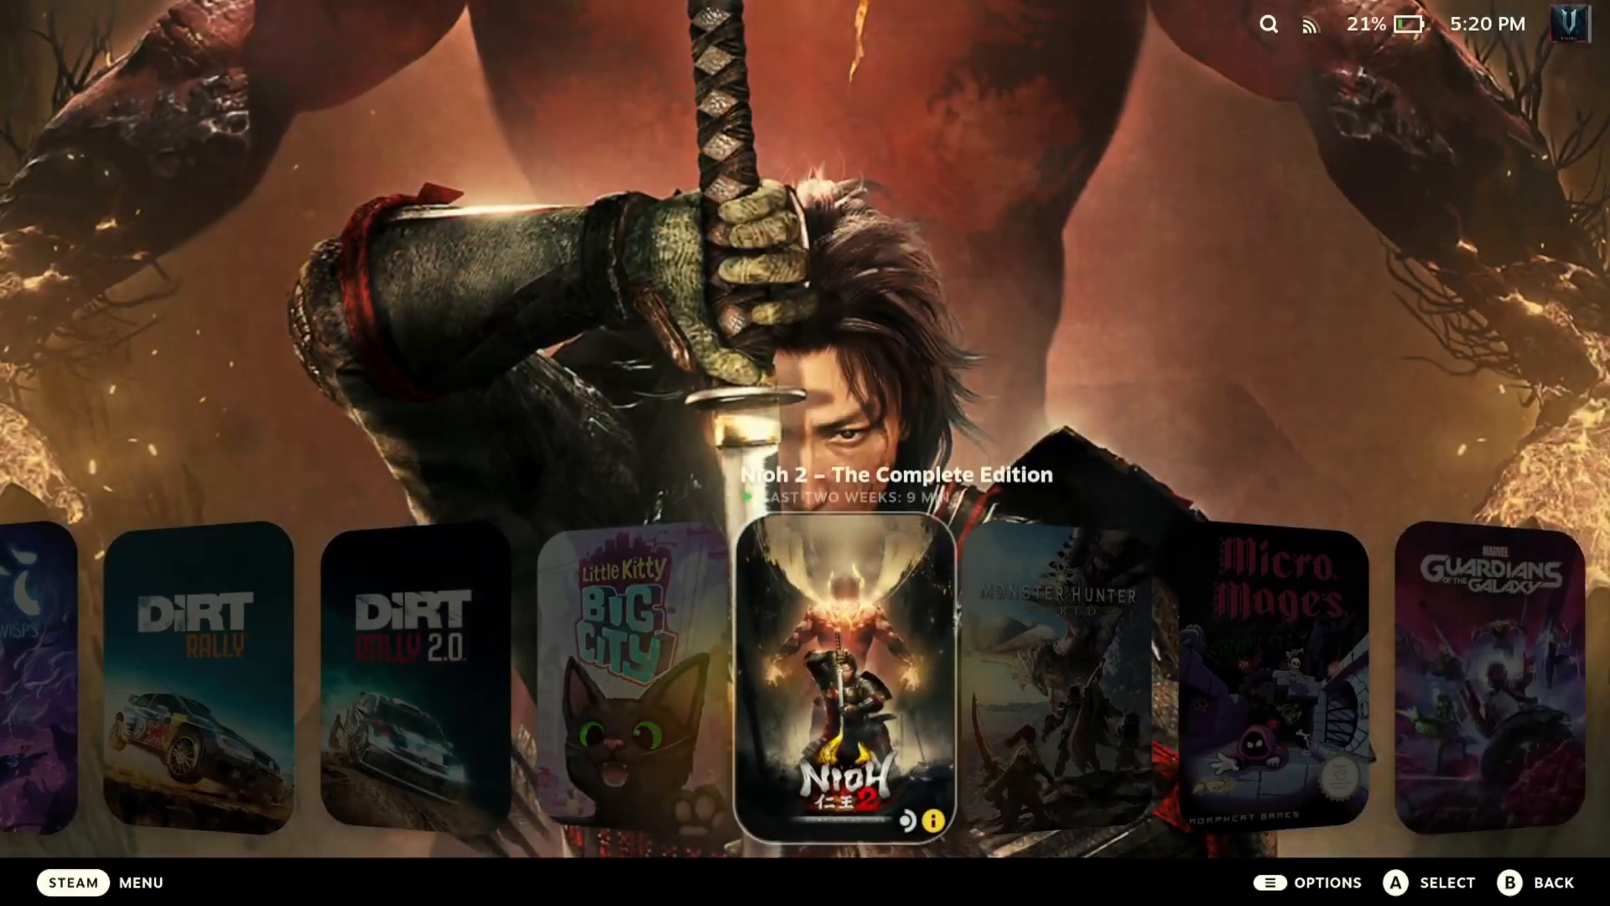
Scroll the recent games shelf, then reopen Animation Changer's settings from Quick Access
scroll("right", 3)
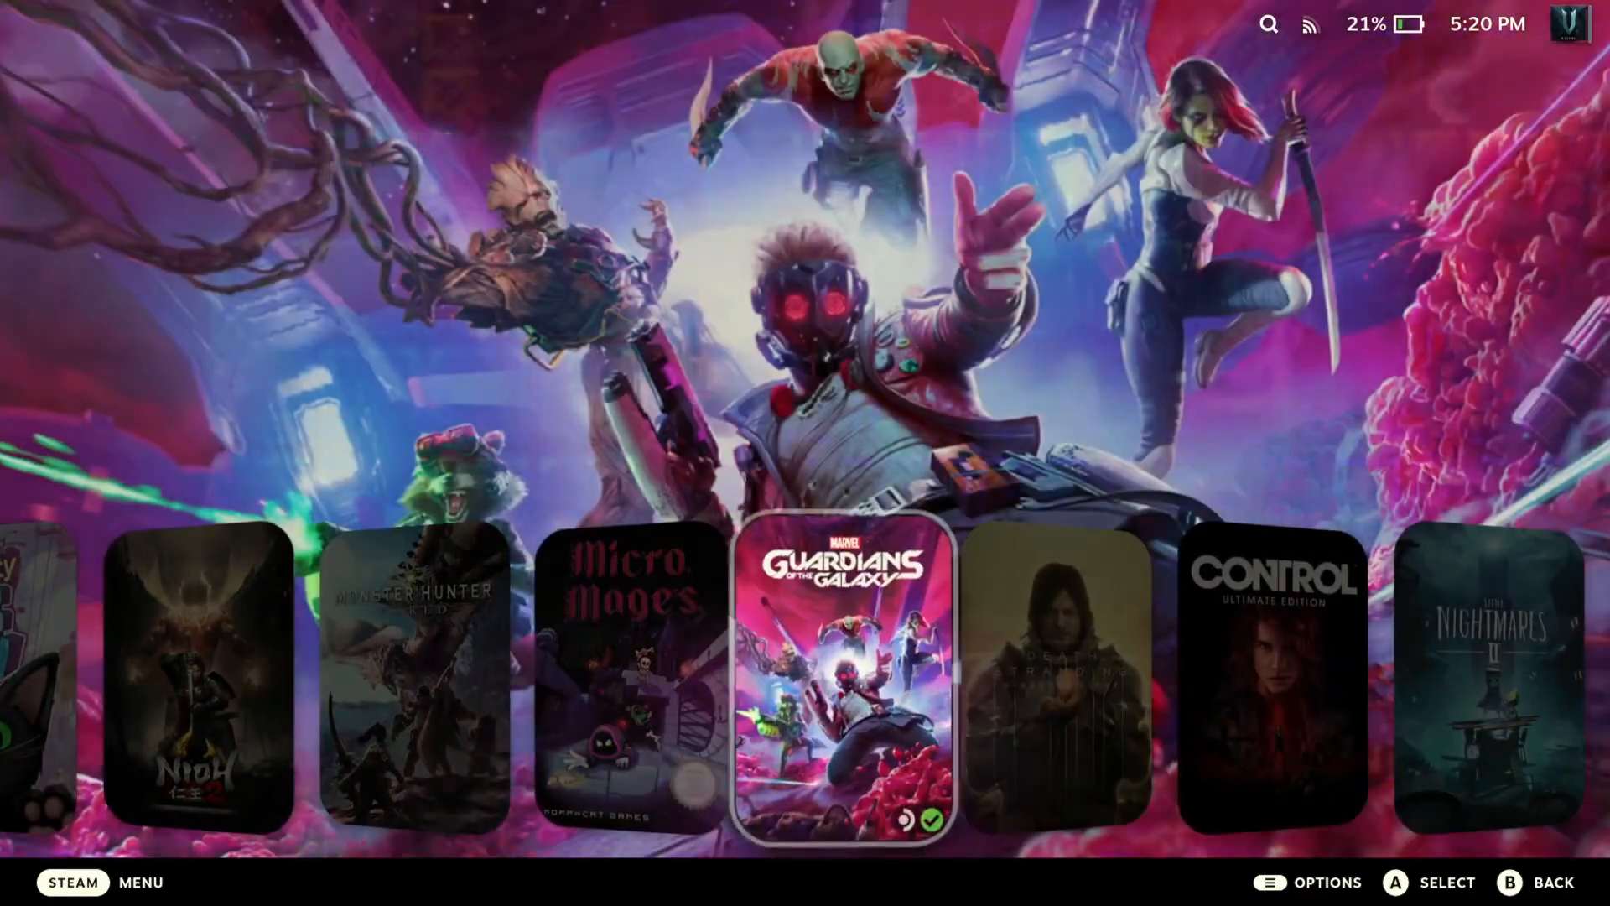
scroll("right", 3)
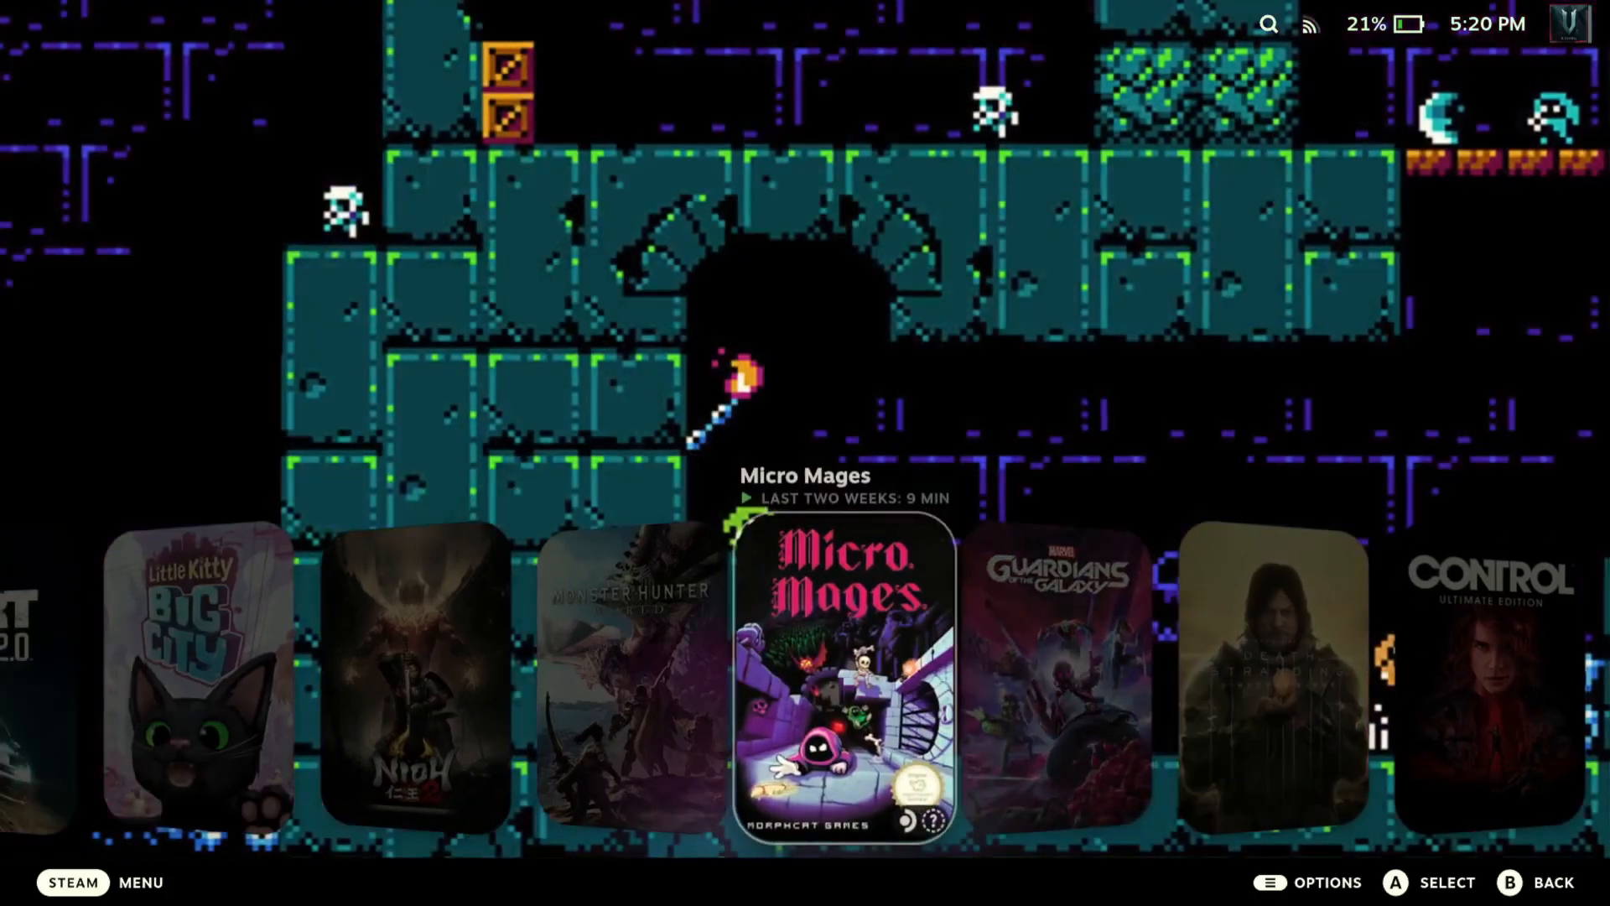
scroll("right", 3)
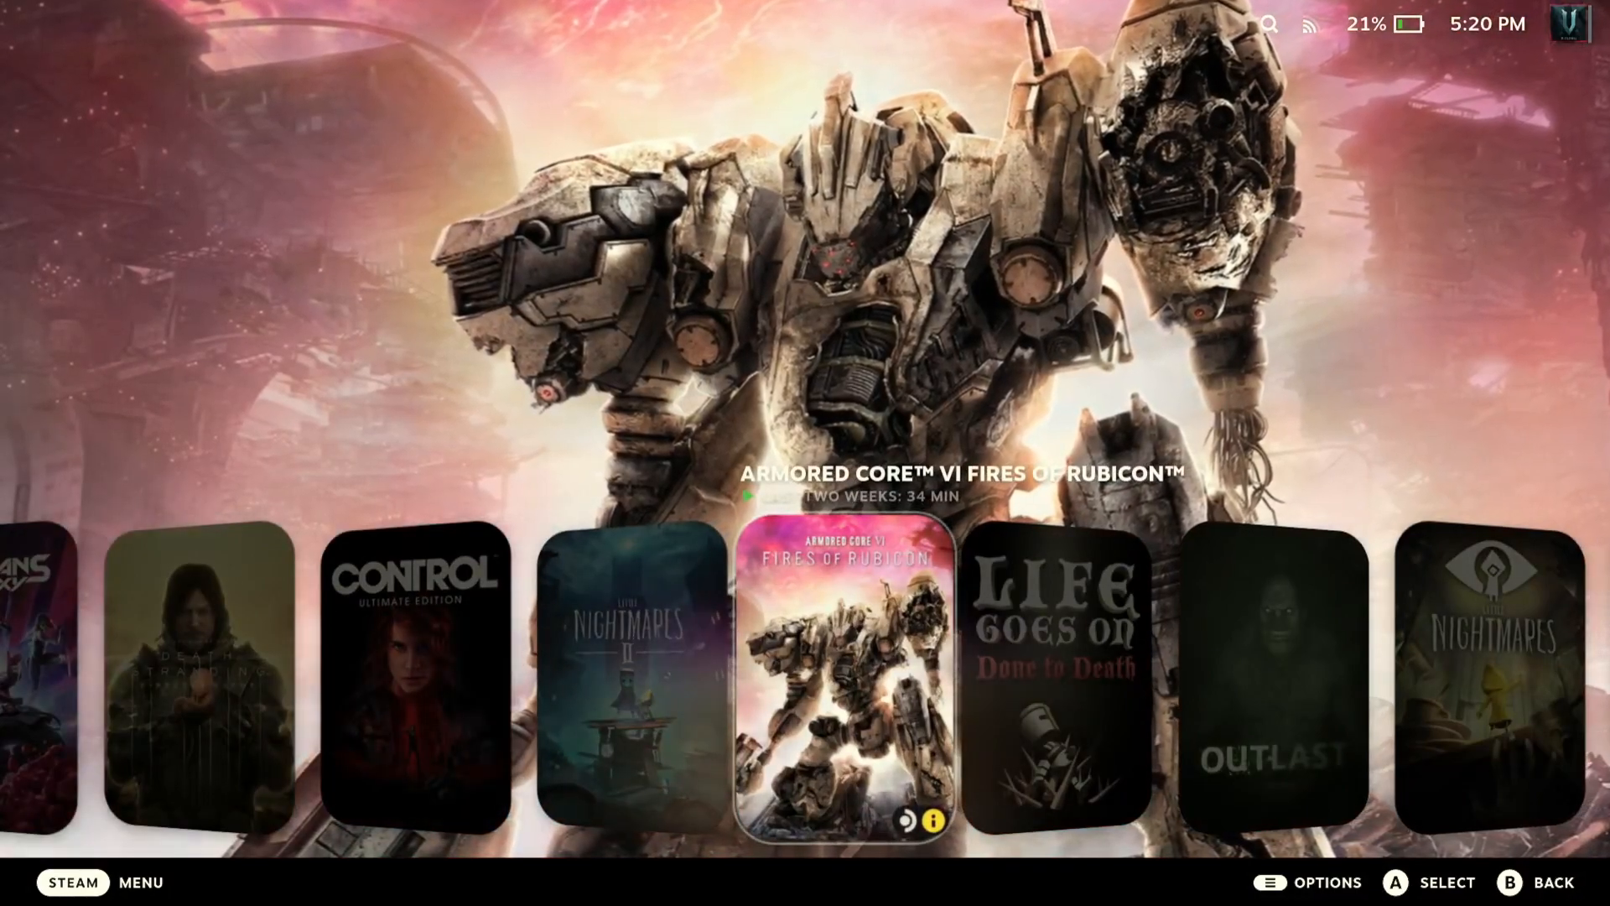
left_click(1055, 682)
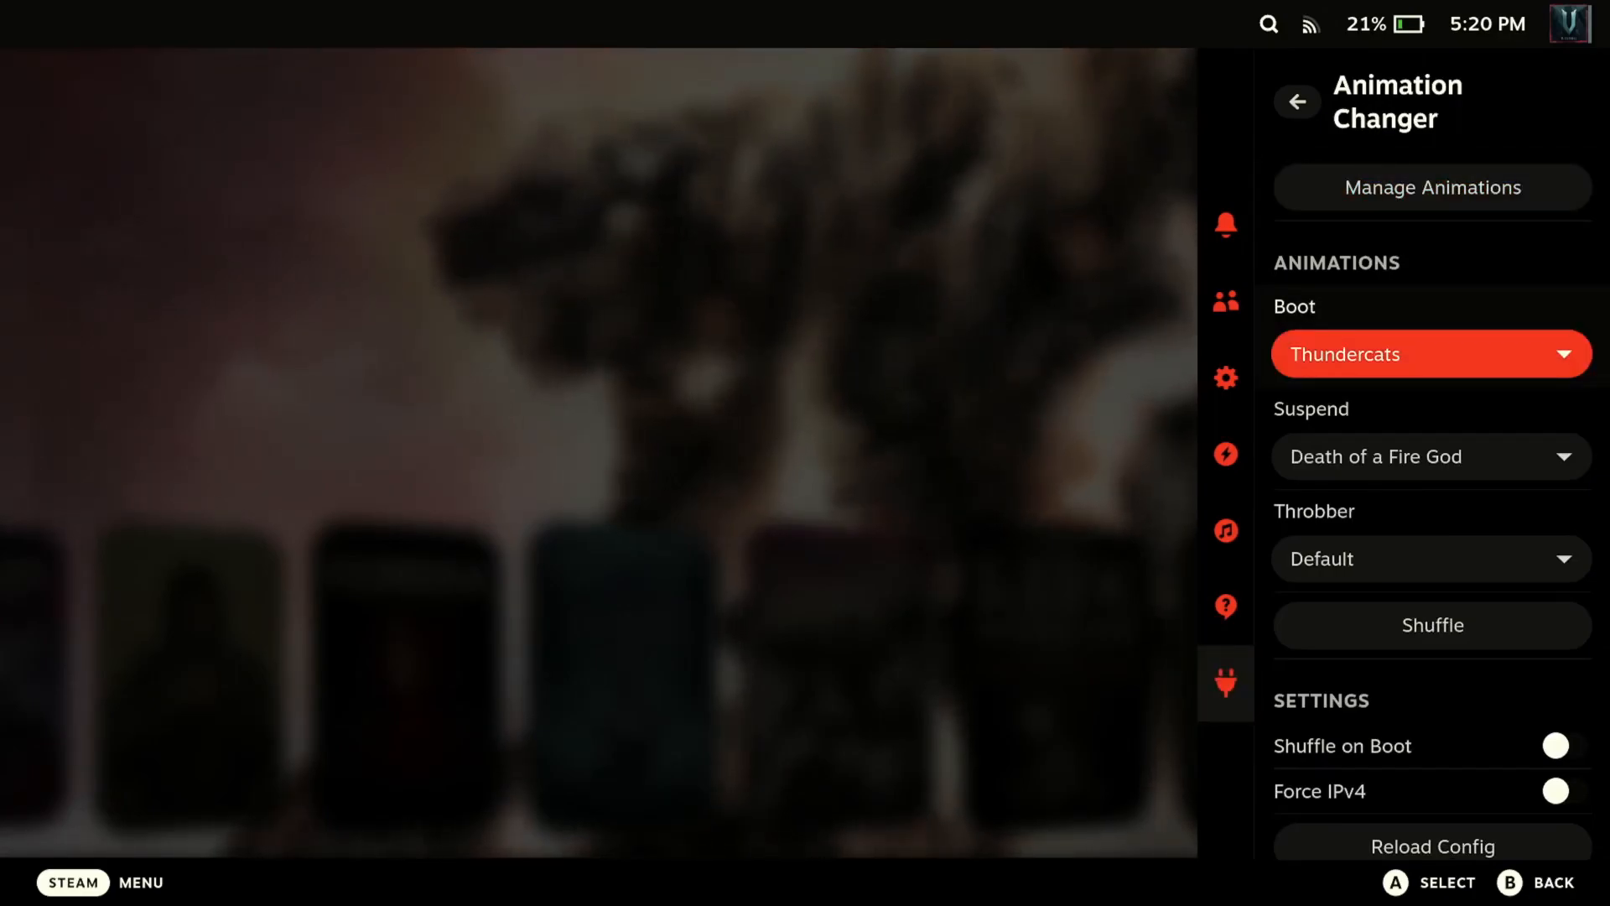
Review the boot animation choices and cancel, keeping Thundercats
left_click(1428, 354)
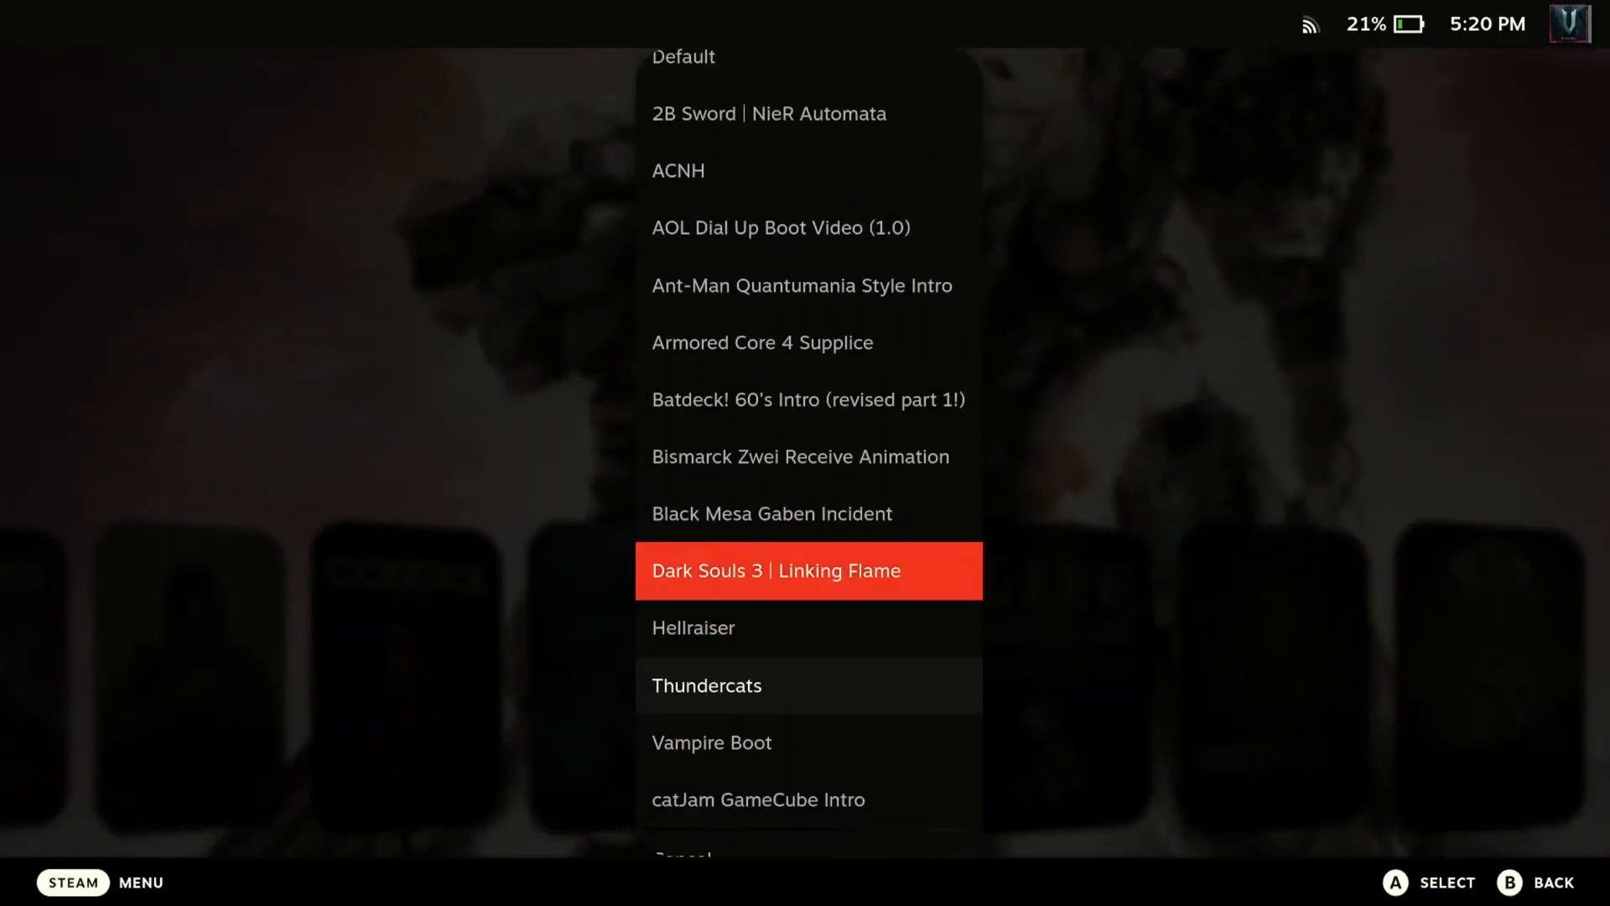
key("up")
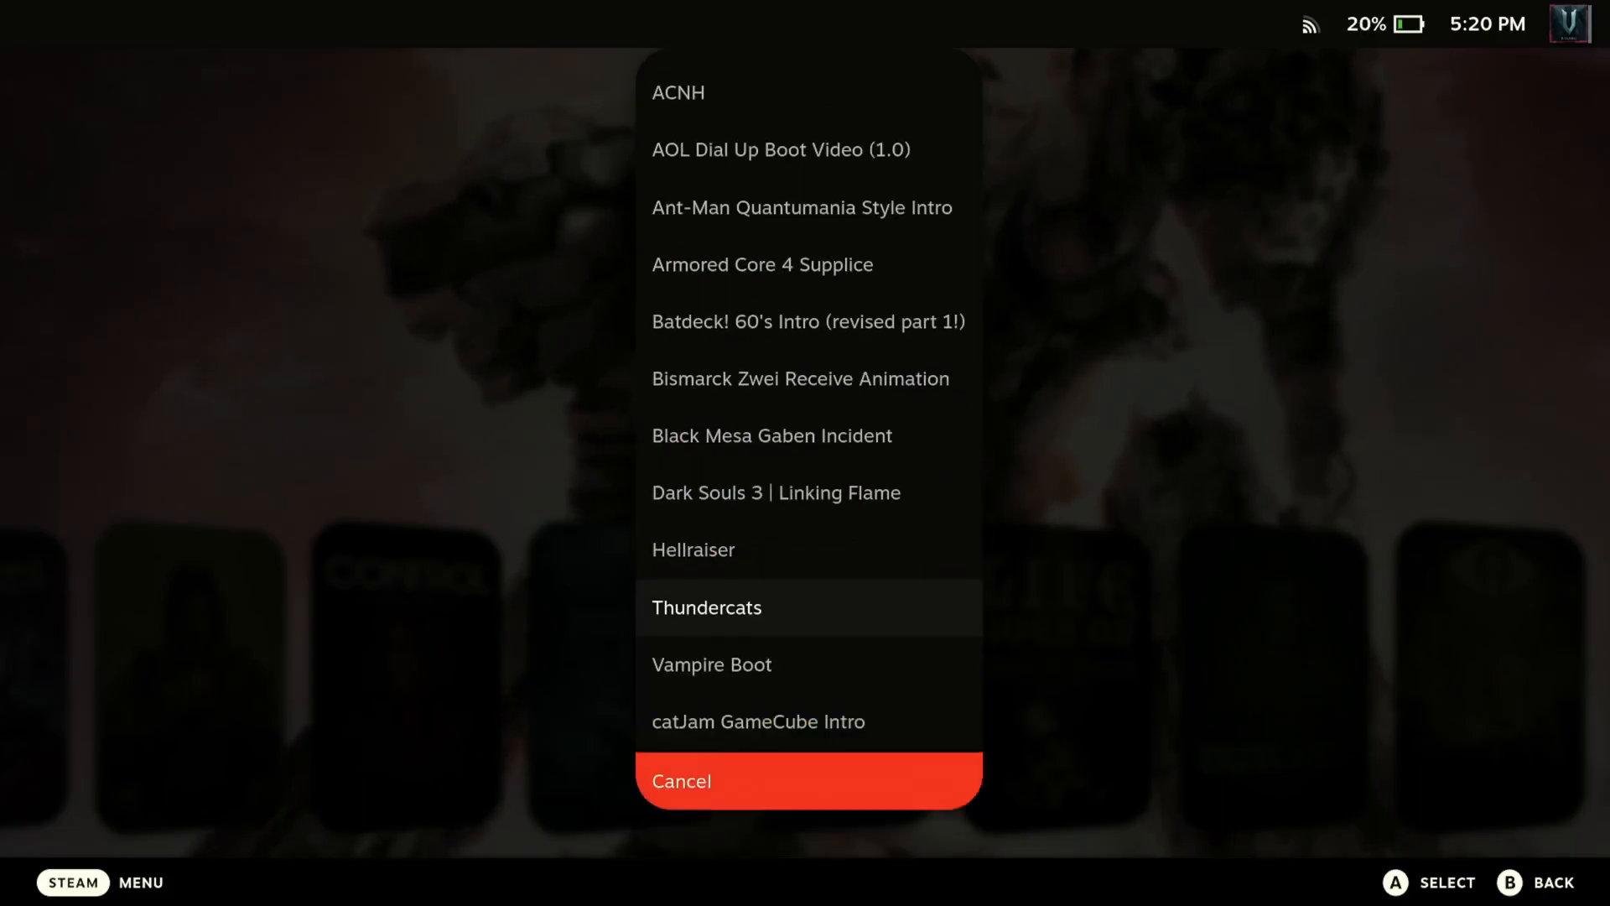
left_click(706, 607)
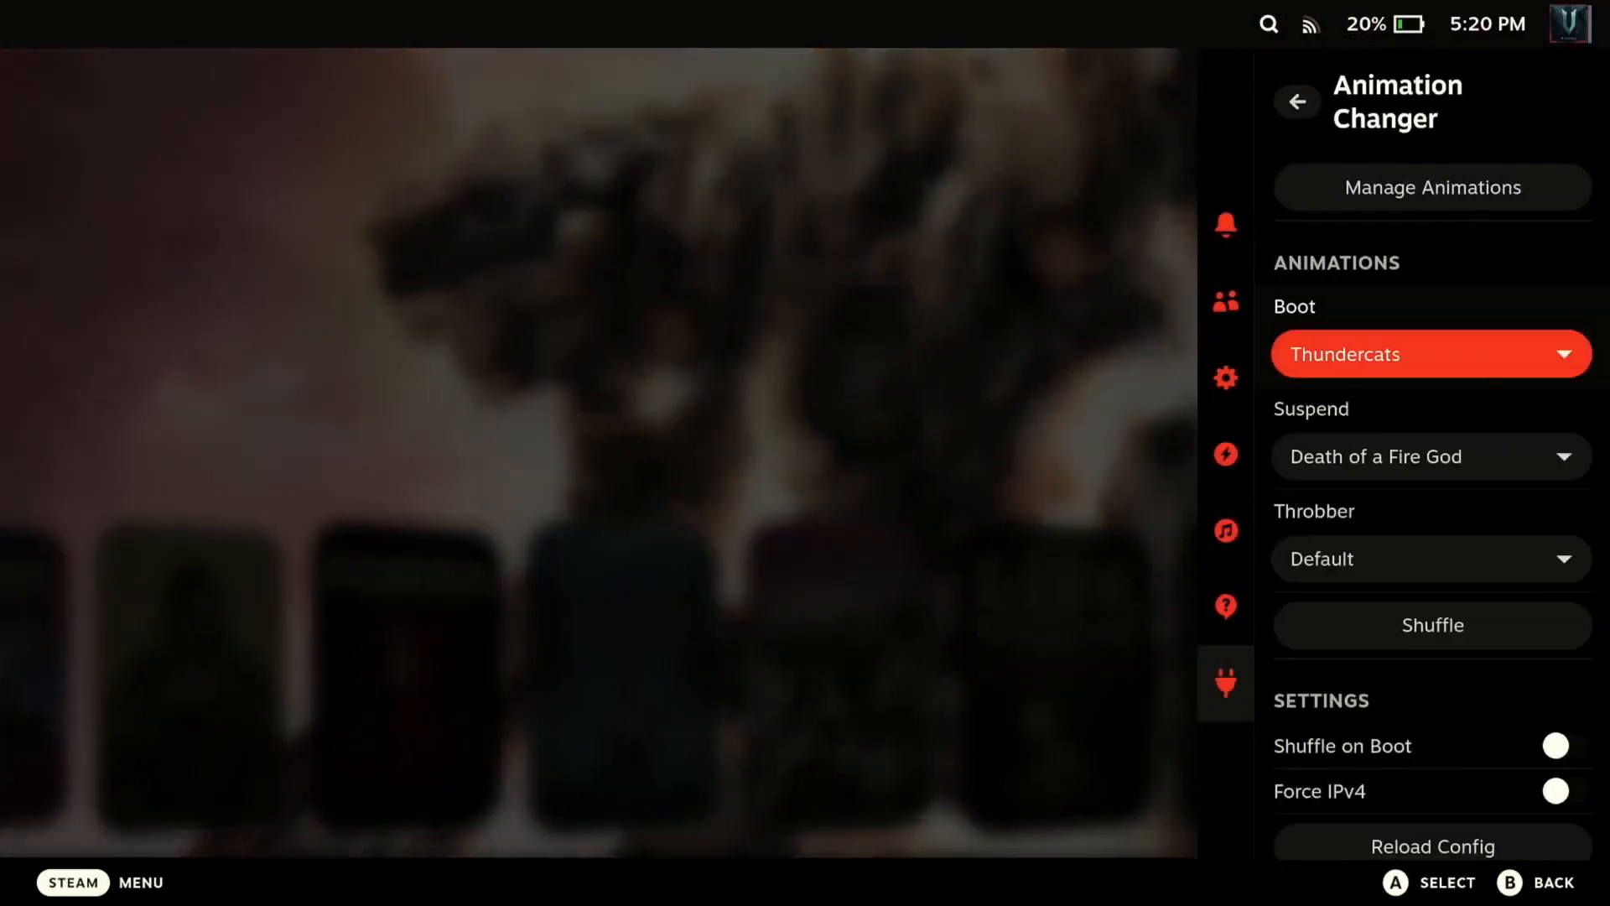
Set the suspend animation to 'transformers g1 transition (auto-bots to decepticons)' and return home
left_click(1428, 354)
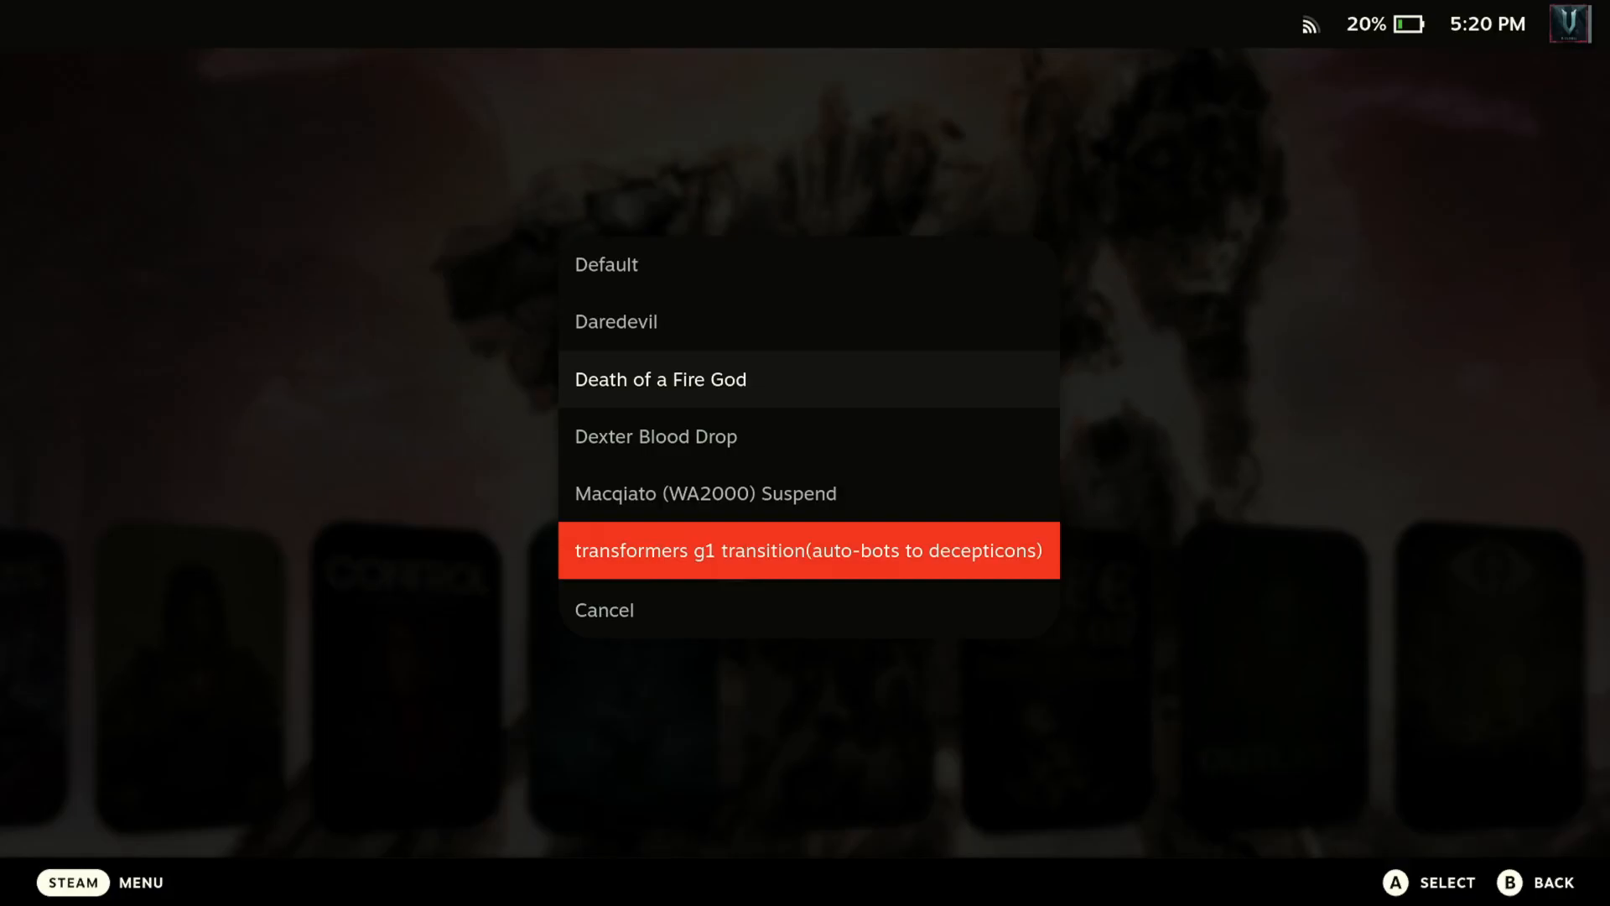
left_click(807, 550)
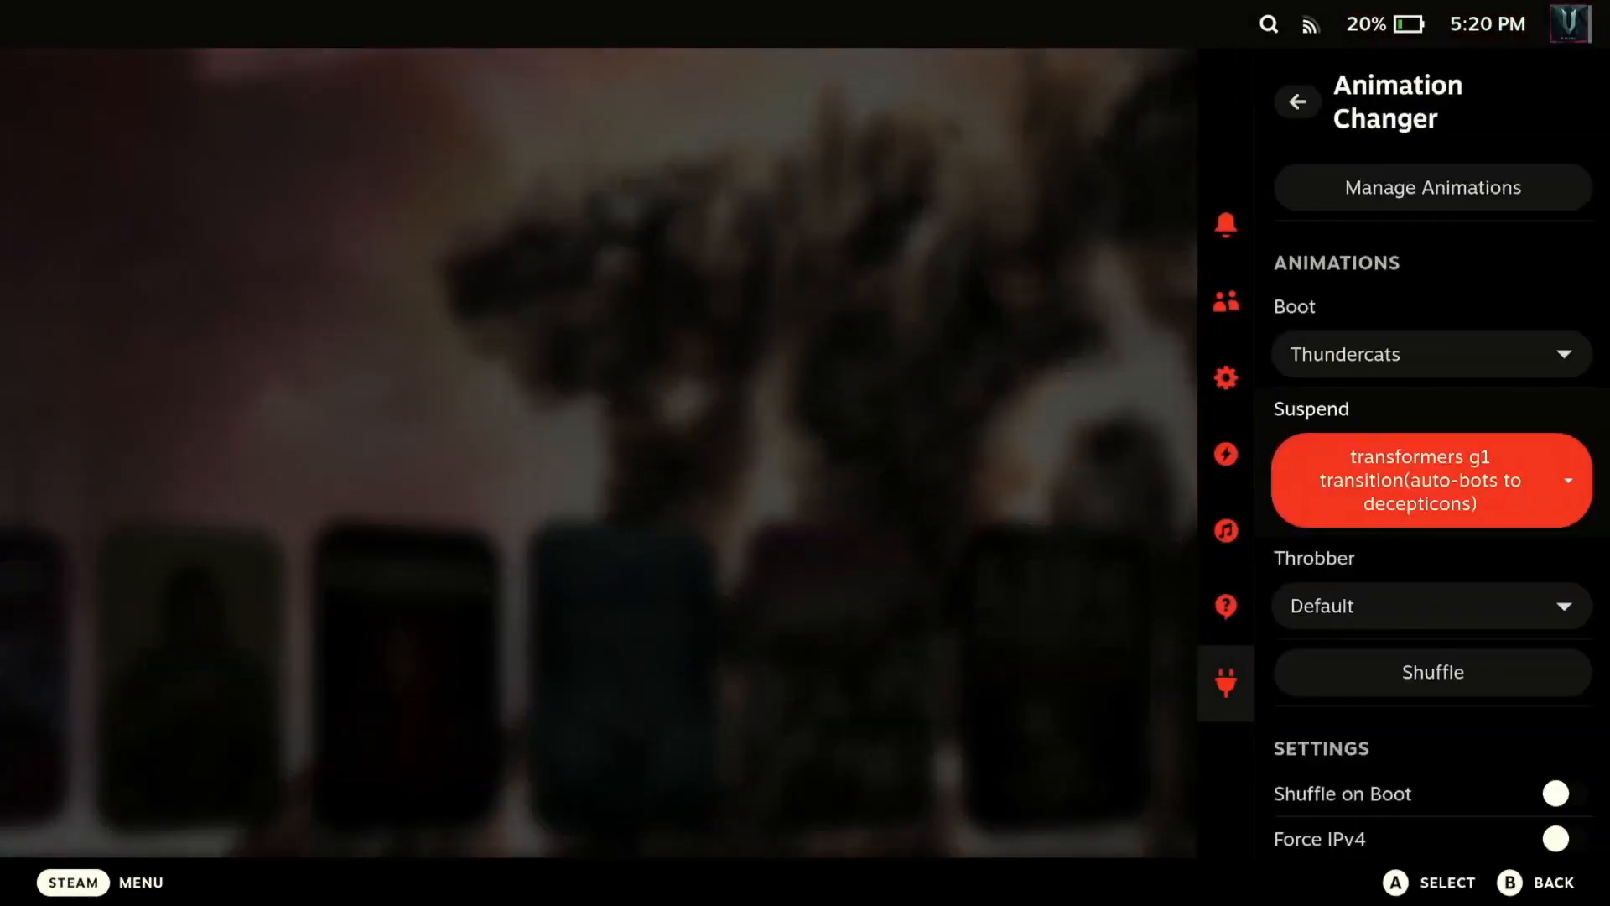
left_click(1296, 101)
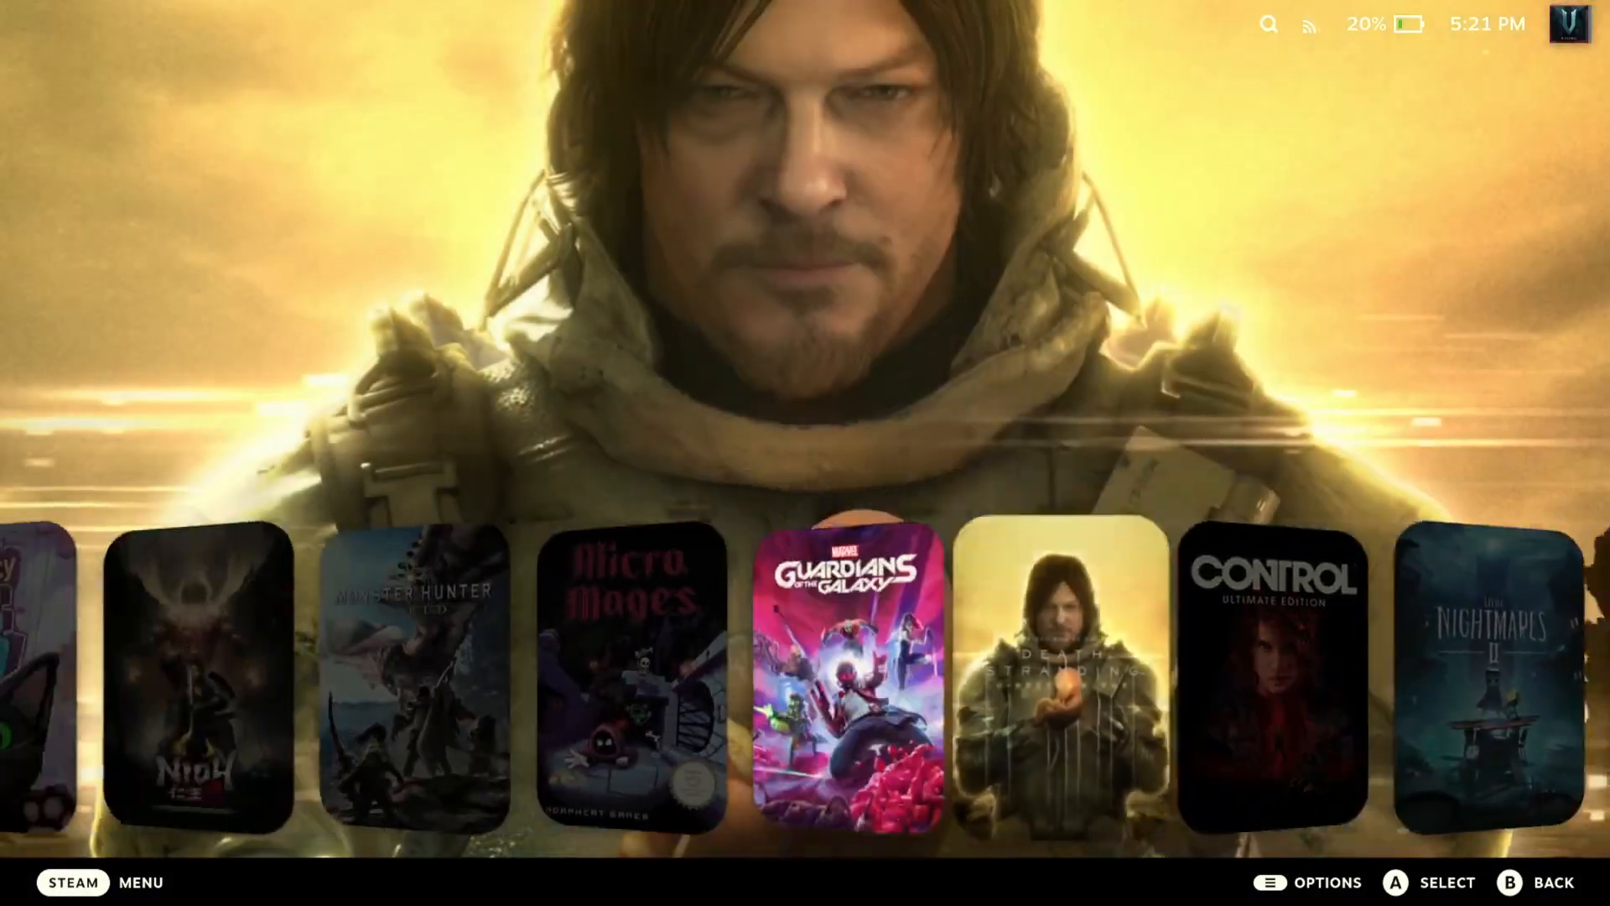
Navigate the Quick Access tabs to the Decky plugin list and reopen Animation Changer
scroll("right", 3)
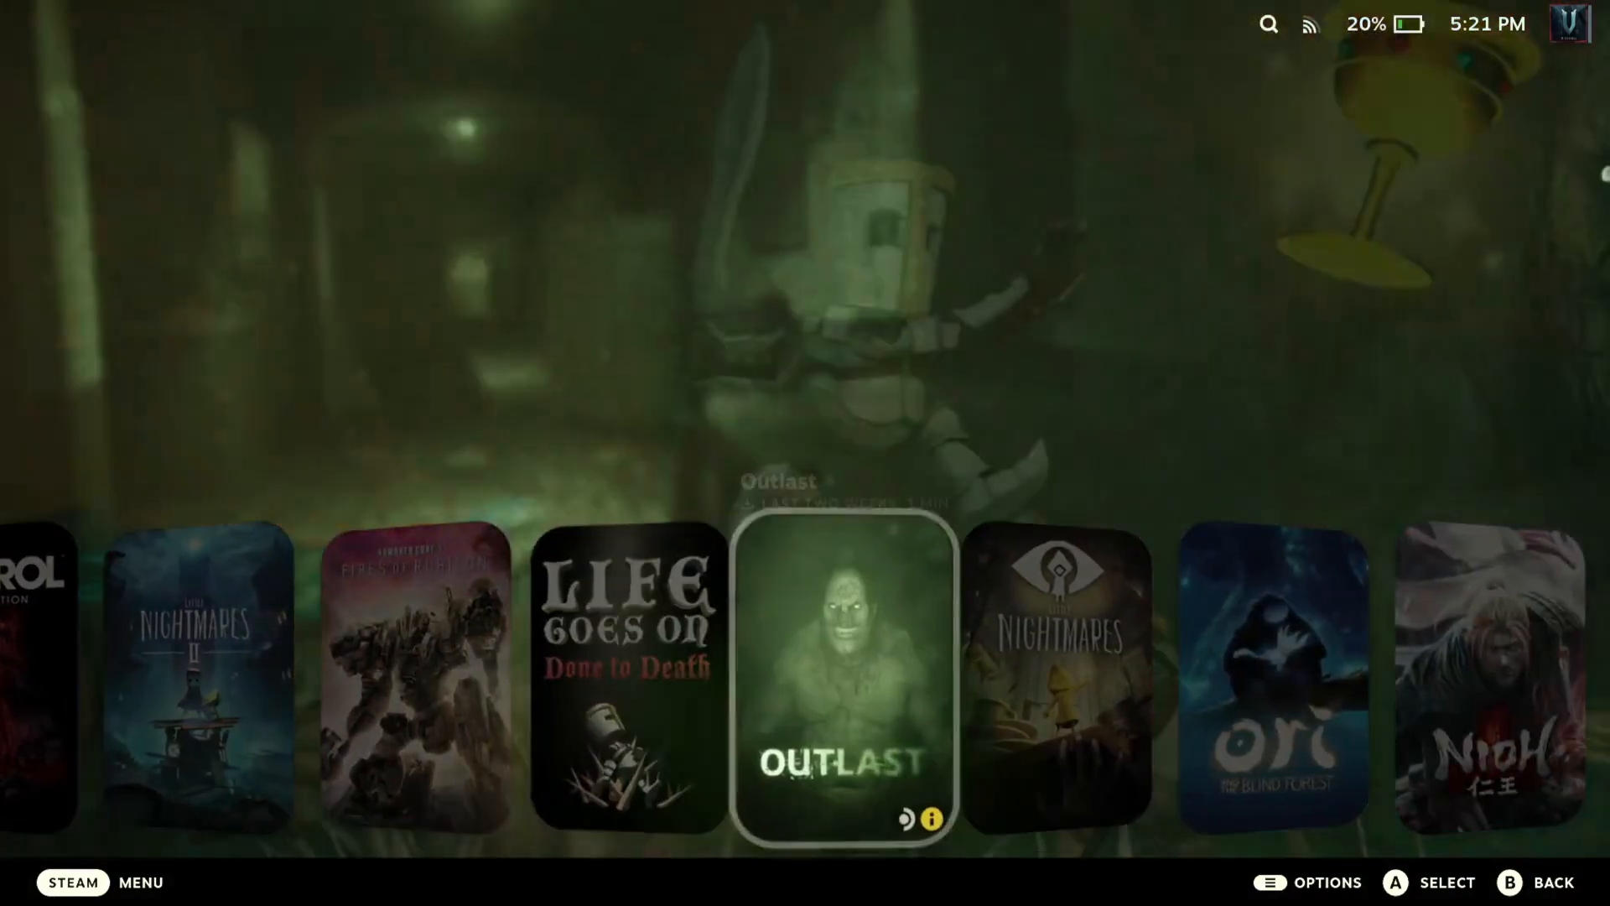
scroll("right", 3)
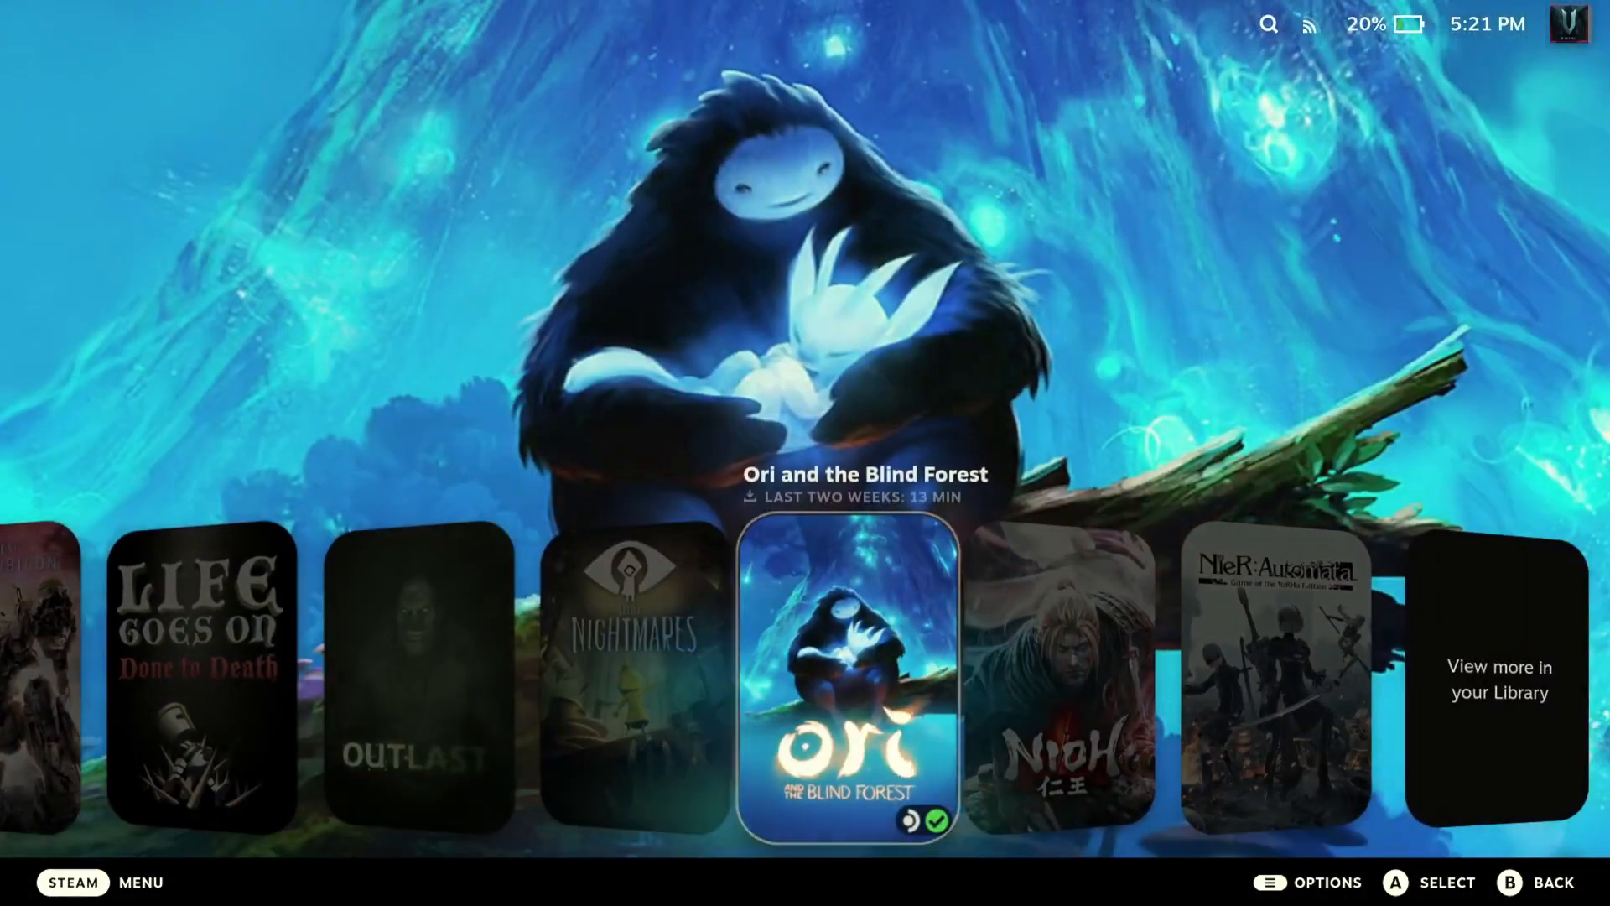
scroll("left", 3)
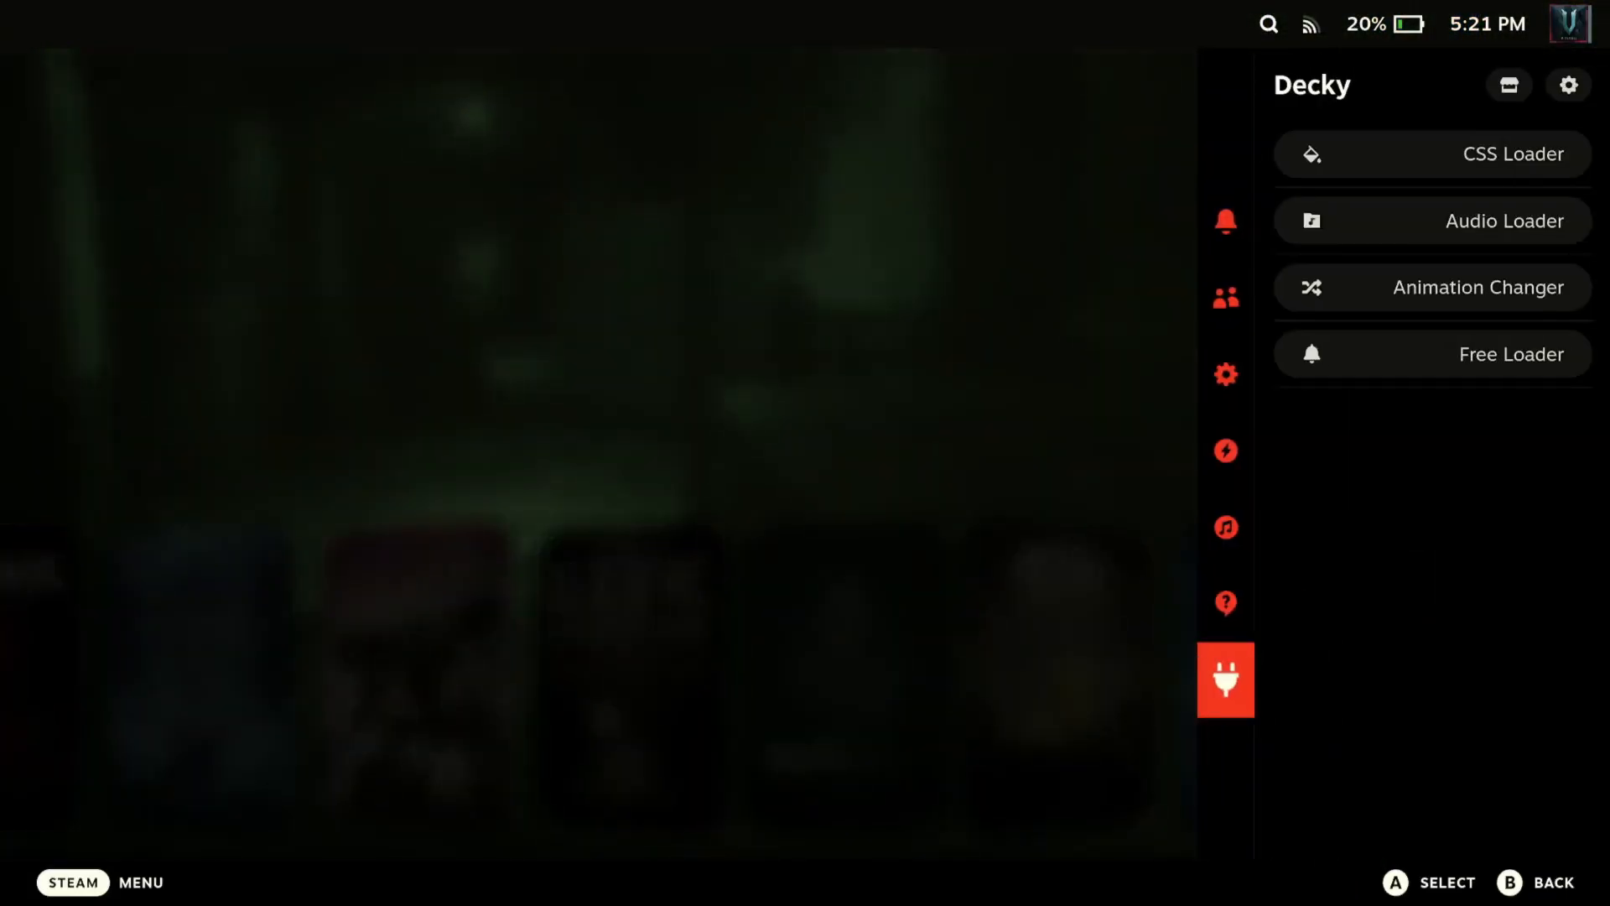
left_click(1225, 451)
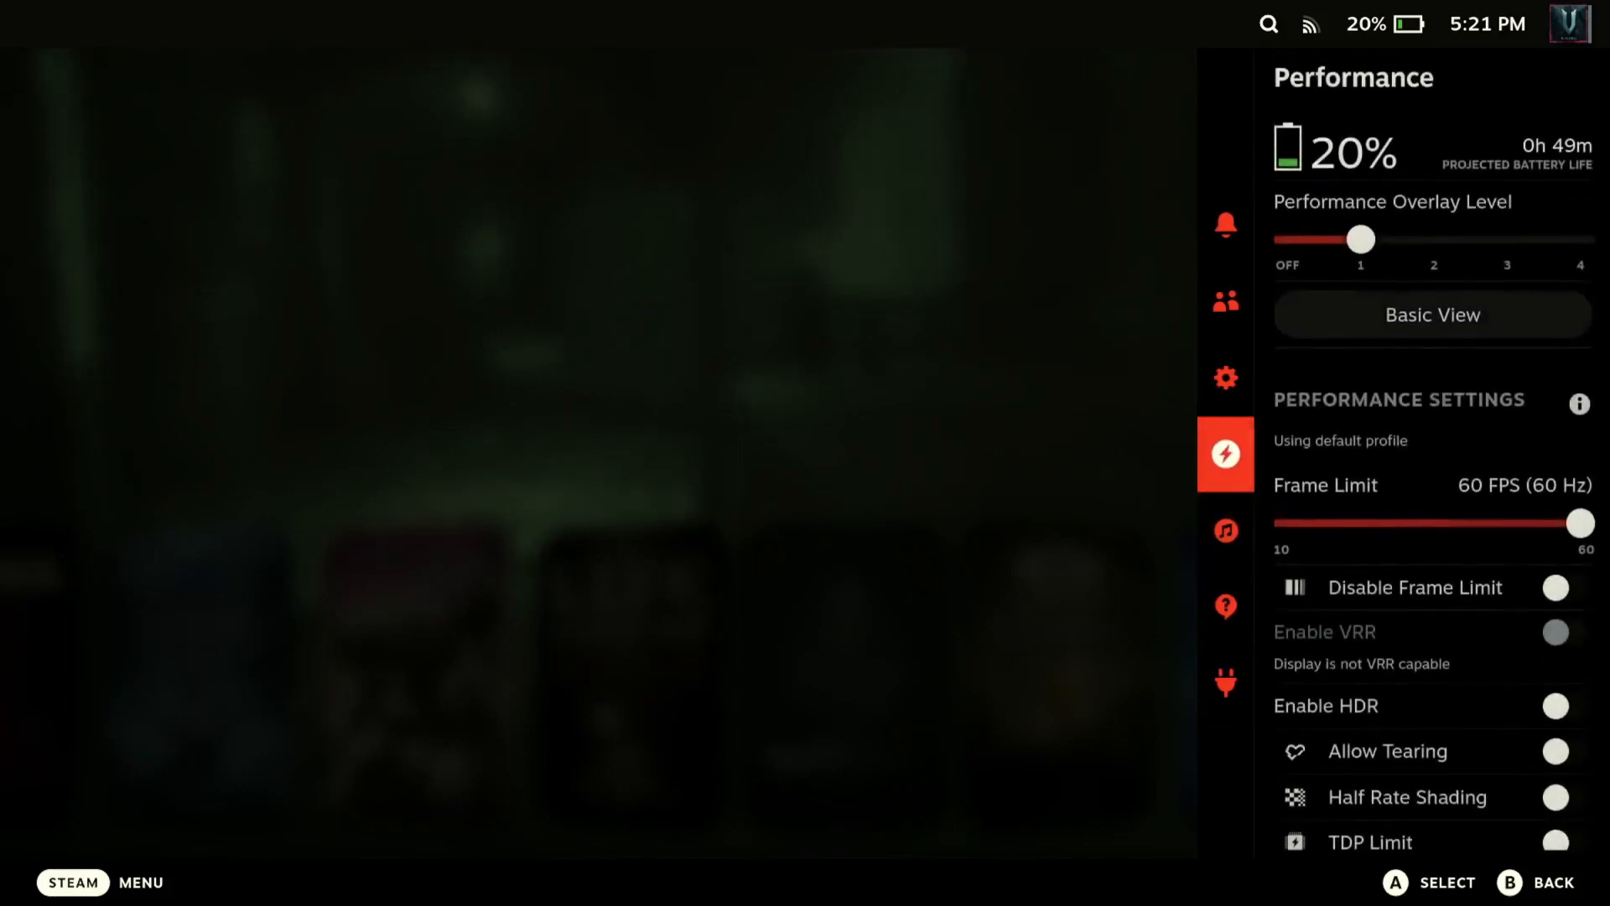
left_click(1225, 683)
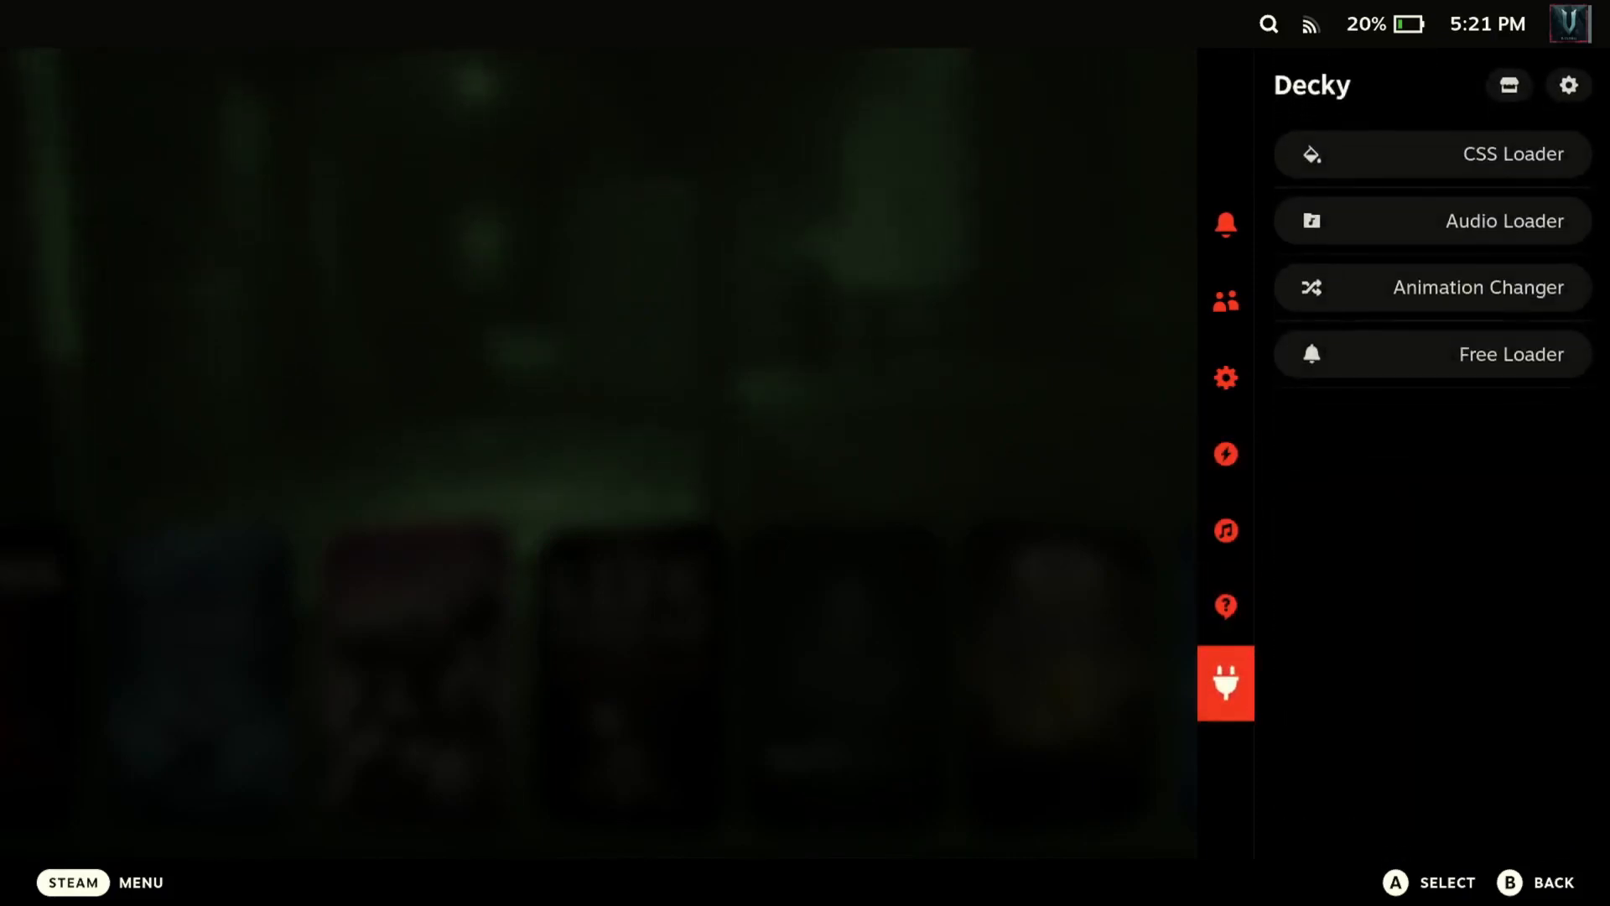
left_click(1479, 287)
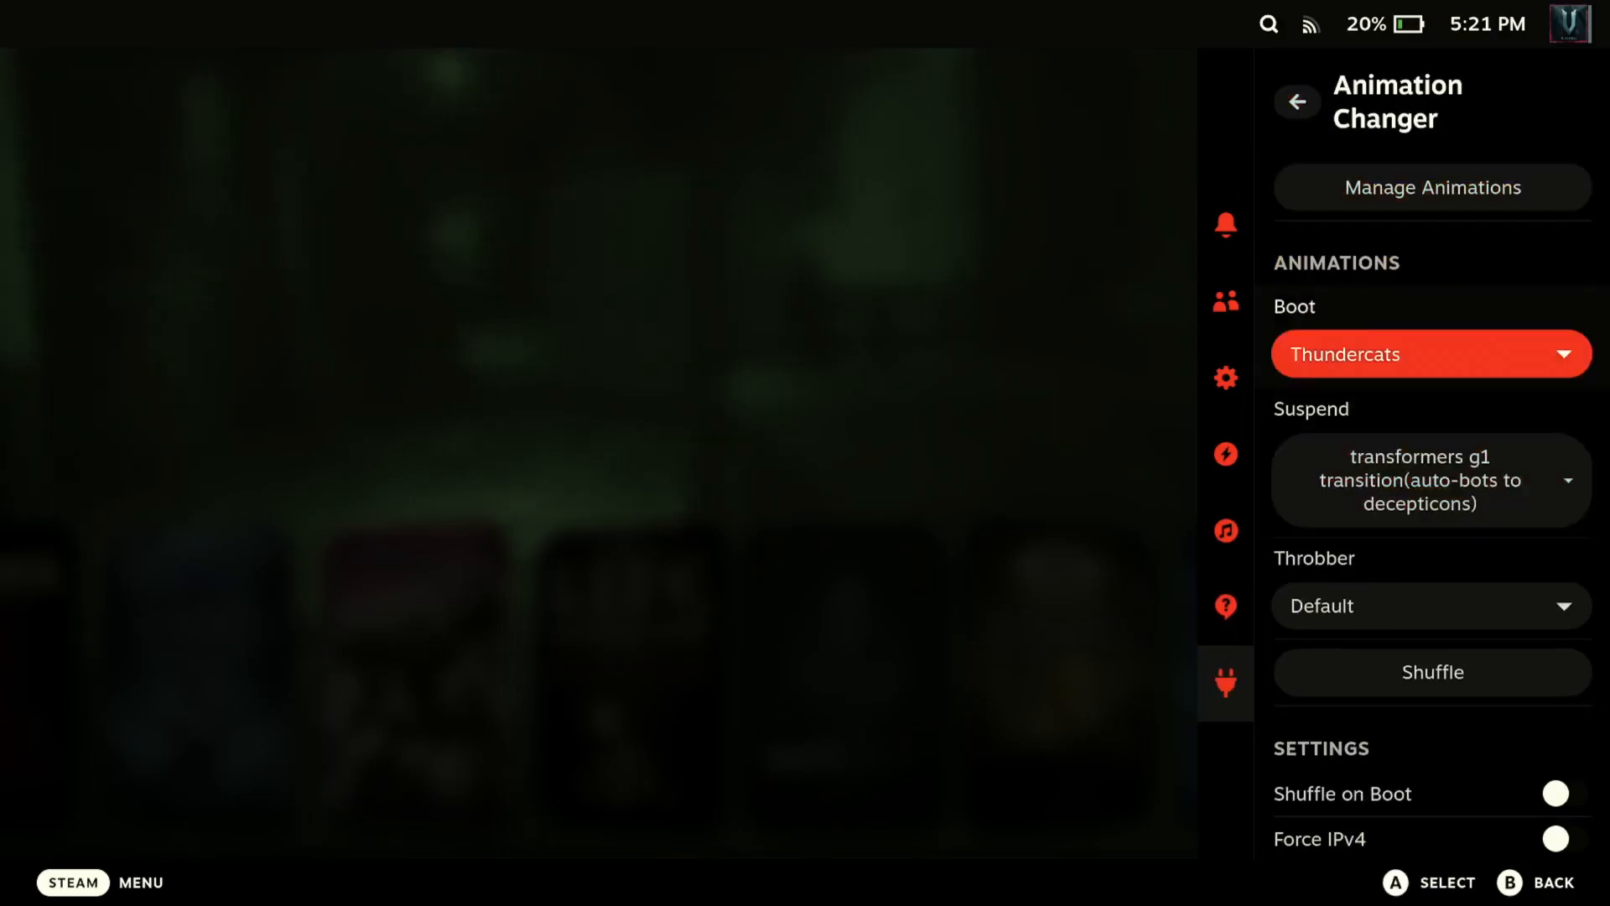
left_click(1426, 354)
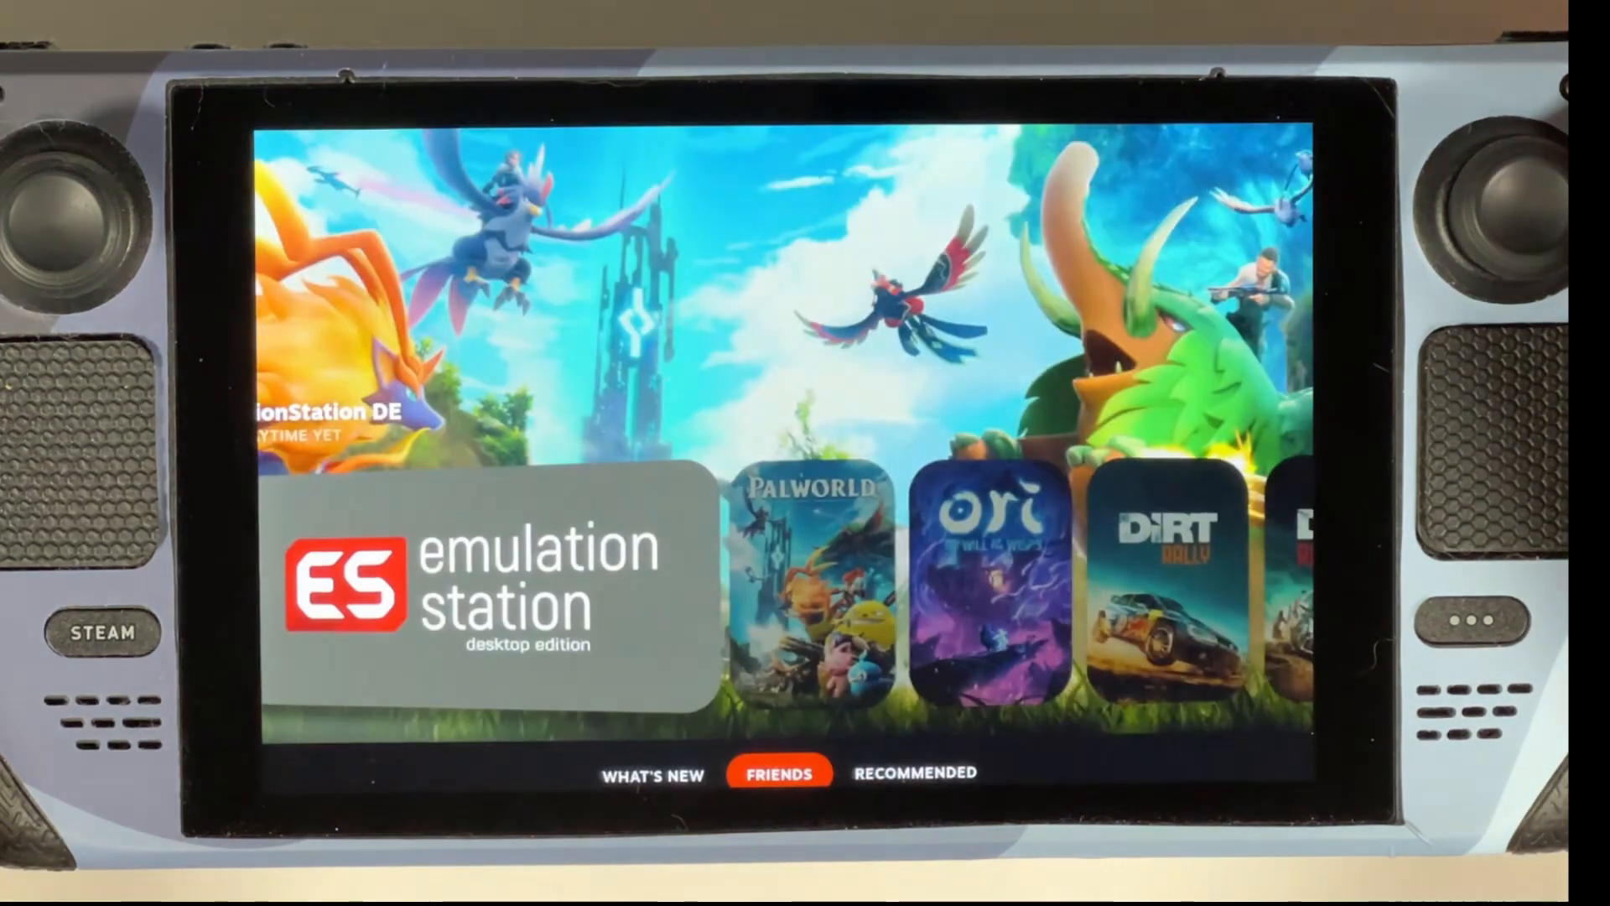
Bring up the main Steam menu with Home, Library, Store and Settings
left_click(102, 632)
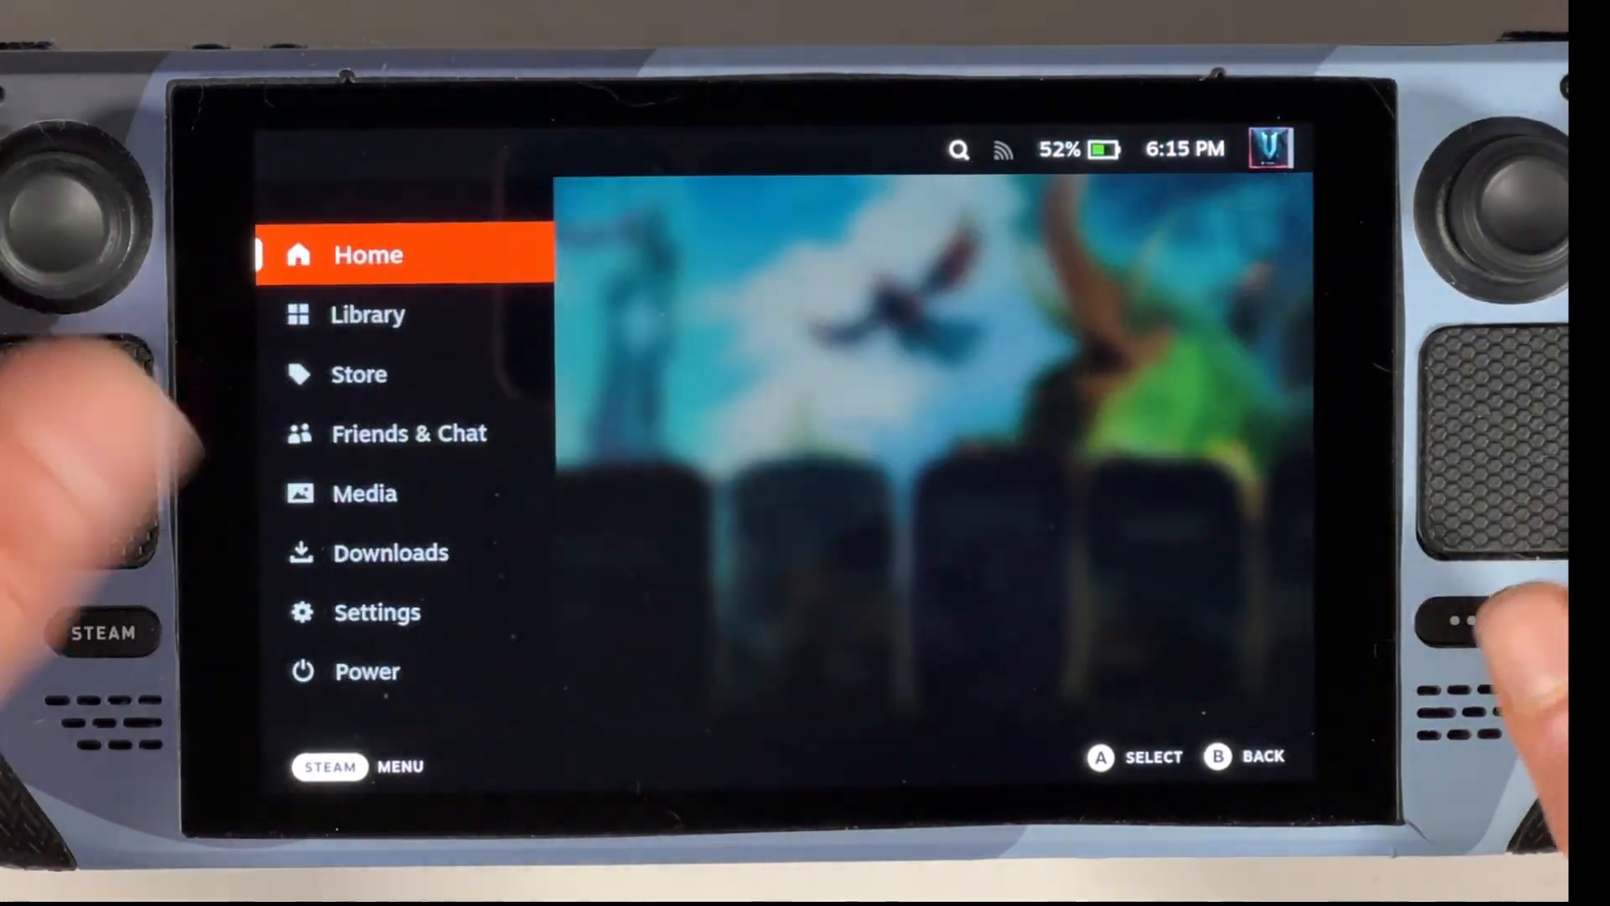